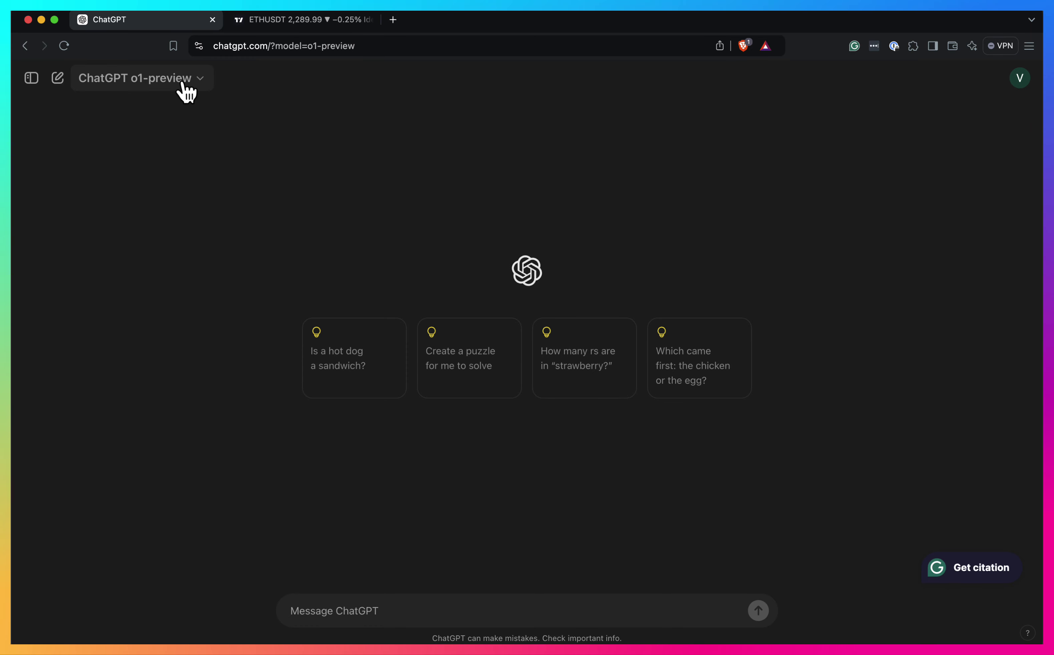
pyautogui.moveTo(380, 612)
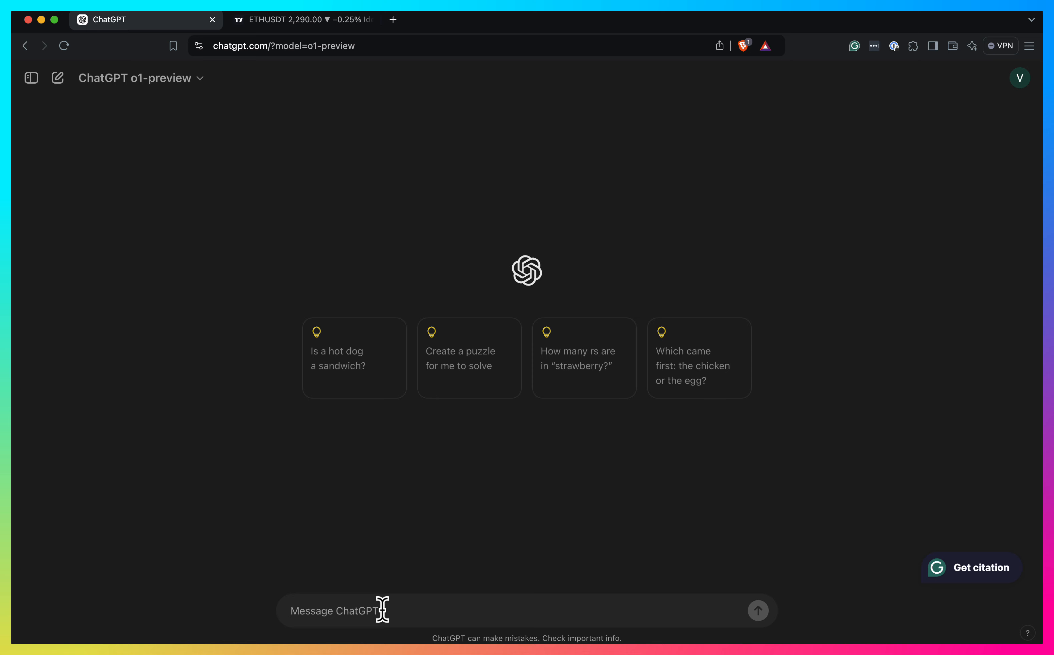
pyautogui.moveTo(386, 613)
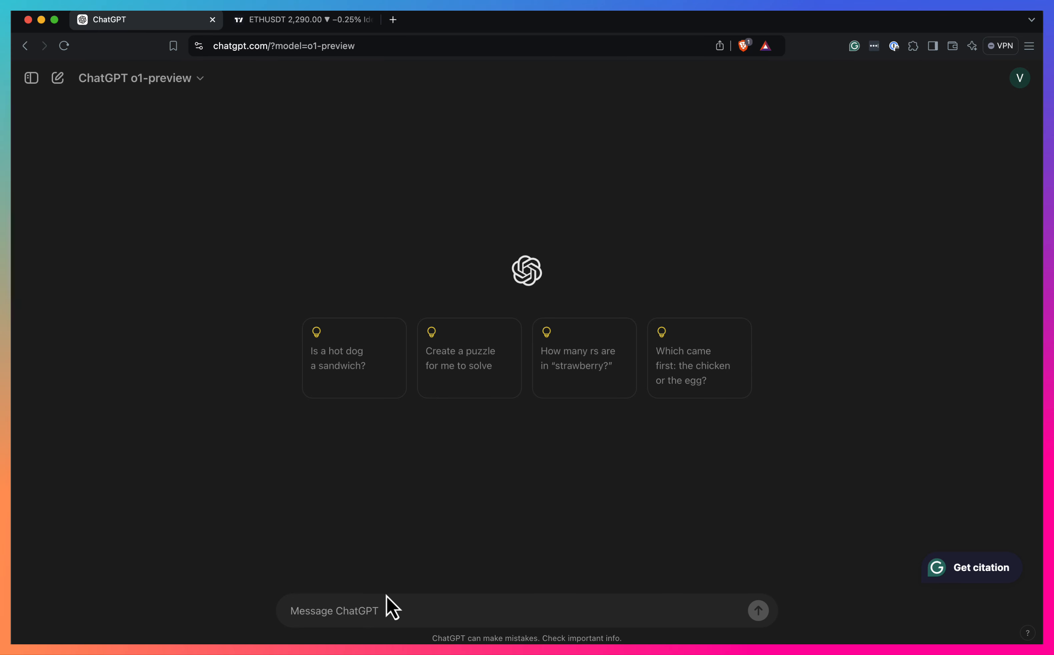
pyautogui.moveTo(398, 604)
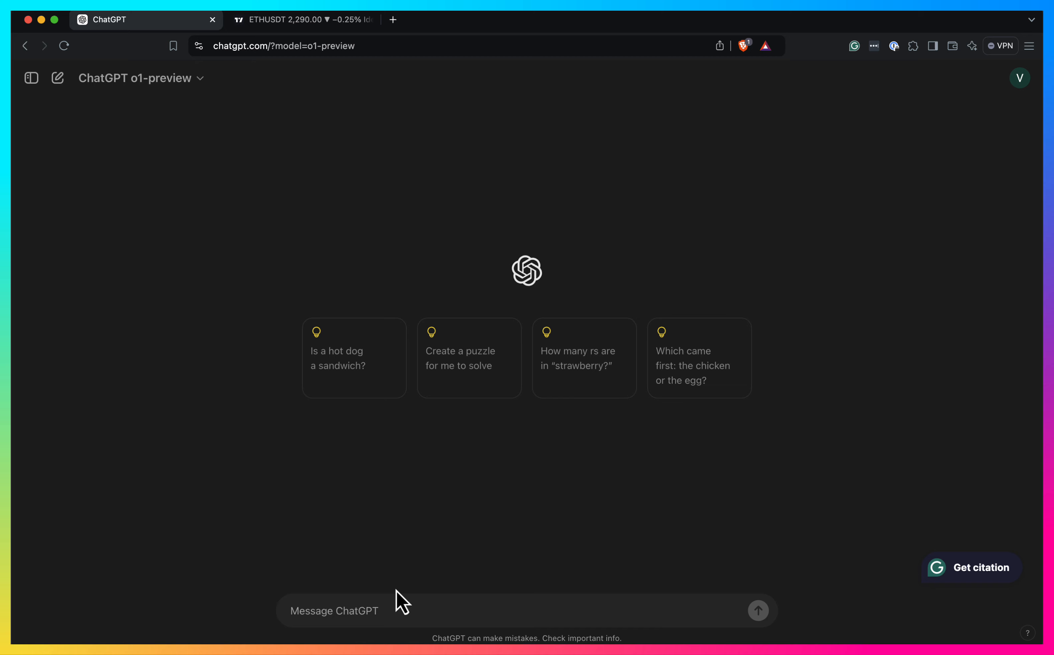
# Send the prompt 'write me a sma cross strategy in pine script' to o1-preview.
pyautogui.write('write me a')
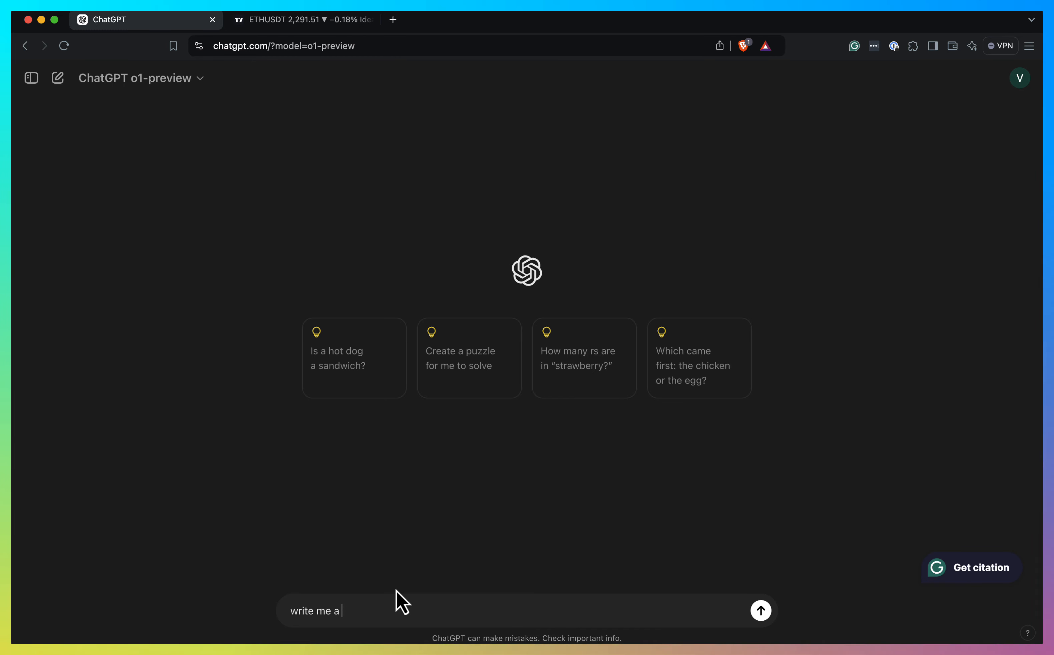
pyautogui.write('sma cross strategy in')
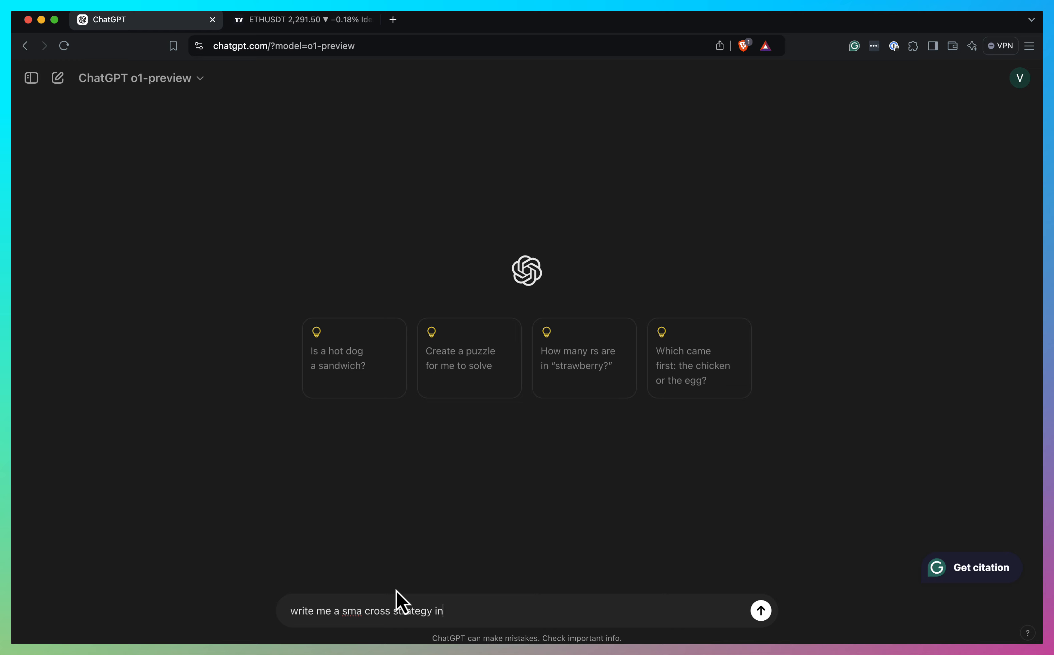
pyautogui.write('pine script')
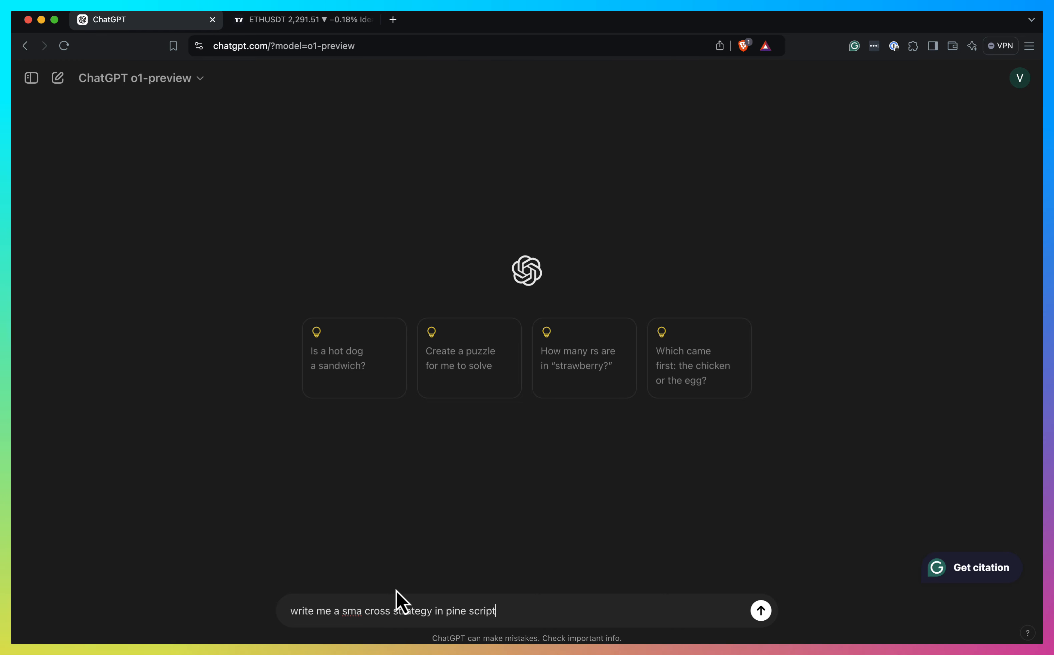
pyautogui.click(760, 610)
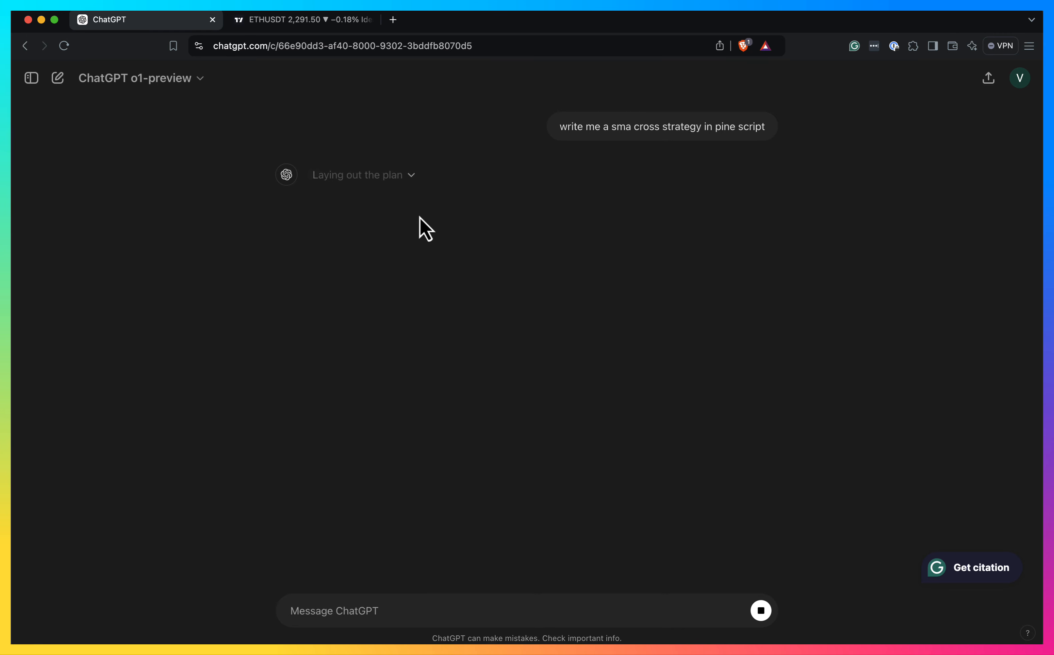
pyautogui.moveTo(376, 189)
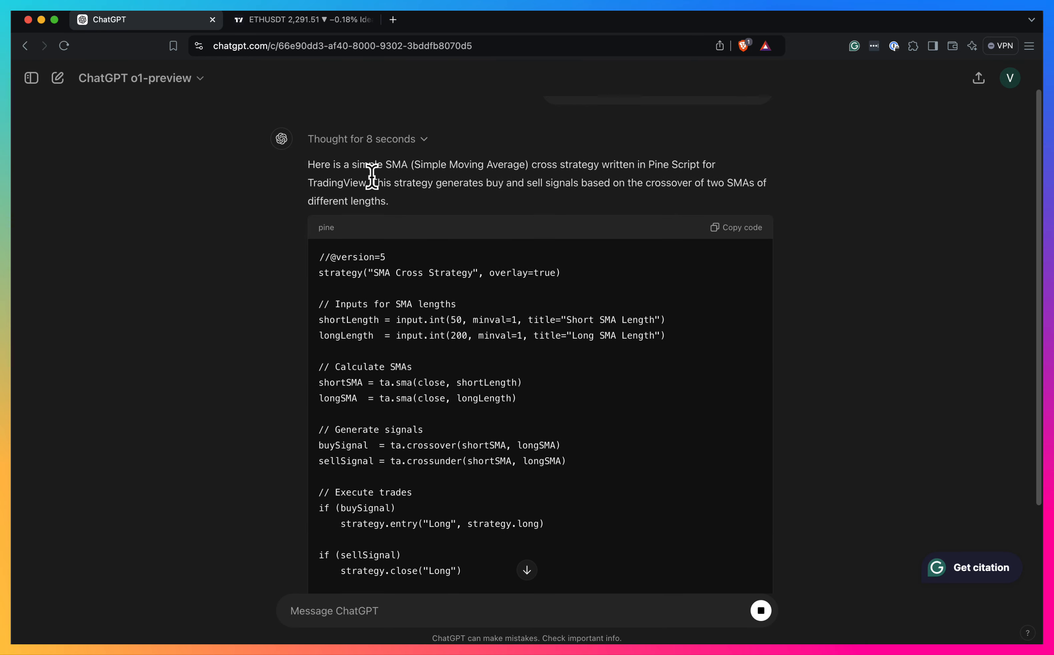
# Scroll through the generated Pine Script SMA cross strategy reply.
pyautogui.scroll(-3)
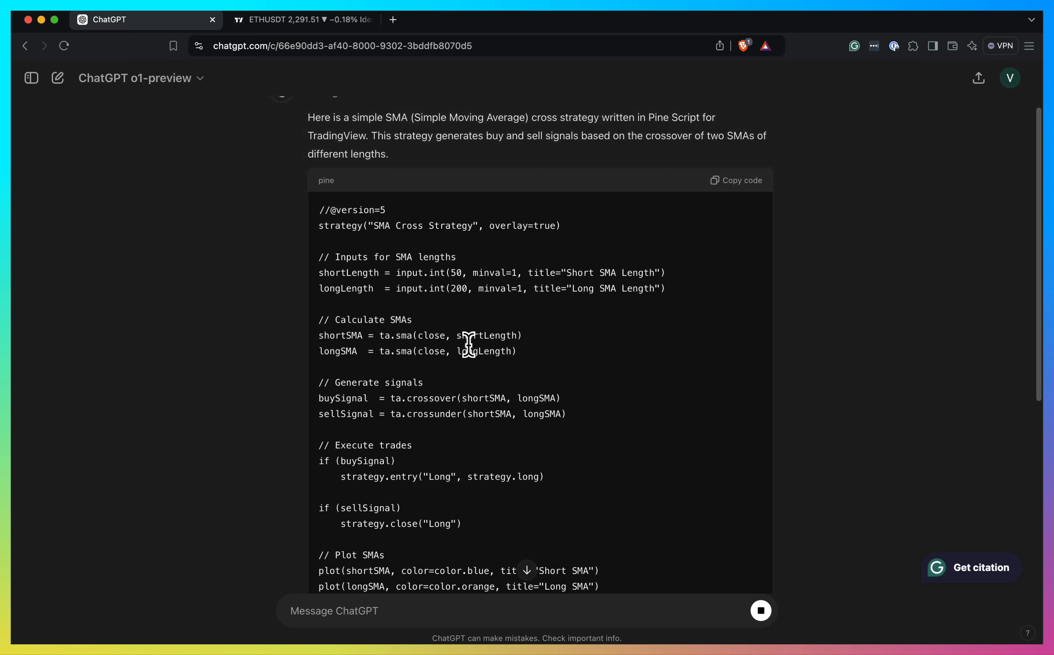
pyautogui.scroll(-3)
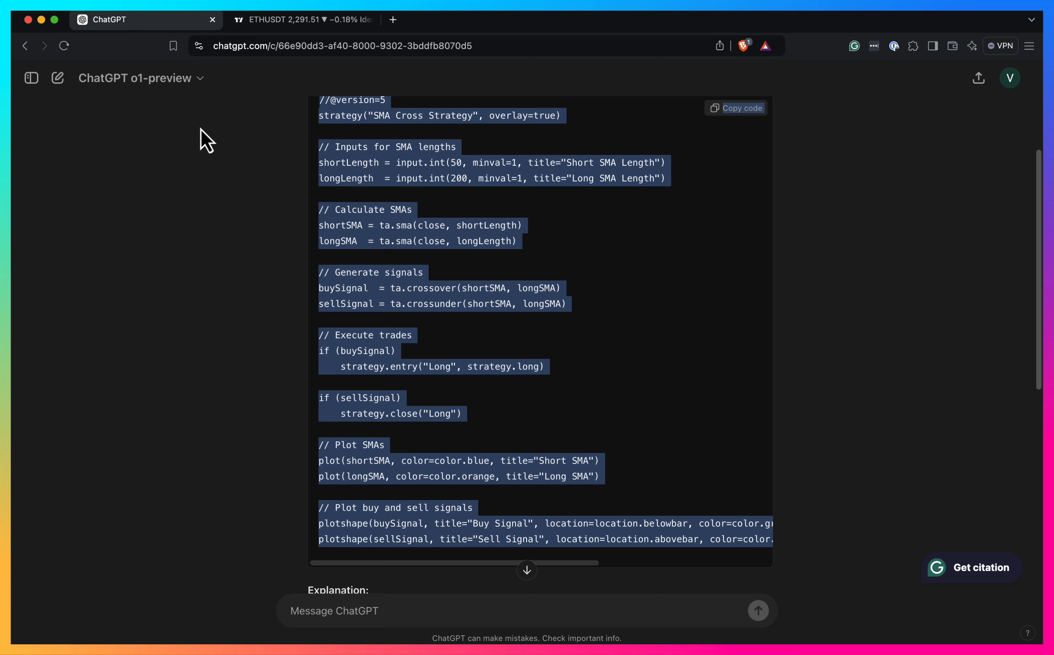
pyautogui.moveTo(305, 40)
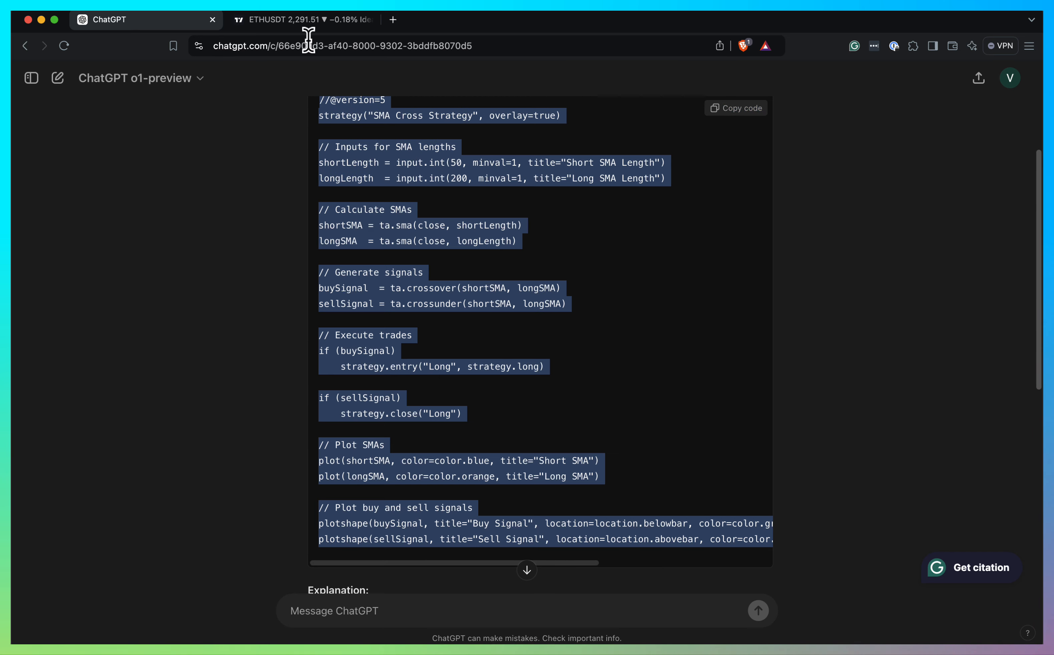
# Add the pasted SMA Cross Strategy to the ETHUSDT chart and view its Strategy Tester backtest.
pyautogui.click(300, 20)
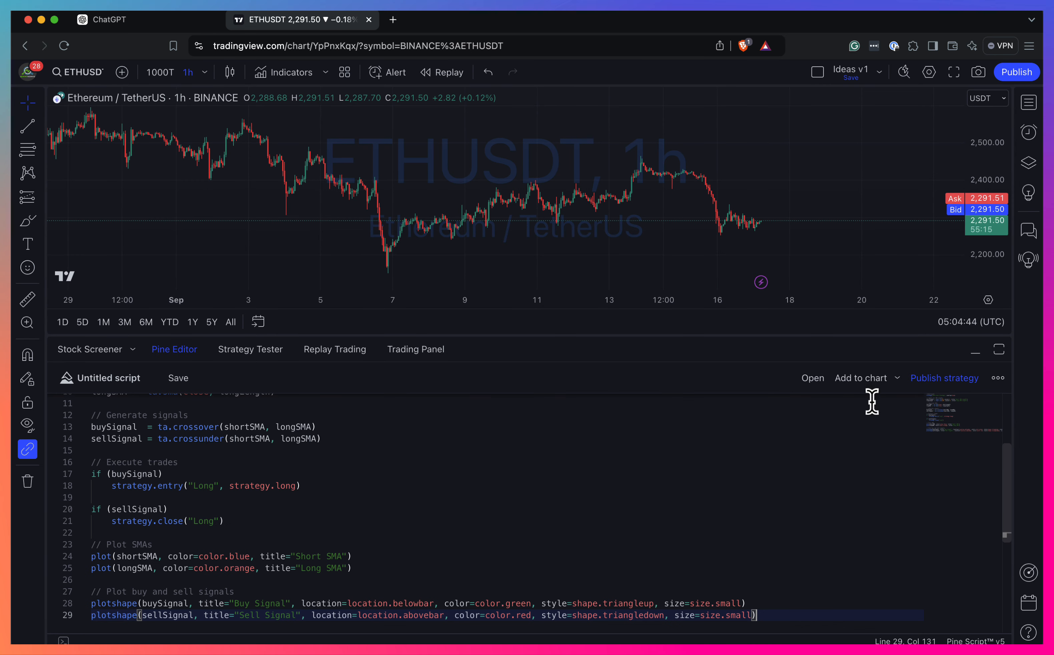
pyautogui.click(860, 377)
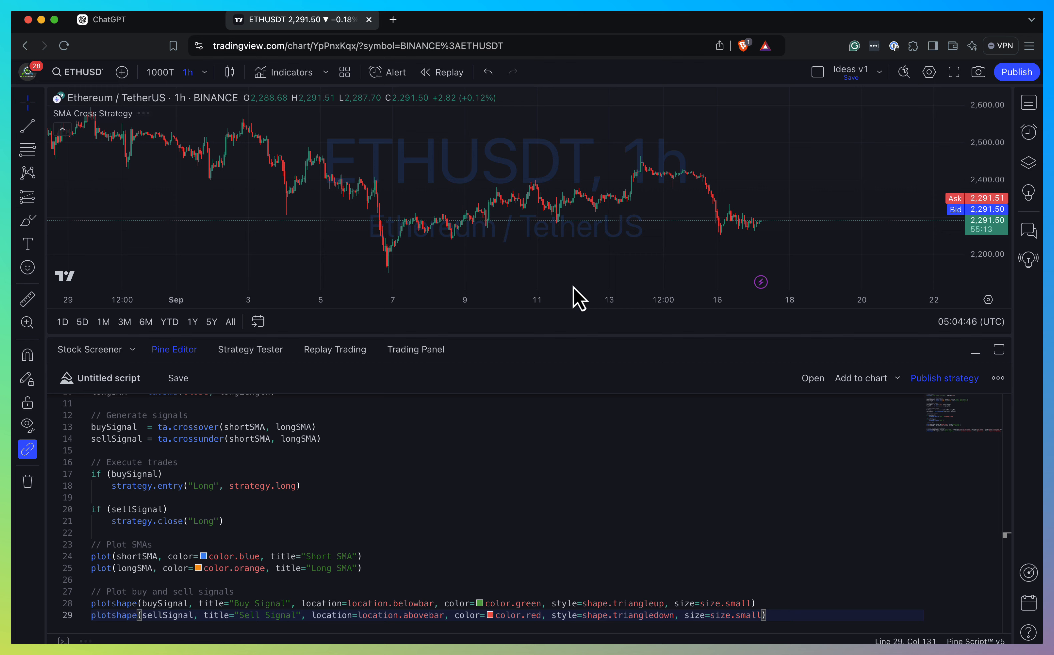
pyautogui.click(250, 349)
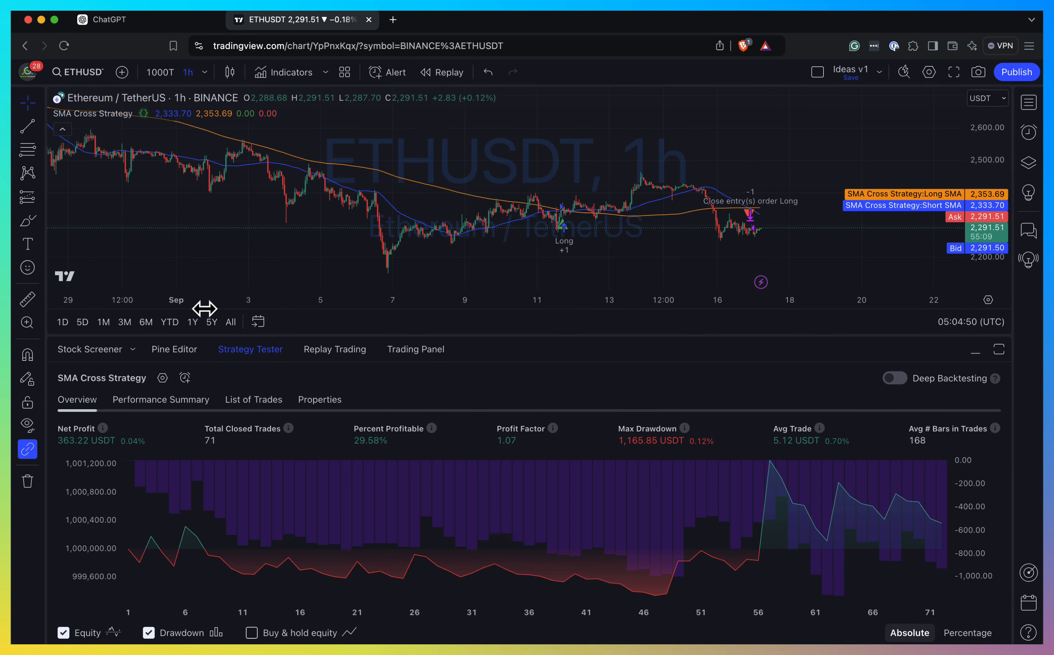
pyautogui.click(175, 349)
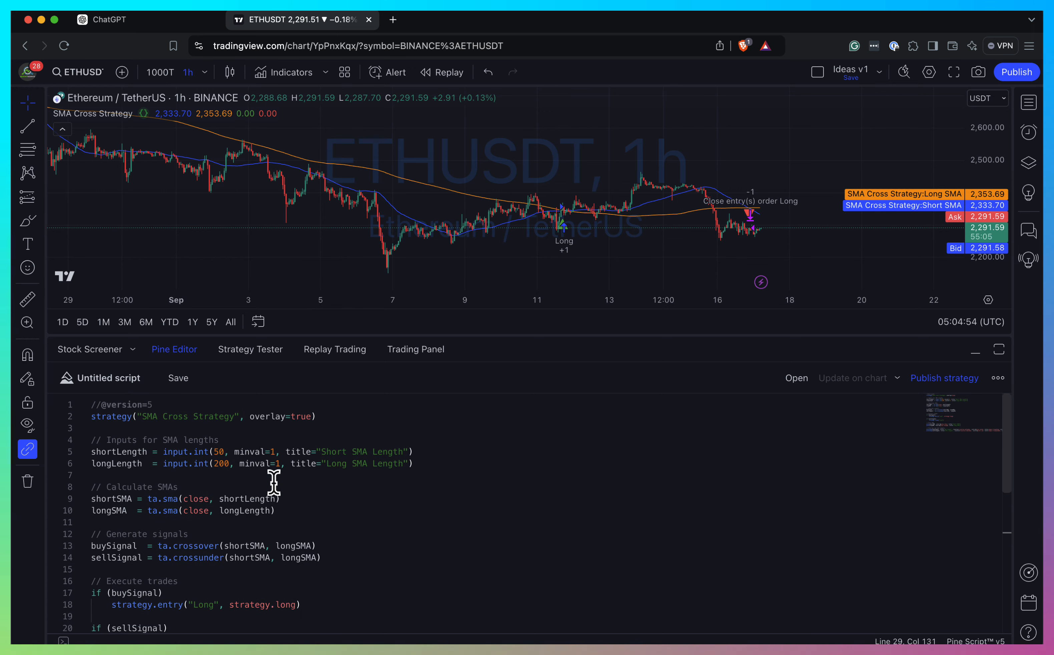
# Inspect the sma call on line 10 and the Long order name on line 18, then return to ChatGPT.
pyautogui.doubleClick(113, 545)
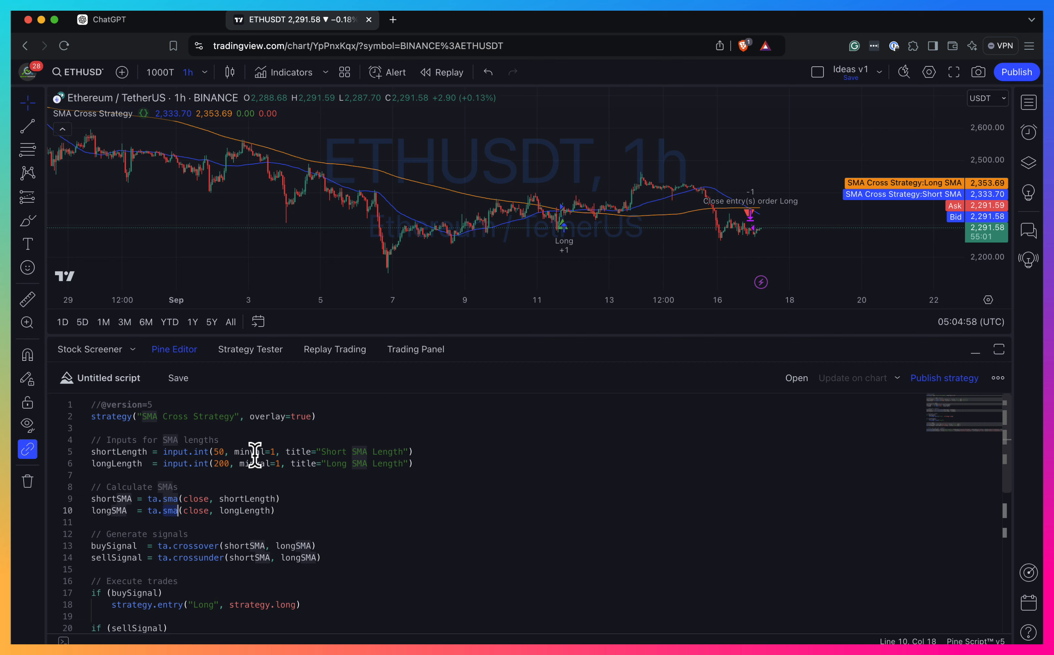
pyautogui.scroll(-3)
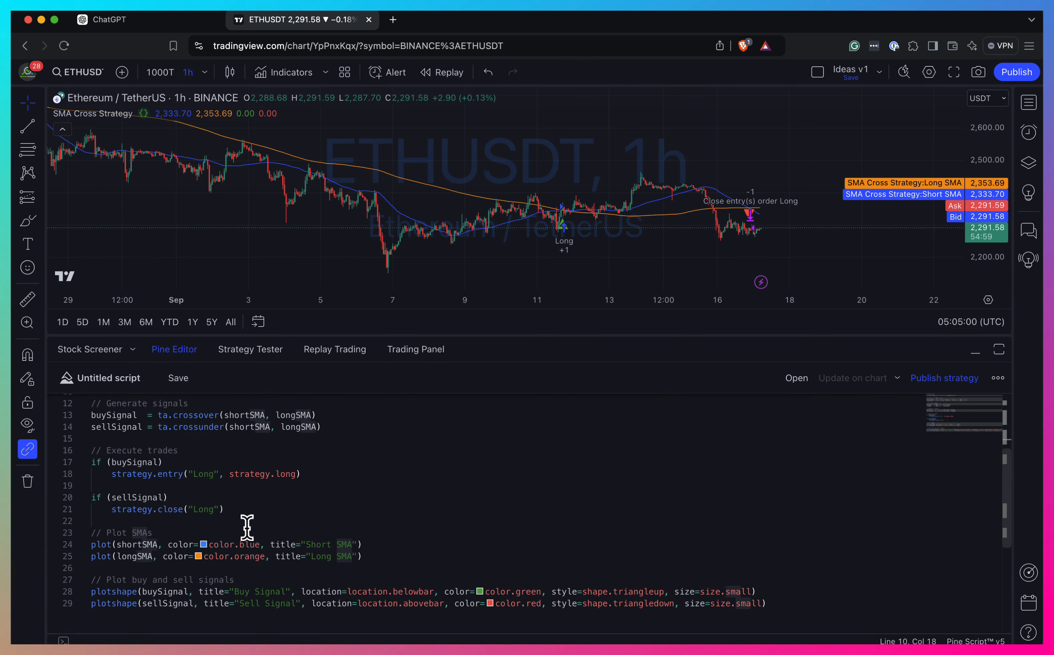
pyautogui.moveTo(91, 462); pyautogui.dragTo(205, 508)
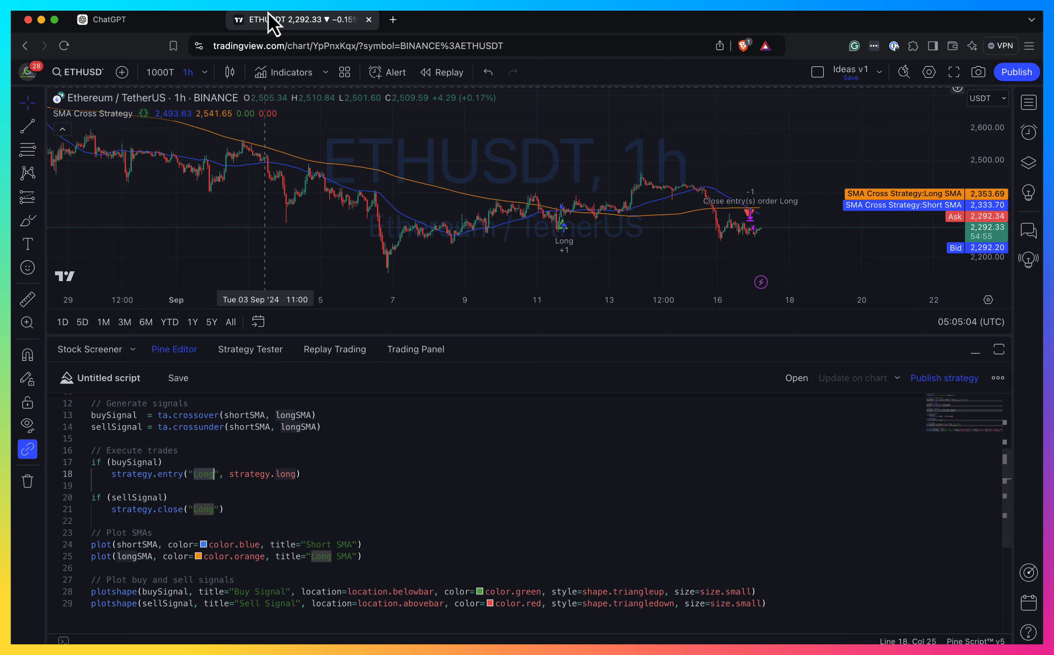
pyautogui.click(106, 19)
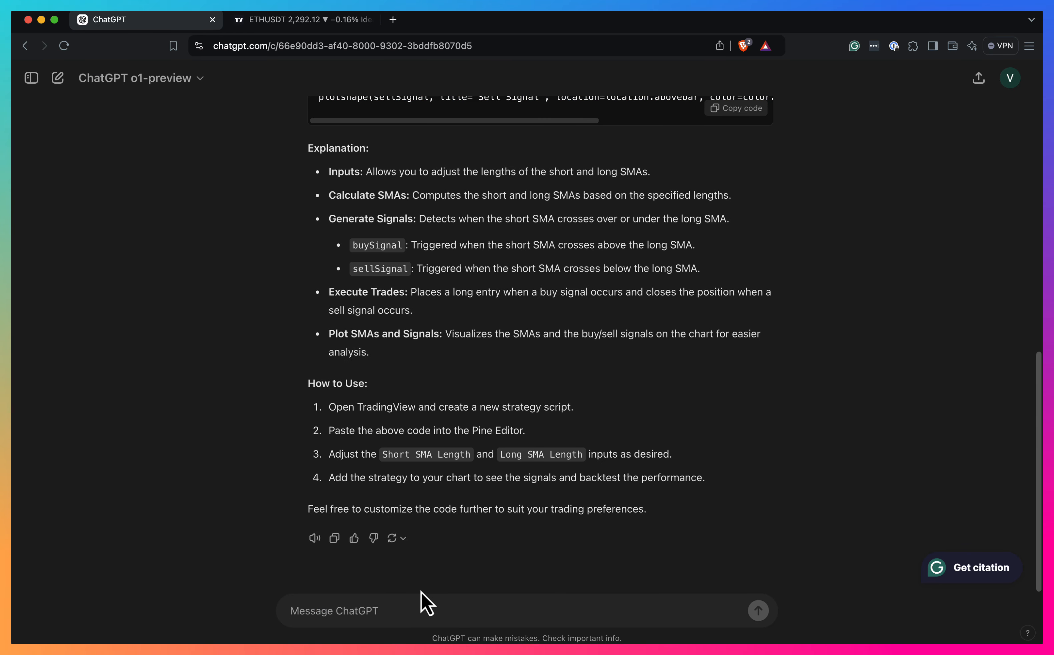
# Send 'Can you add short signal?' and review the updated short-signals code before switching to TradingView.
pyautogui.write('Can you add short signal?')
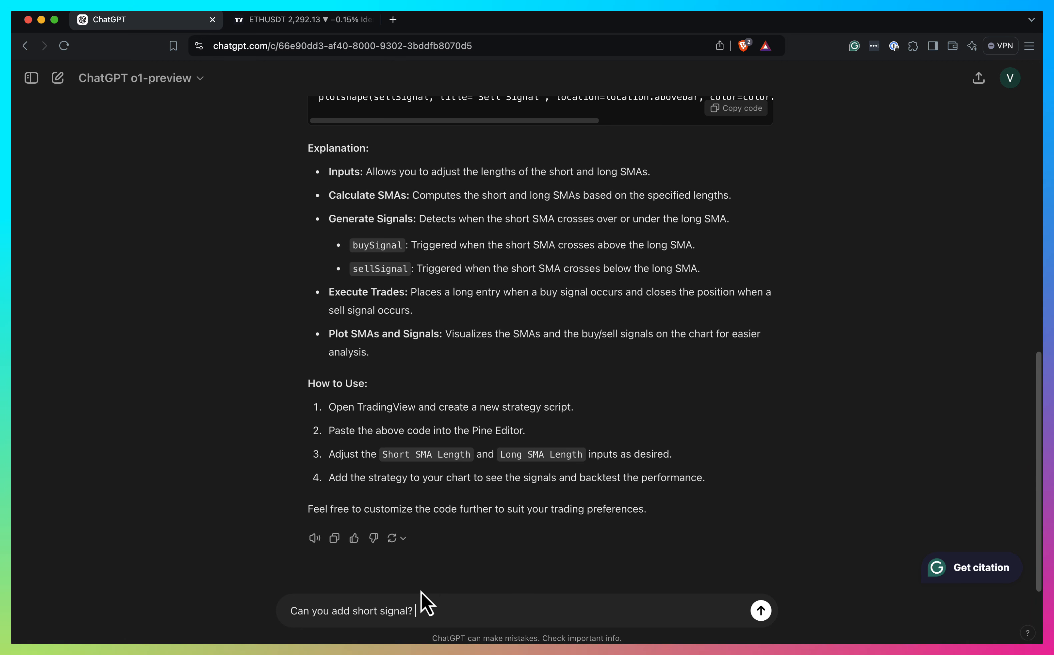
pyautogui.click(760, 610)
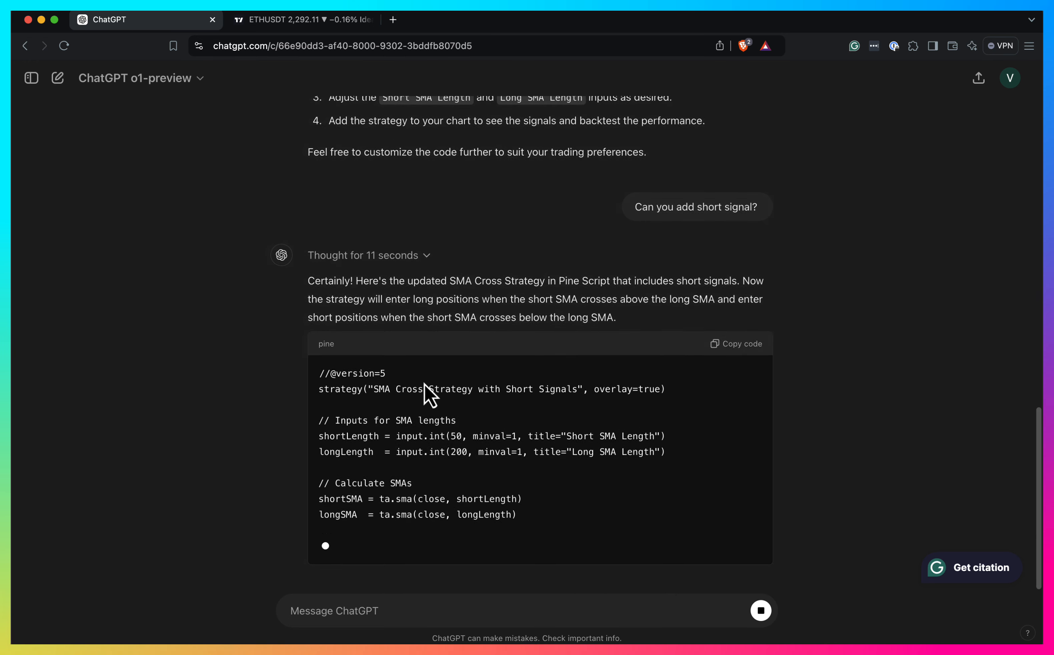
pyautogui.scroll(-3)
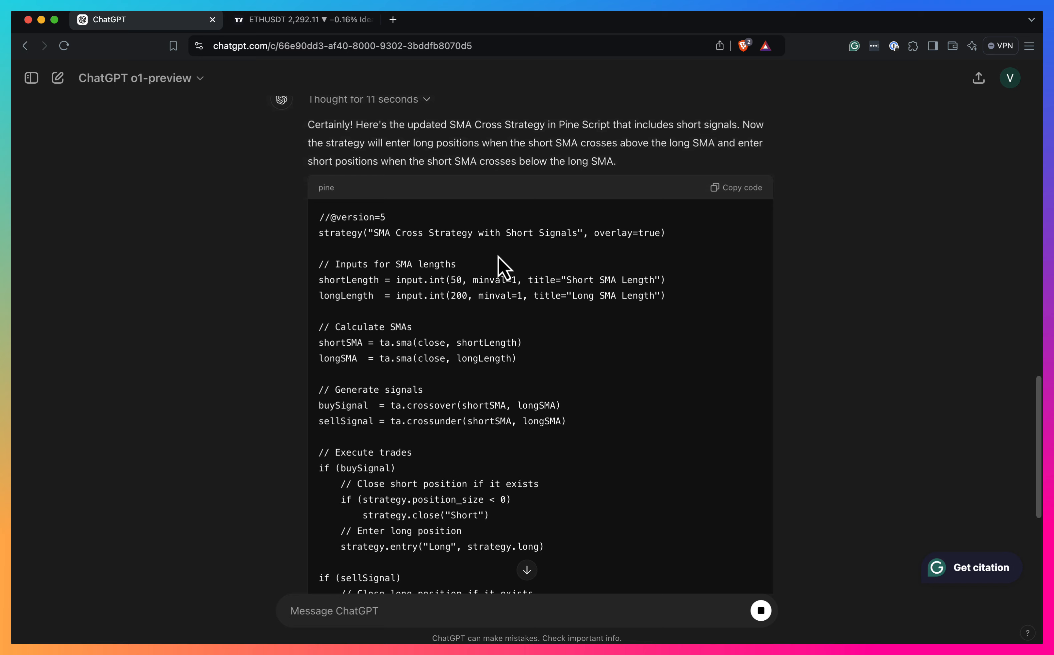
pyautogui.scroll(-3)
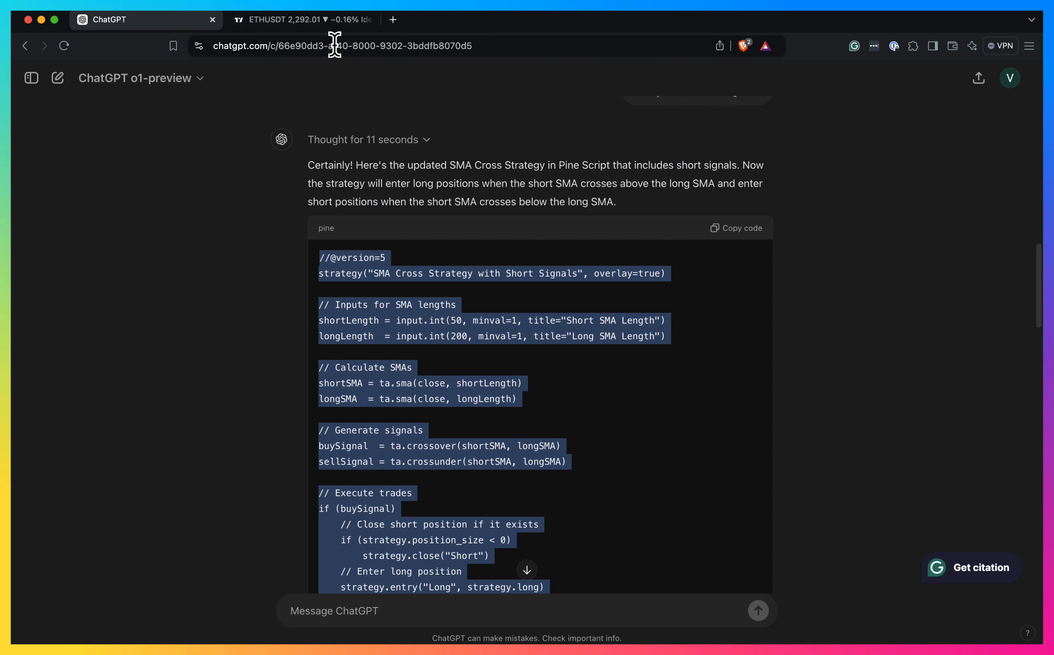
pyautogui.click(299, 19)
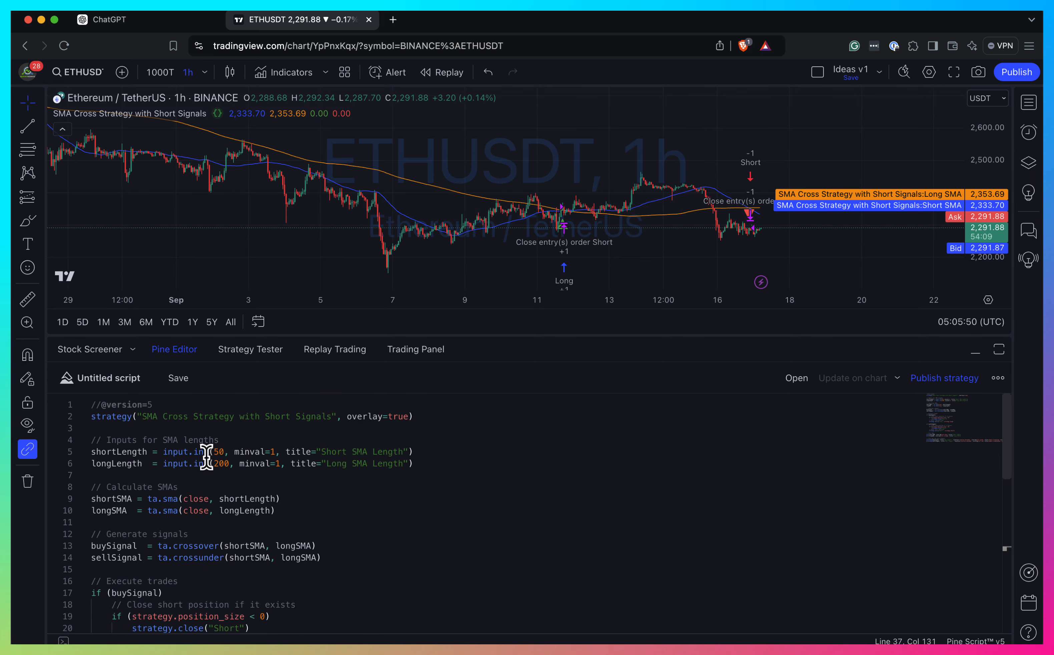
# Read through the short-signal strategy code in Pine Editor, checking the long entry line.
pyautogui.scroll(-3)
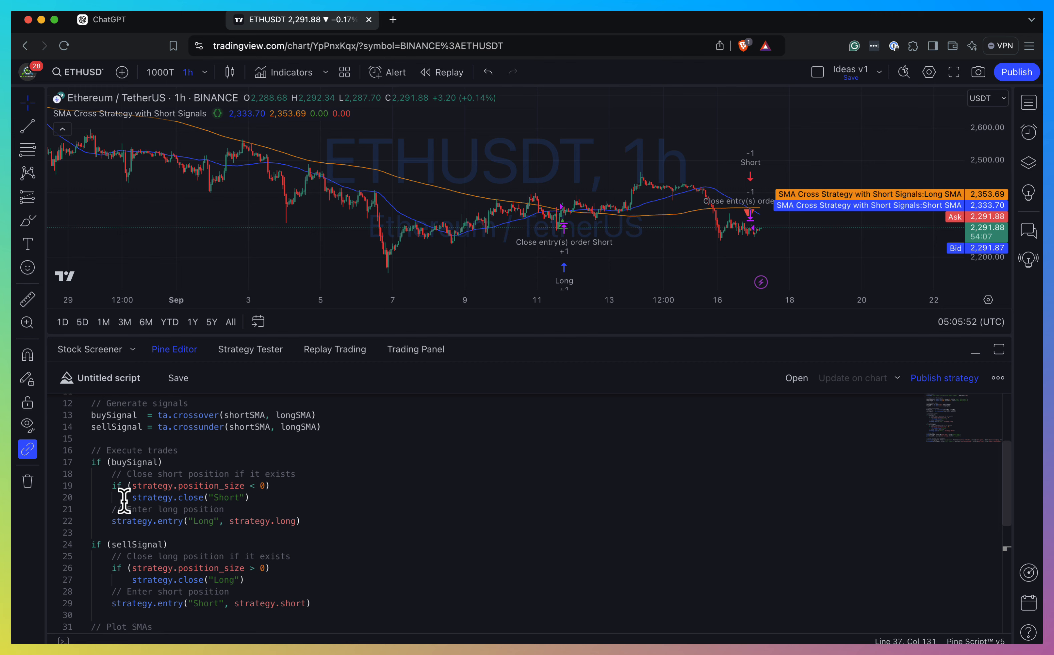
pyautogui.doubleClick(134, 461)
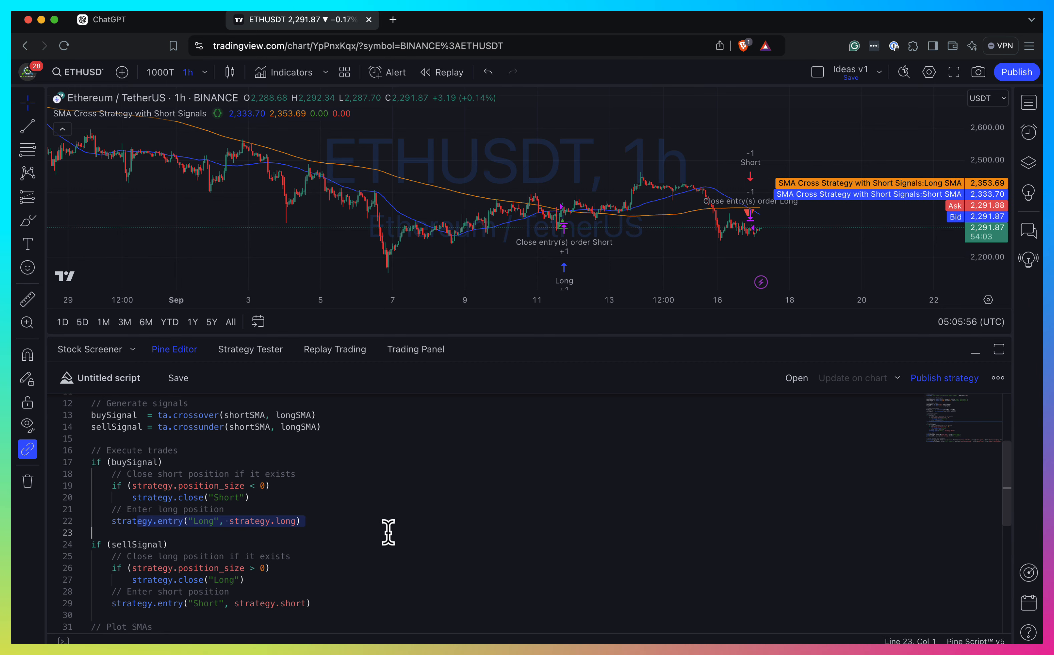
pyautogui.scroll(-3)
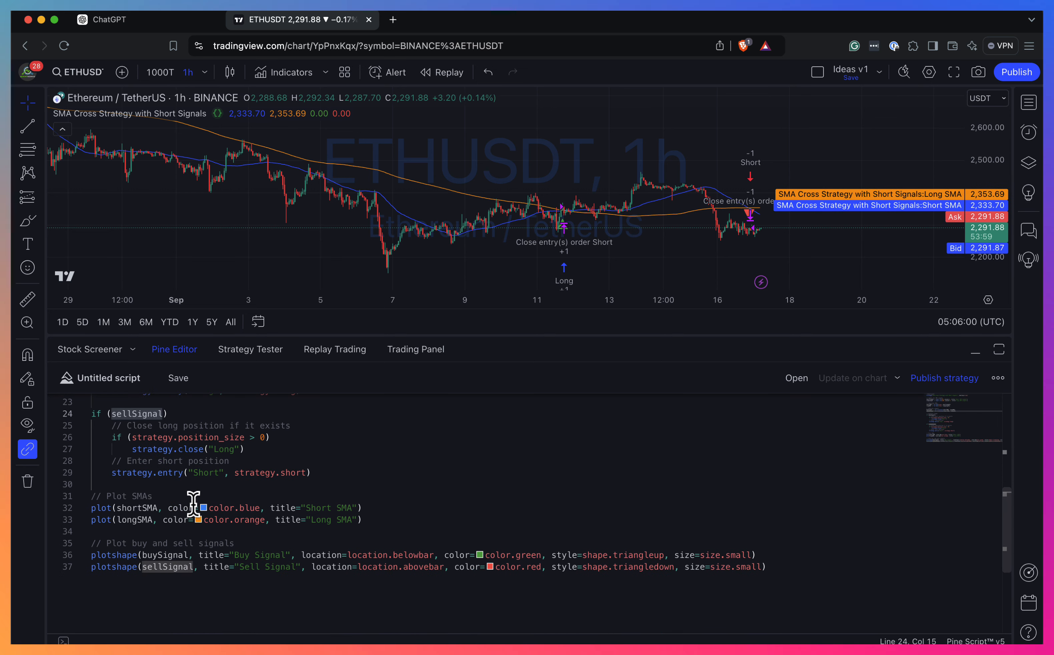
pyautogui.moveTo(387, 379)
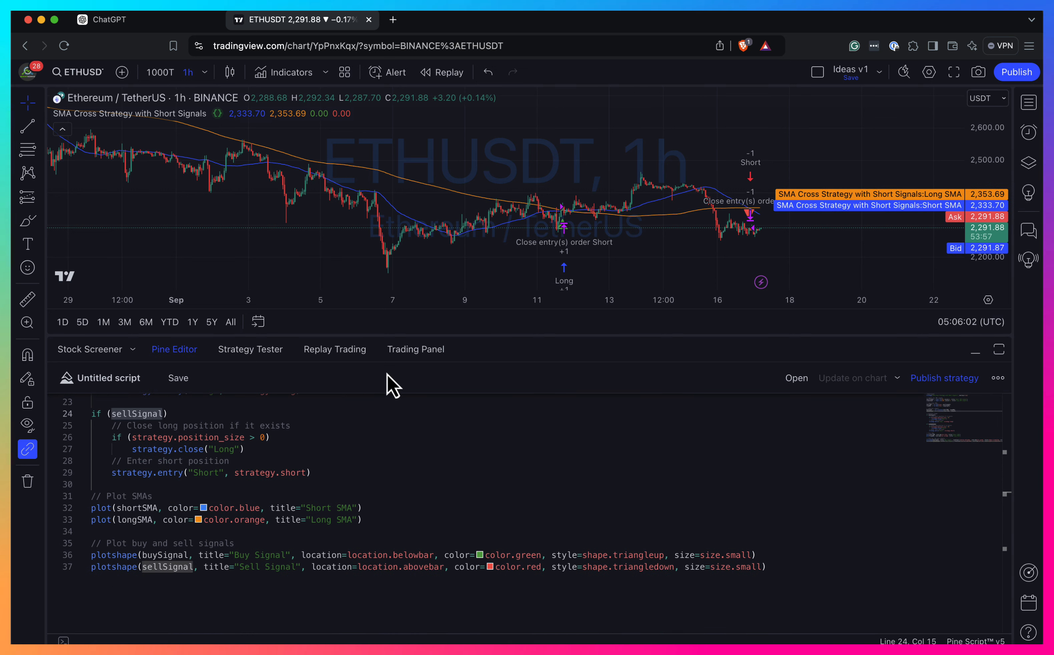
pyautogui.moveTo(672, 209)
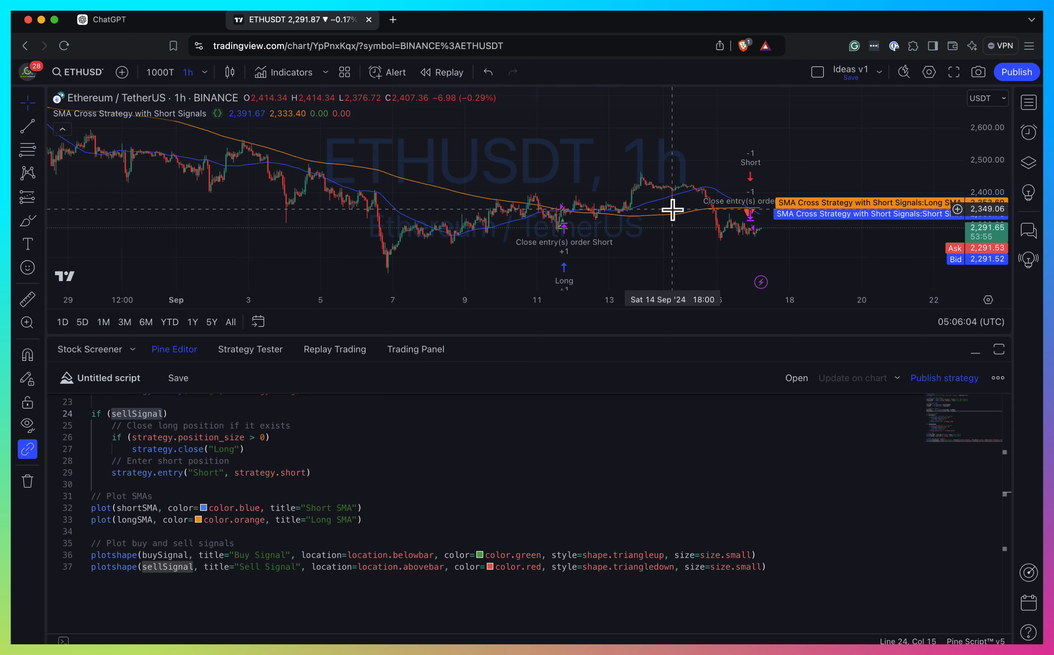
pyautogui.moveTo(725, 241)
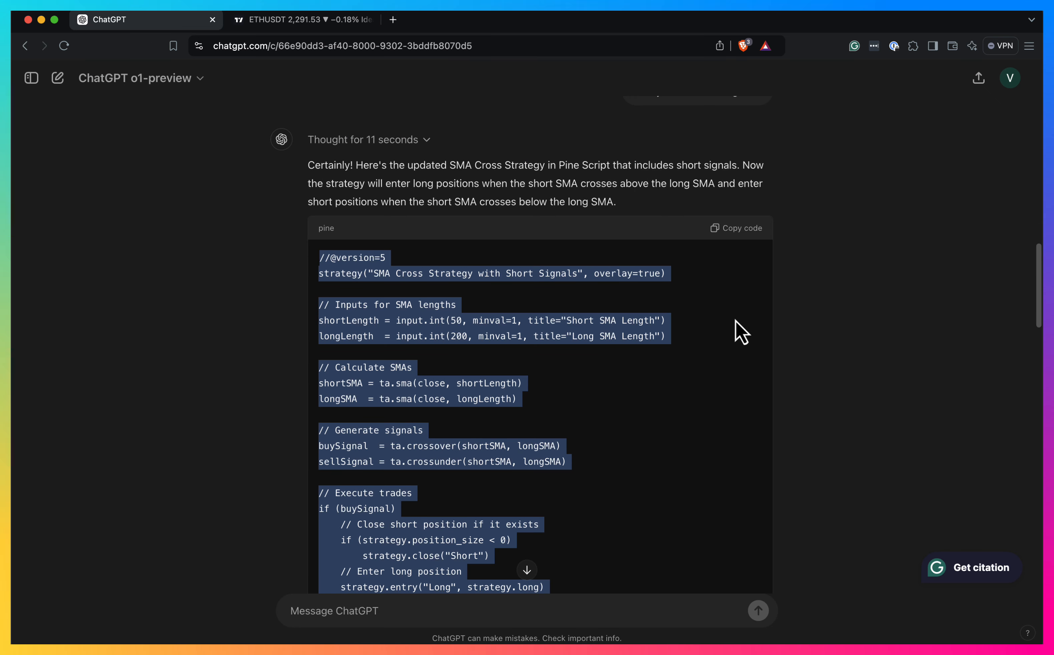
# Ask ChatGPT to add a Monday–Friday session filter to this strategy.
pyautogui.scroll(-3)
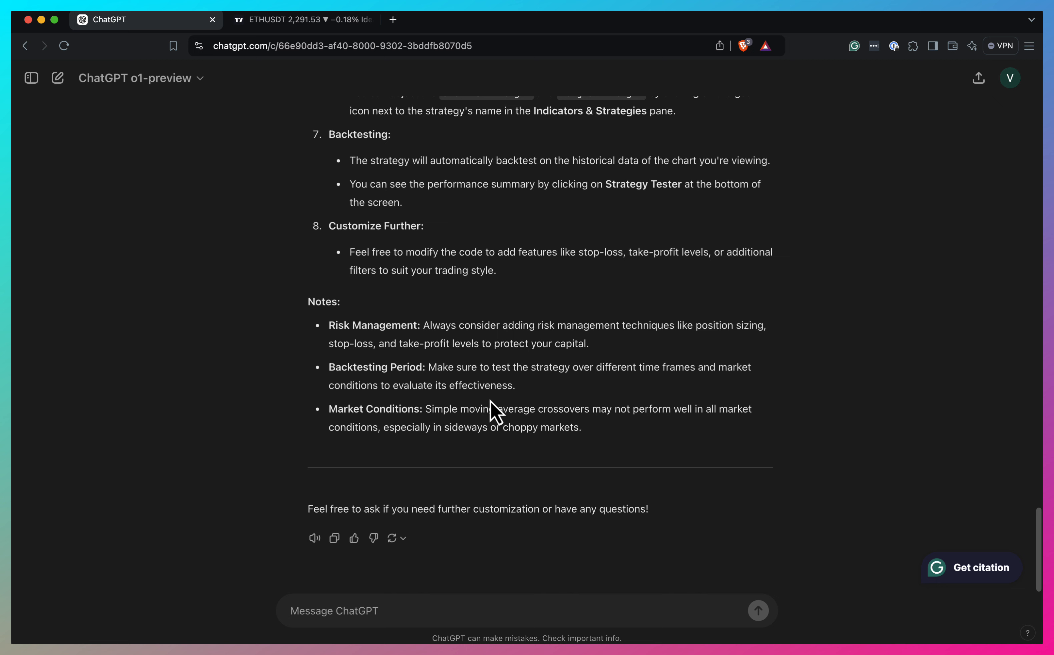
pyautogui.write('Can you add a')
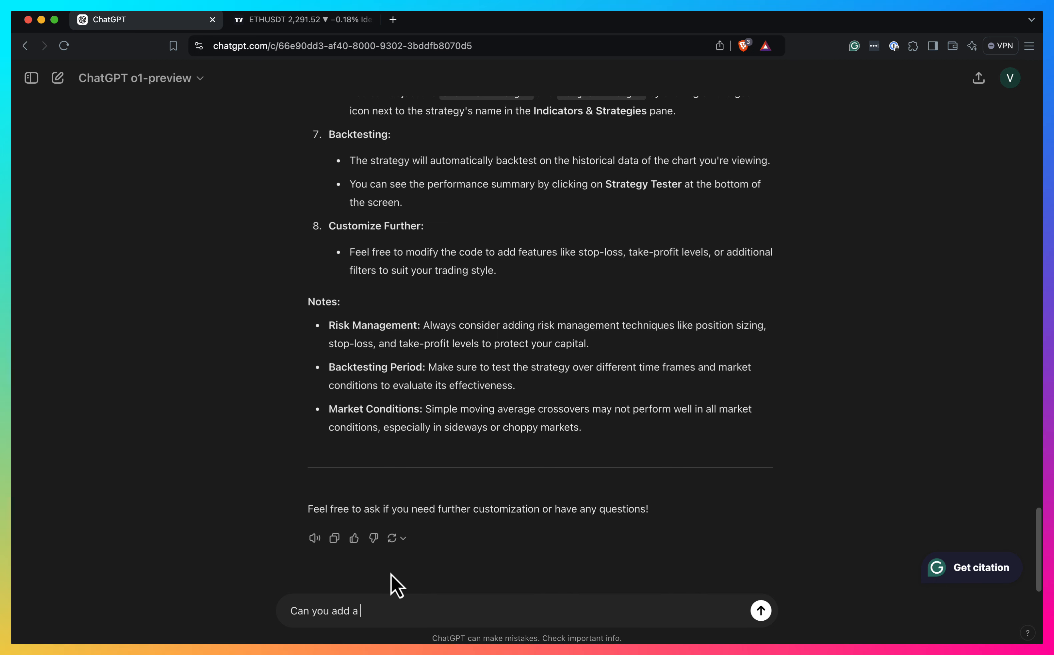
pyautogui.write('session')
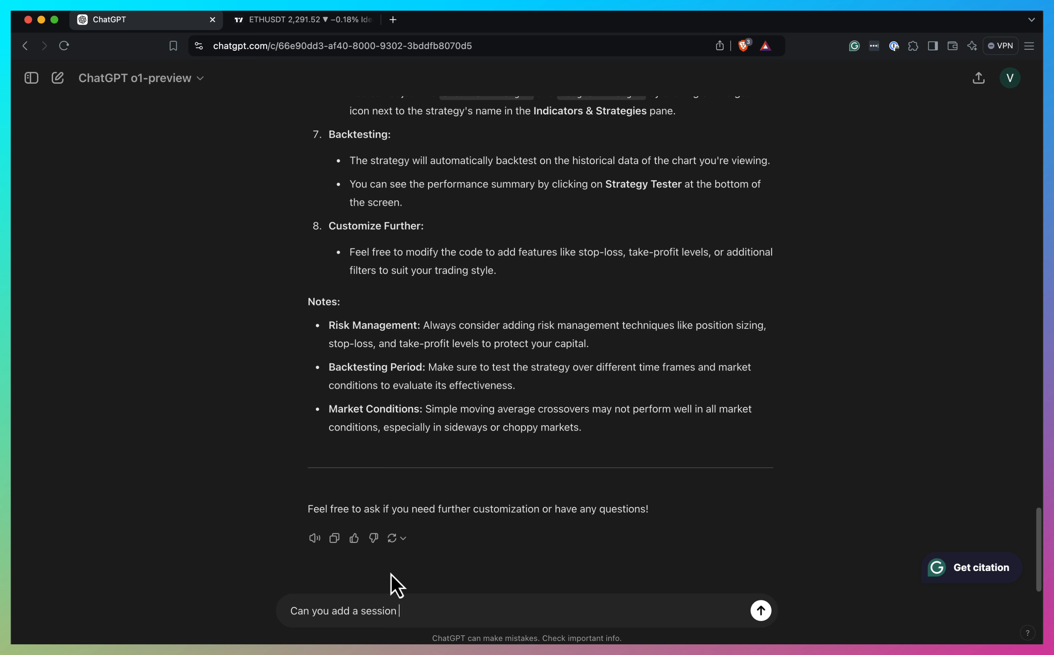
pyautogui.write('to this strategy')
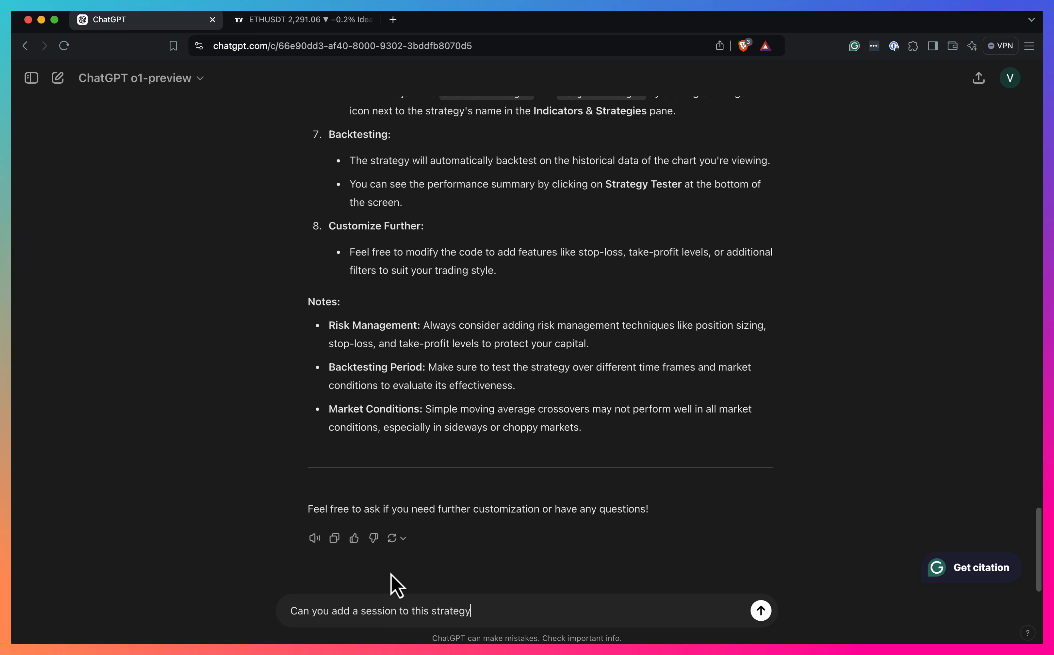
pyautogui.write('and all')
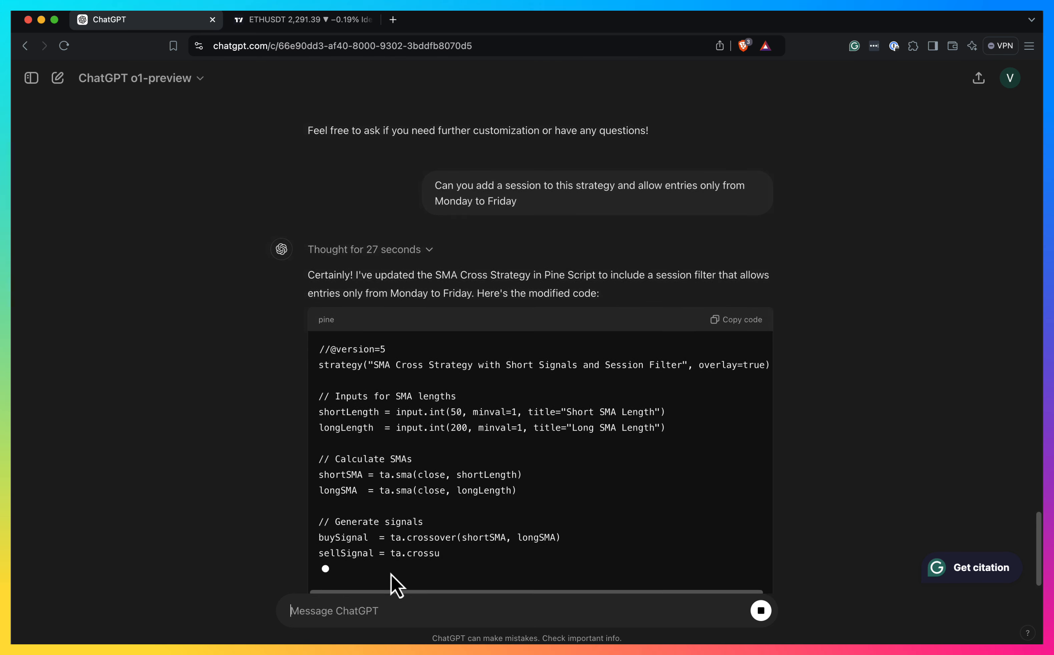
# Scroll through the session-filter code reply and switch to the TradingView chart.
pyautogui.scroll(-3)
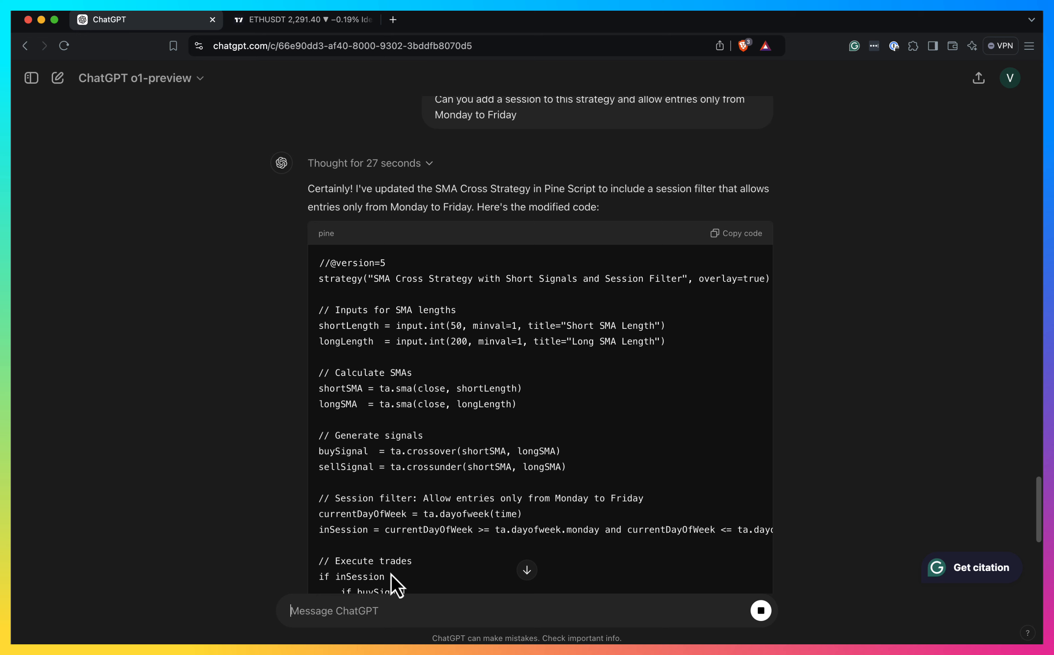
pyautogui.scroll(-3)
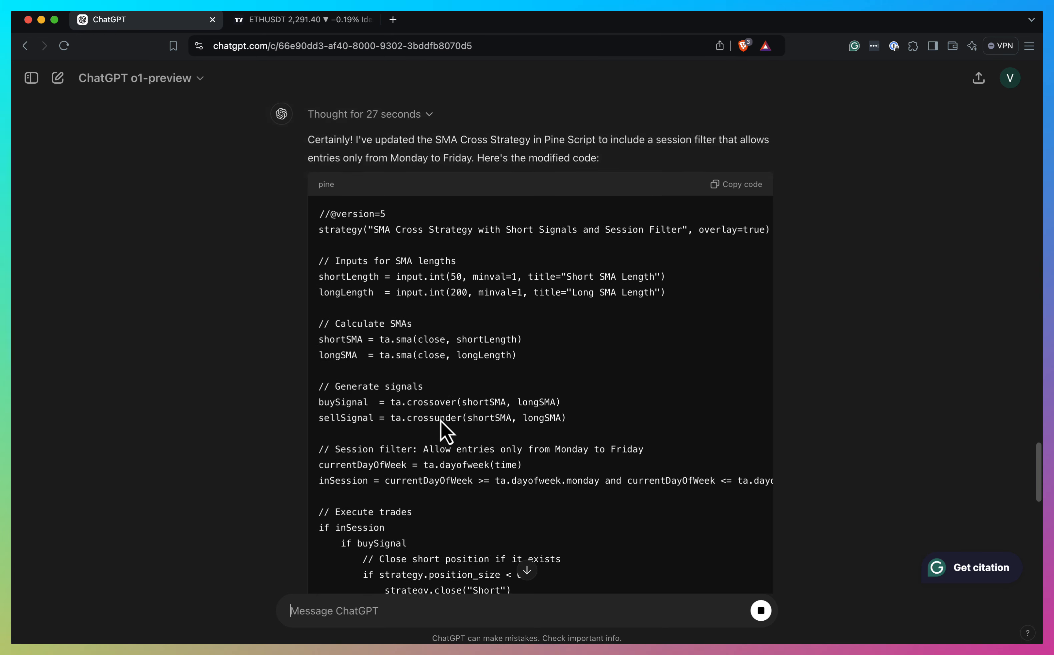
pyautogui.scroll(-3)
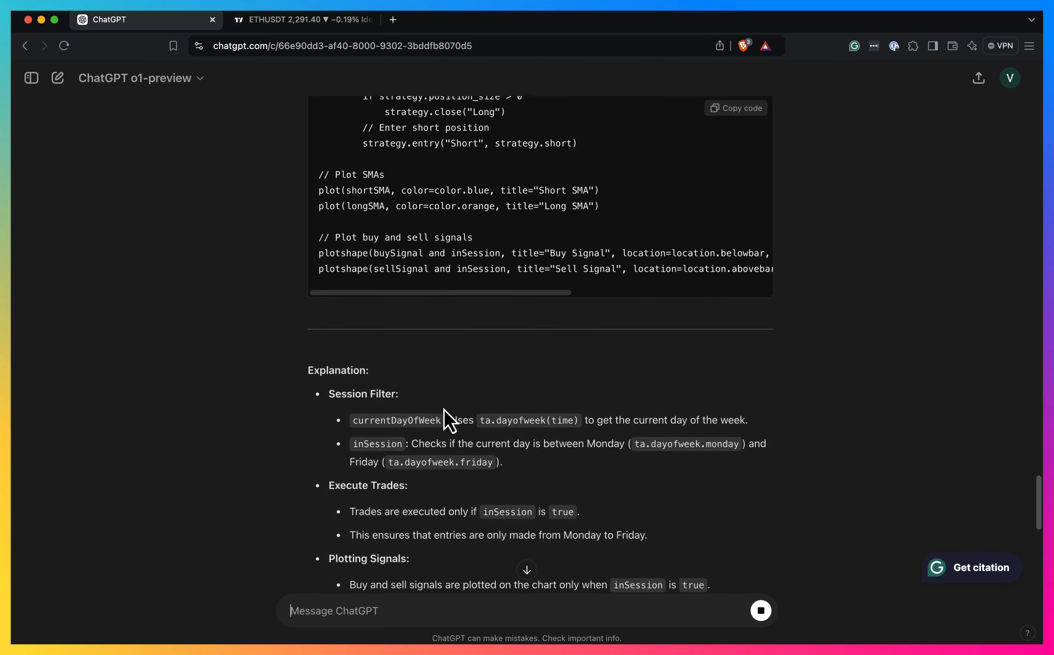
pyautogui.moveTo(566, 299)
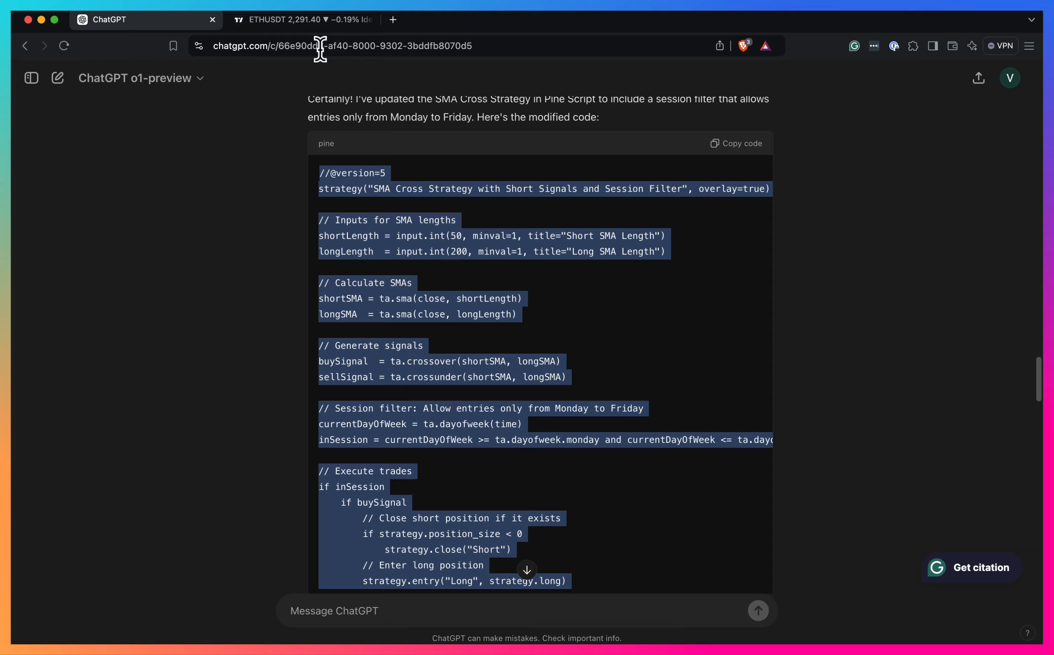
pyautogui.click(302, 19)
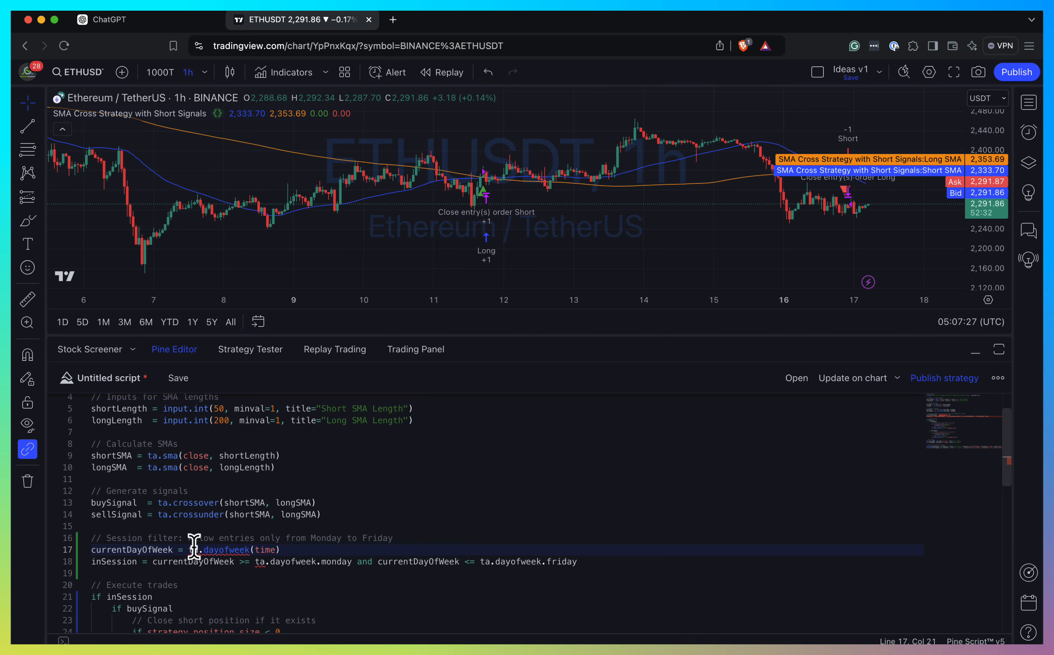
# Remove the 'ta.' prefix from dayofweek and apply the corrected session-filter strategy to the chart.
pyautogui.doubleClick(224, 549)
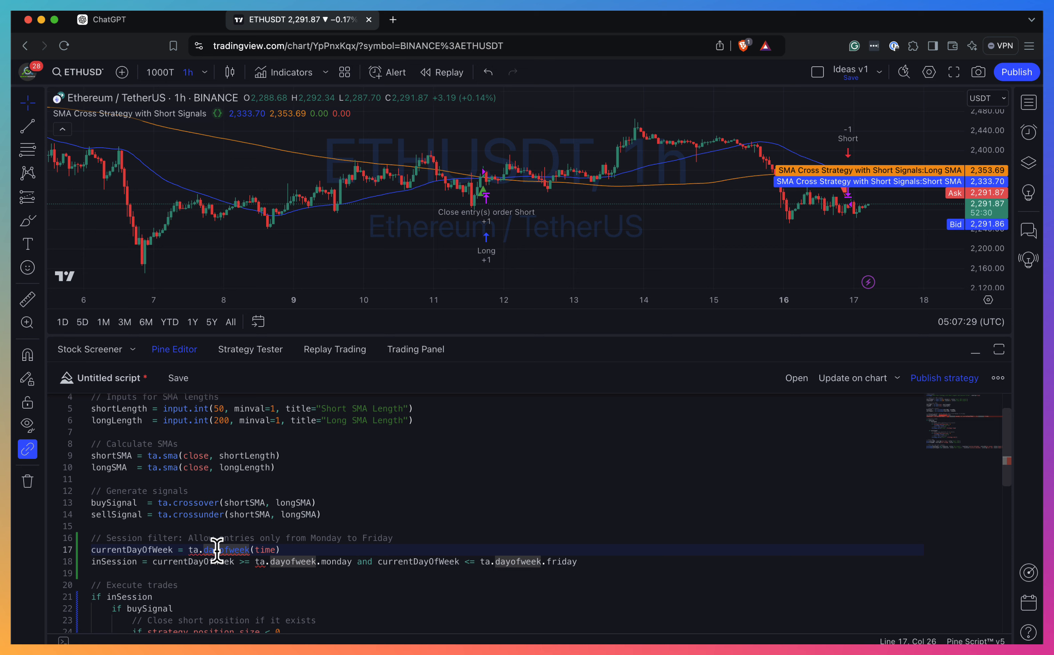
pyautogui.moveTo(218, 551)
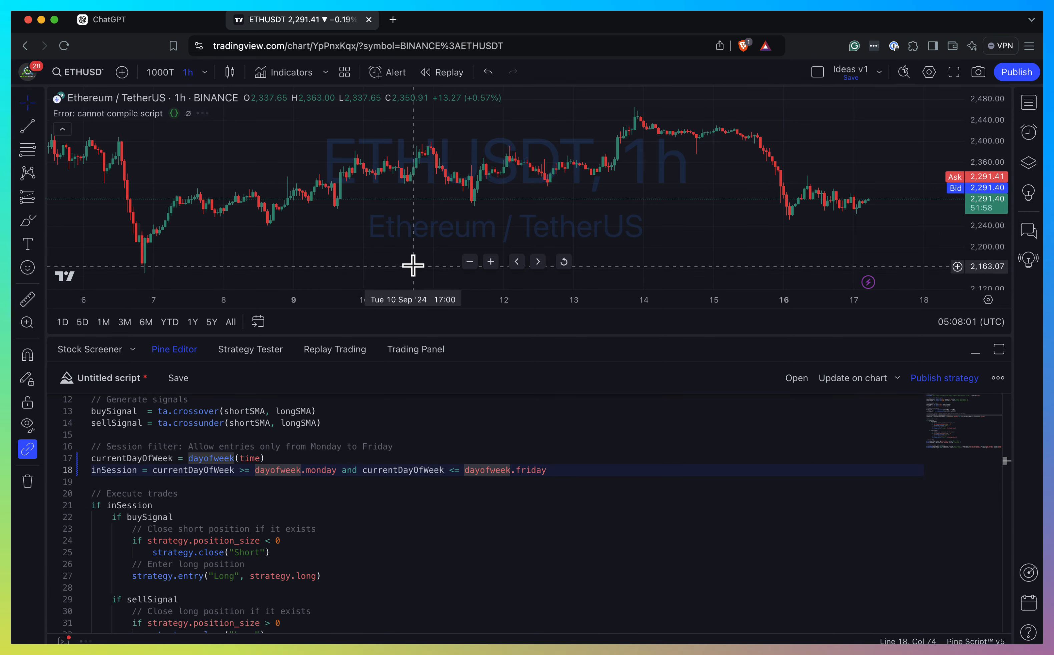
pyautogui.click(250, 349)
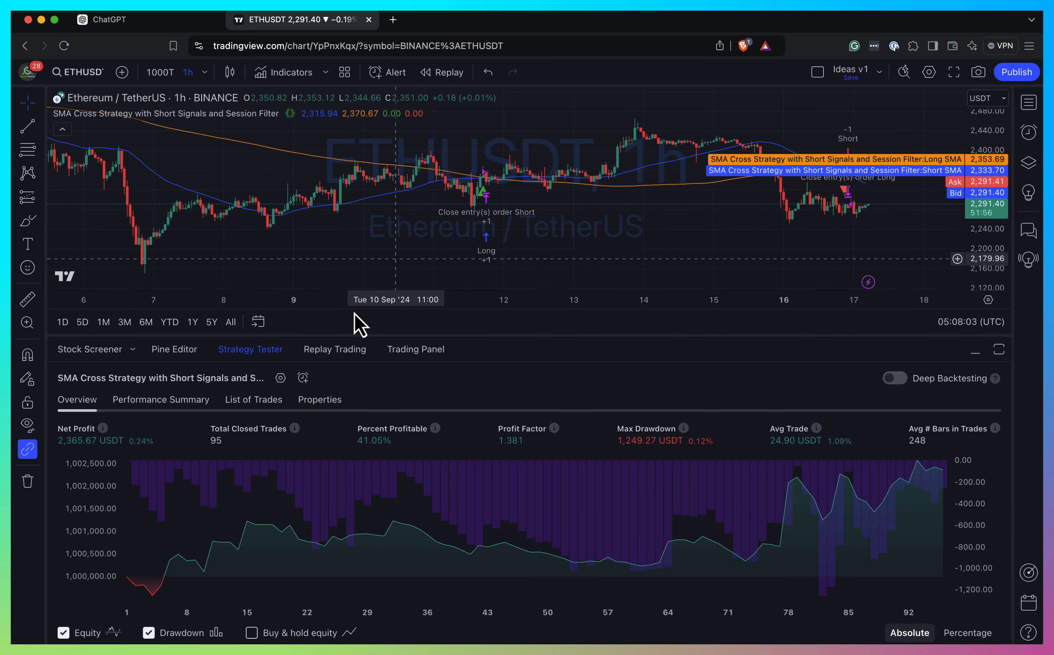
pyautogui.moveTo(190, 414)
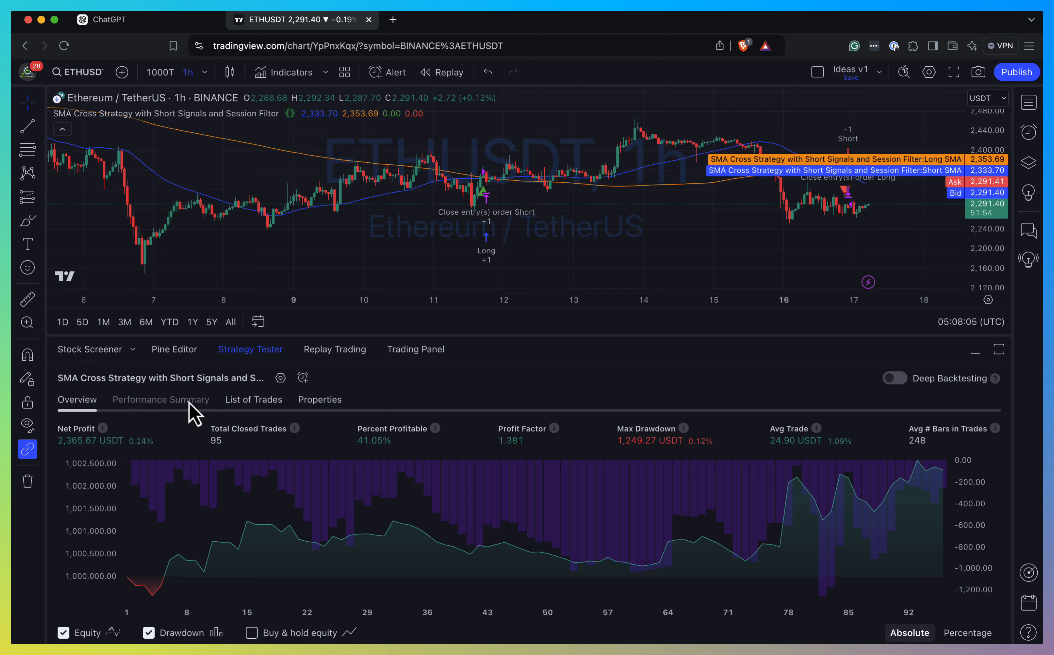
# Reopen the Pine Editor code and check the dayofweek.monday constant's help.
pyautogui.click(174, 348)
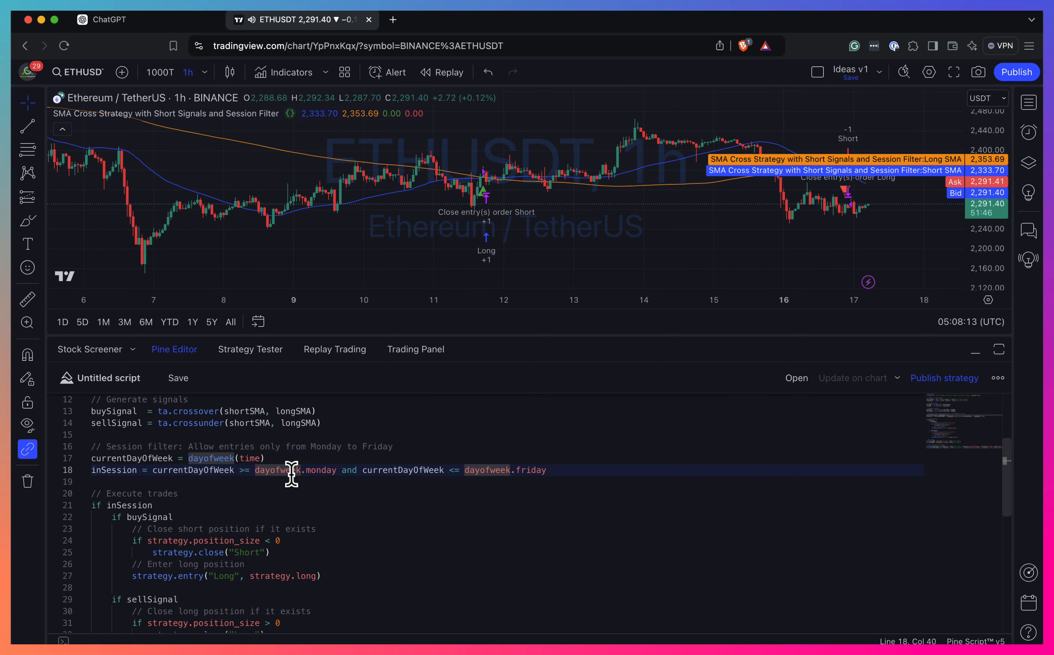
pyautogui.moveTo(325, 470)
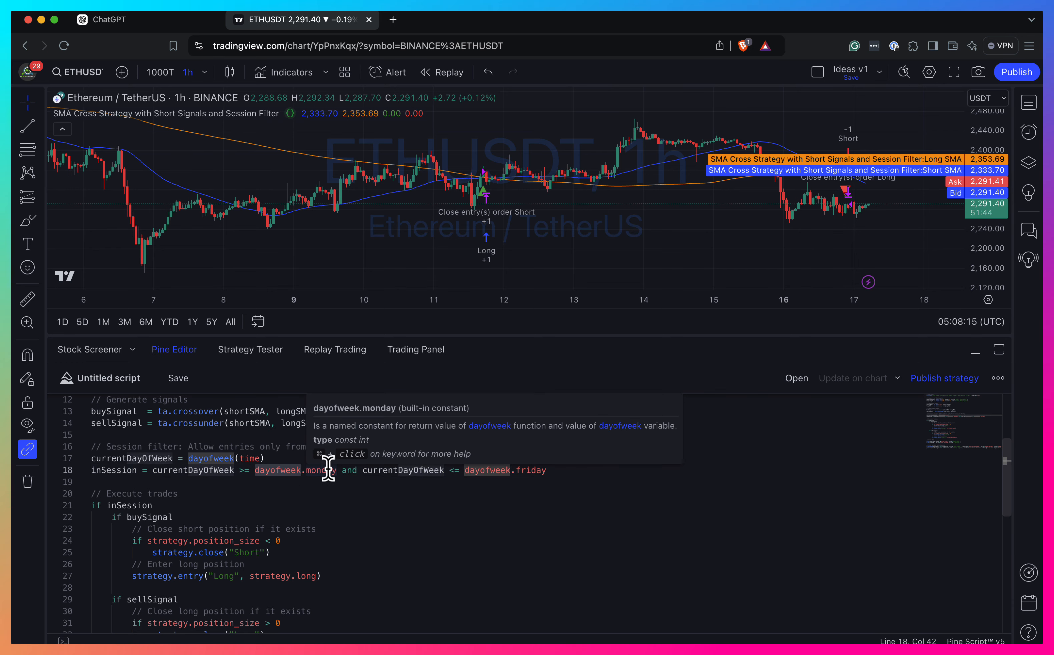
pyautogui.scroll(-3)
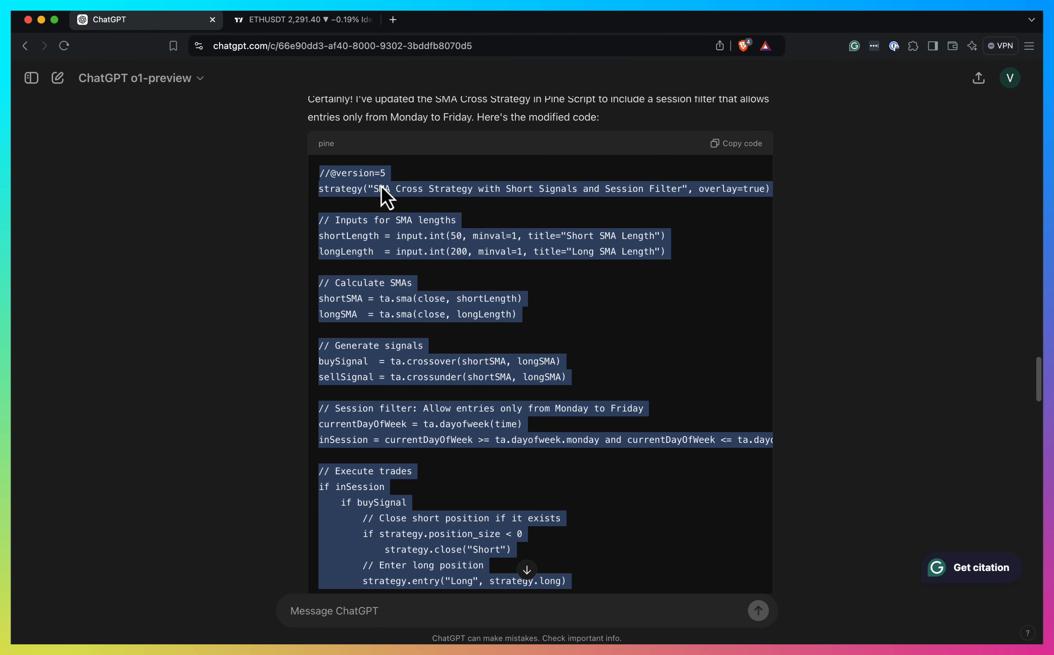
# Type a prompt requesting an RSI filter: above 70 for shorts, below 30 for longs.
pyautogui.scroll(-3)
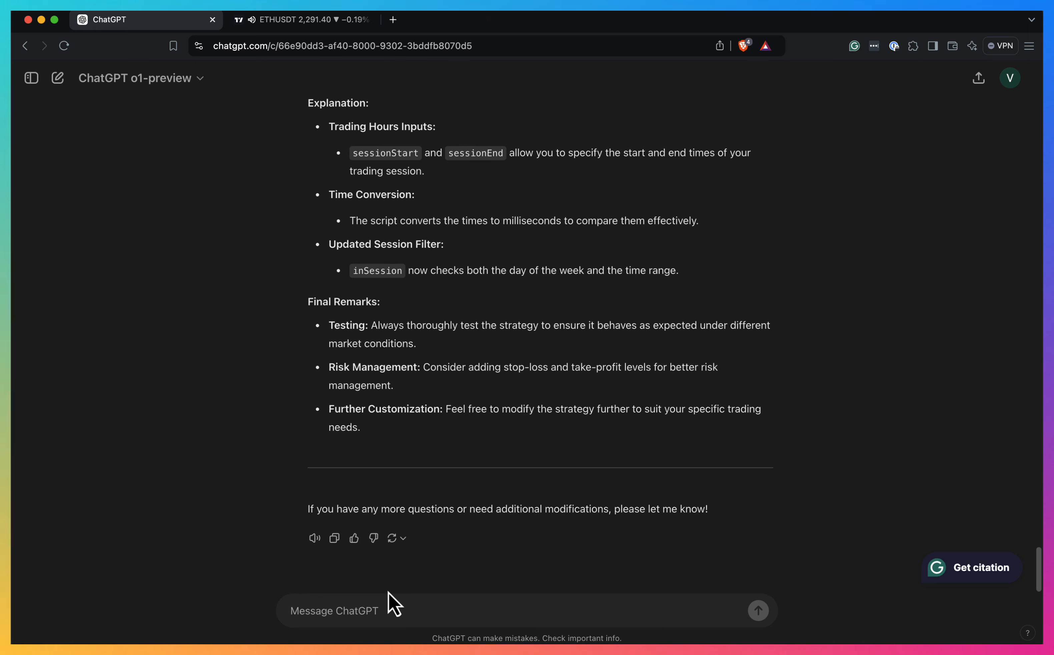
pyautogui.write('Can you add a')
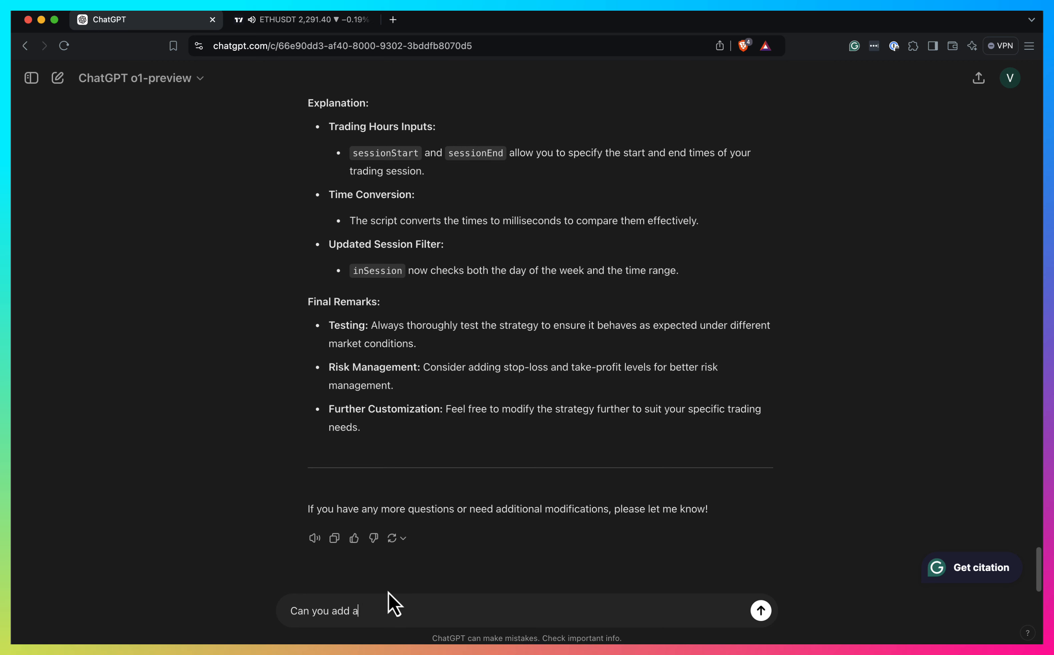
pyautogui.write('filter. I want')
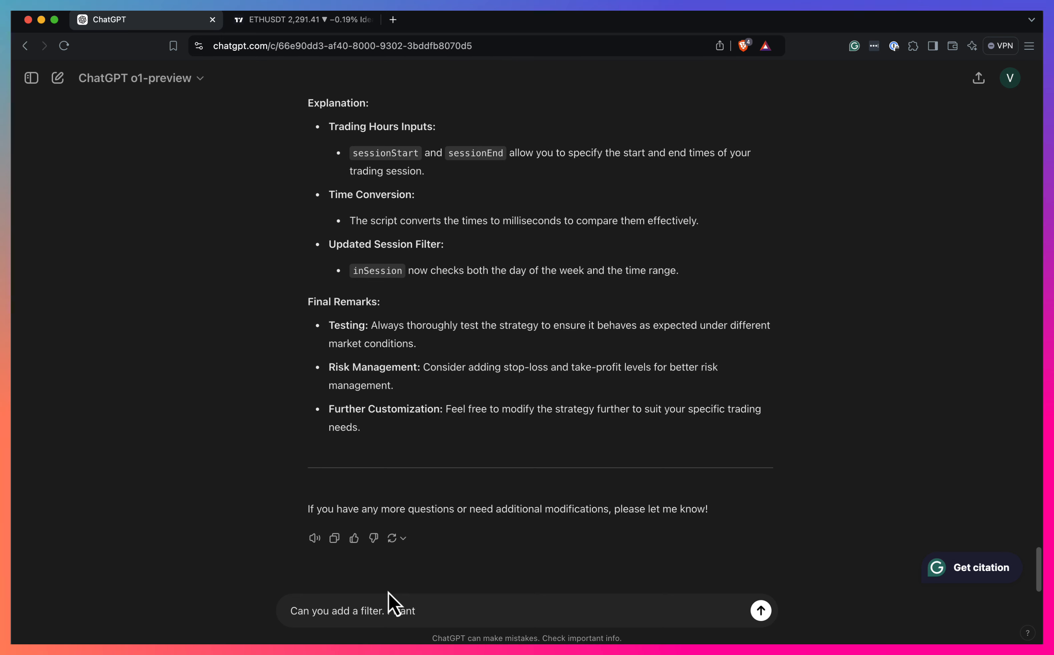
pyautogui.write('RSI to be above')
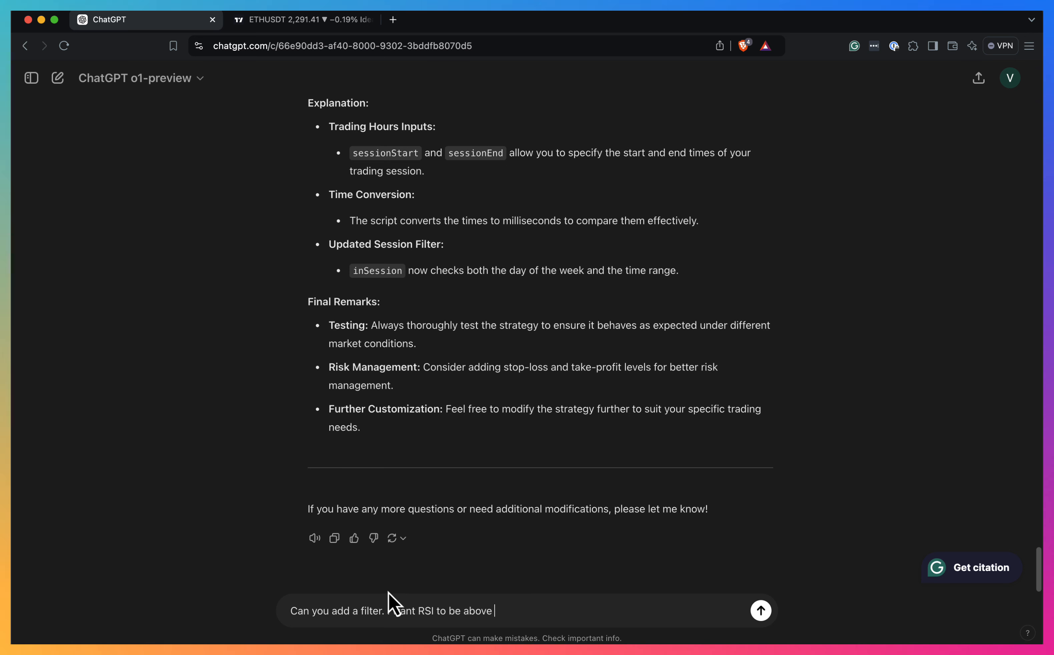
pyautogui.write('70')
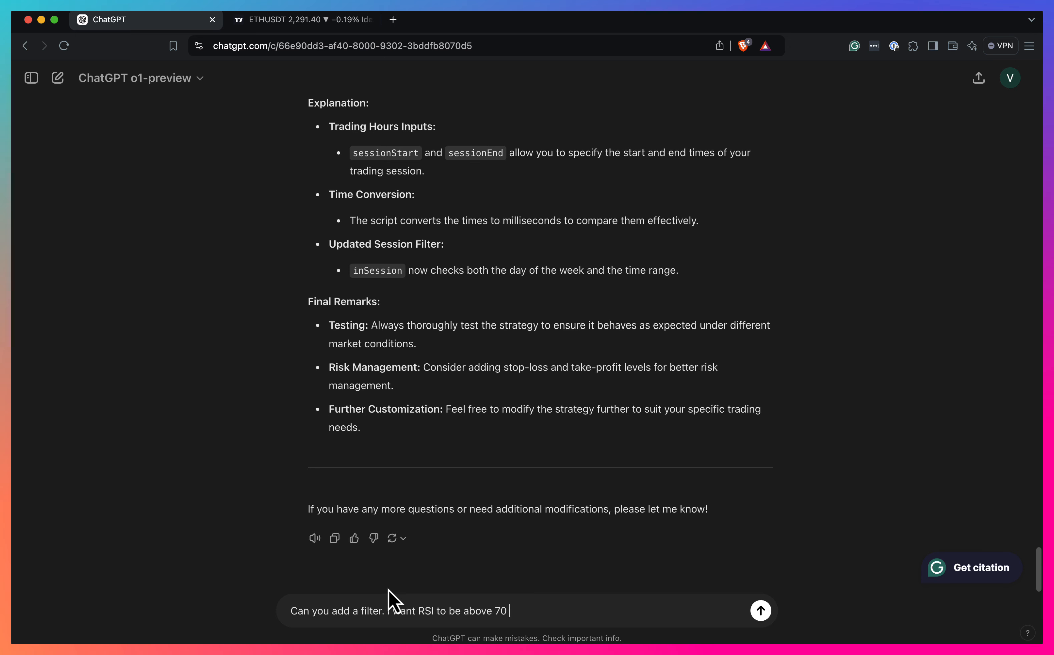
pyautogui.write('for short and')
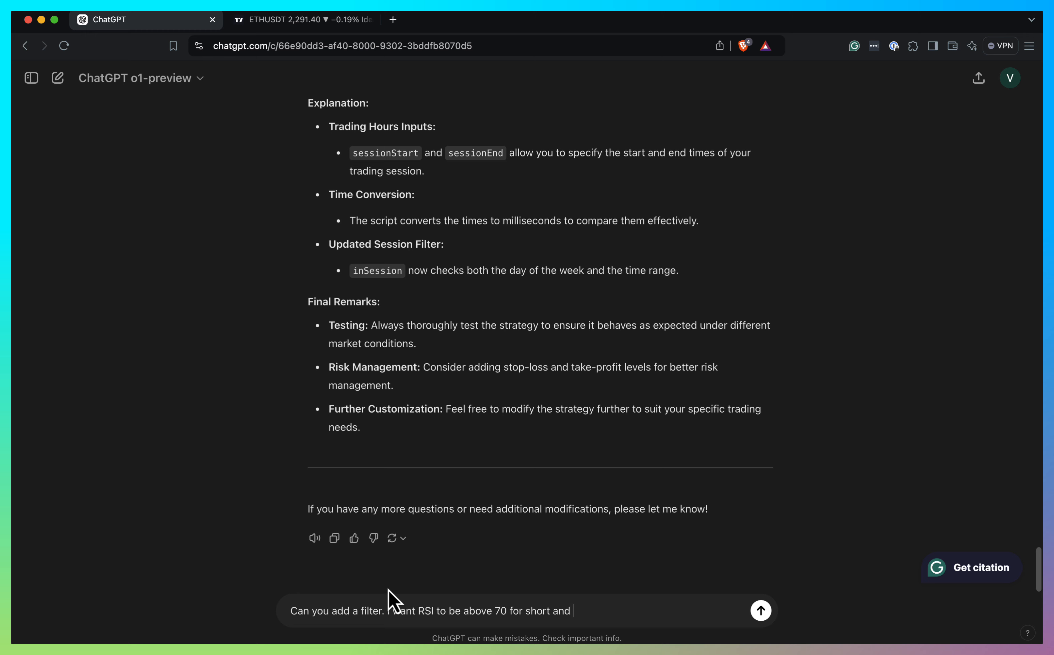
pyautogui.write('be')
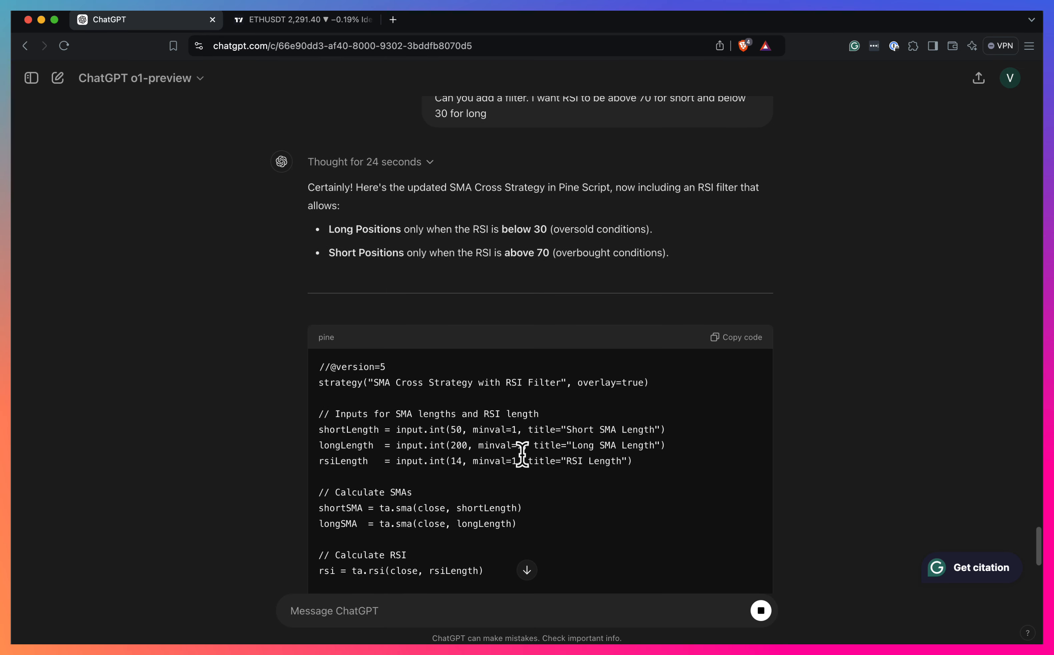
# Scroll through the RSI-filtered SMA Cross Strategy code and copy it.
pyautogui.scroll(-3)
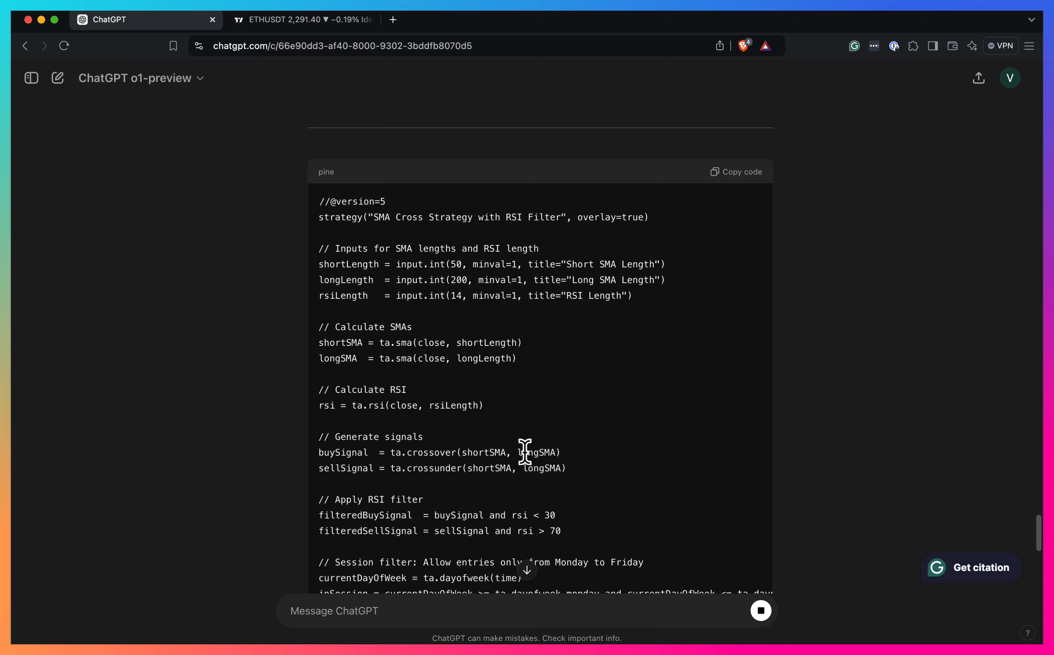
pyautogui.scroll(-3)
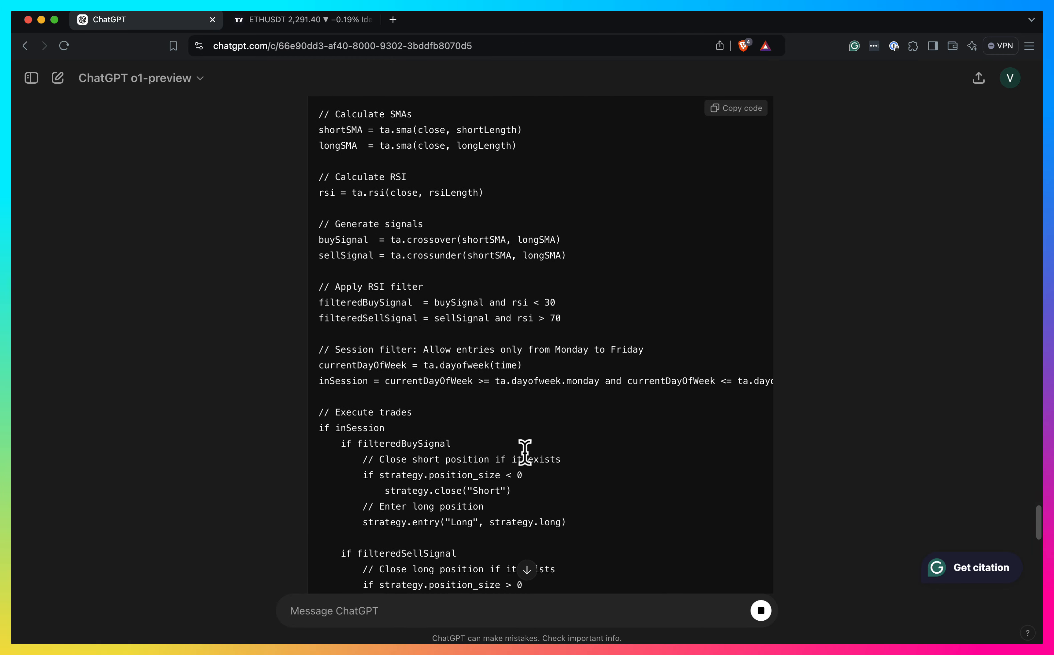
pyautogui.scroll(-3)
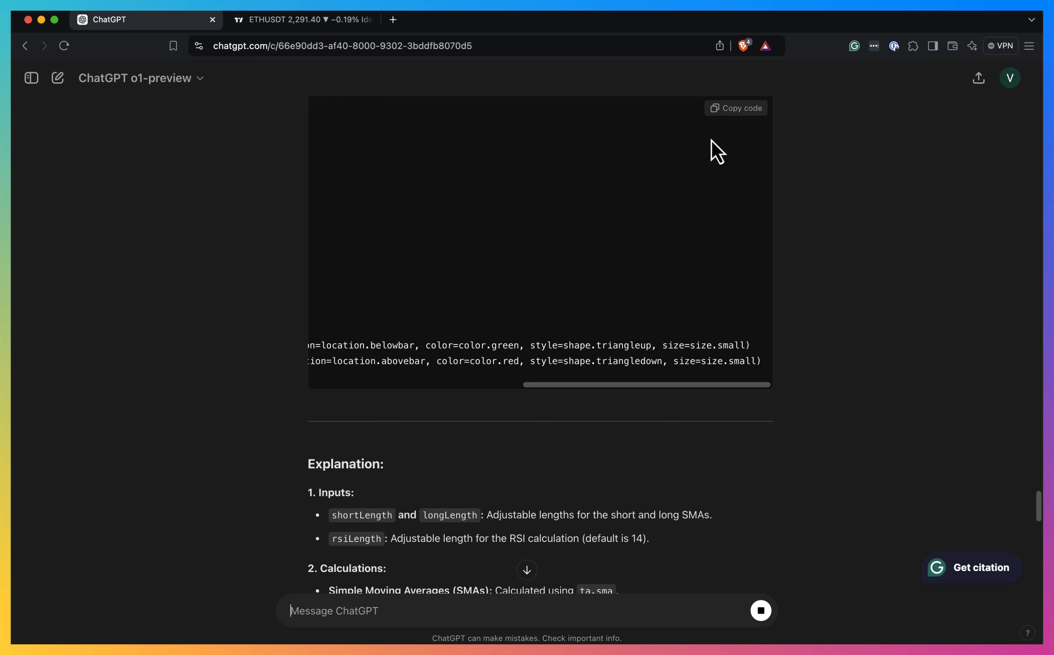
pyautogui.click(735, 108)
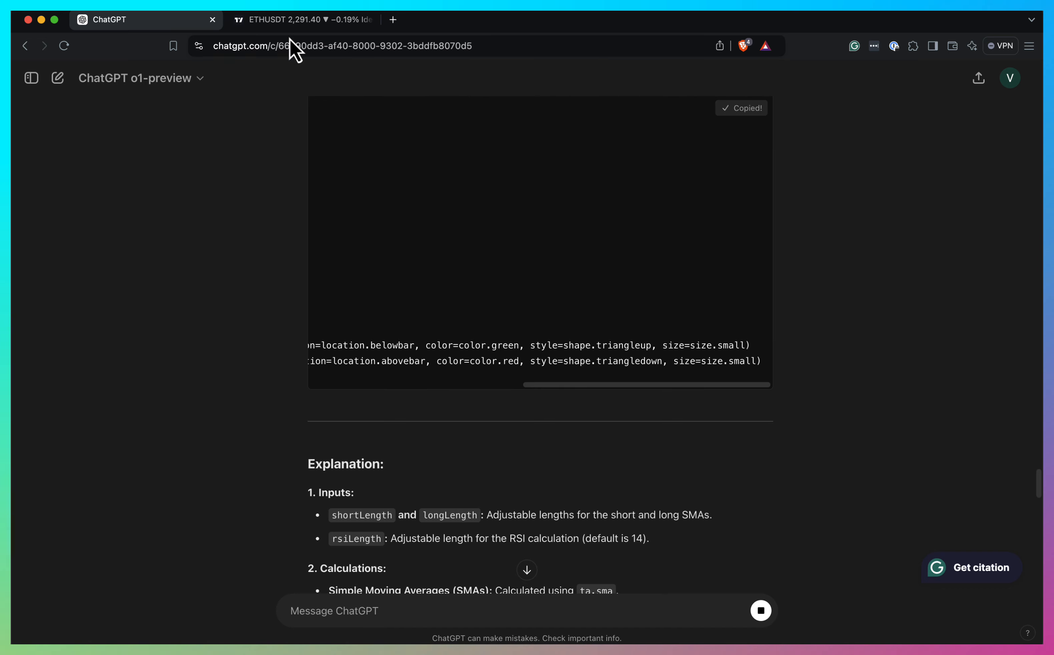
# Comment out the RSI plot and hline lines with Cmd+/ and update the strategy on the ETHUSDT chart.
pyautogui.click(302, 20)
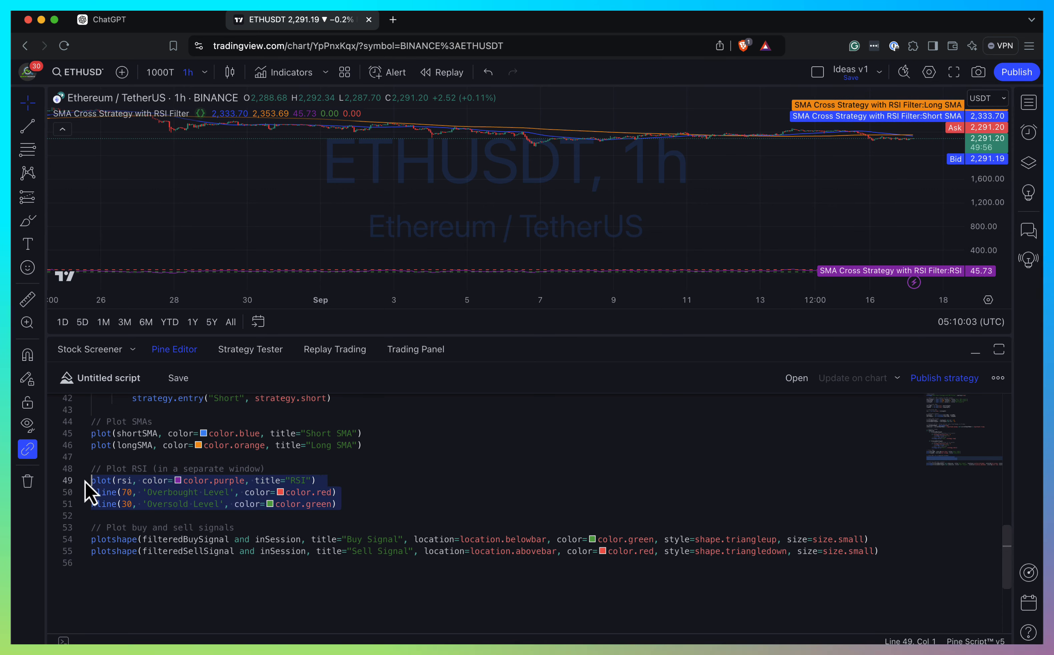
pyautogui.press('Cmd+/')
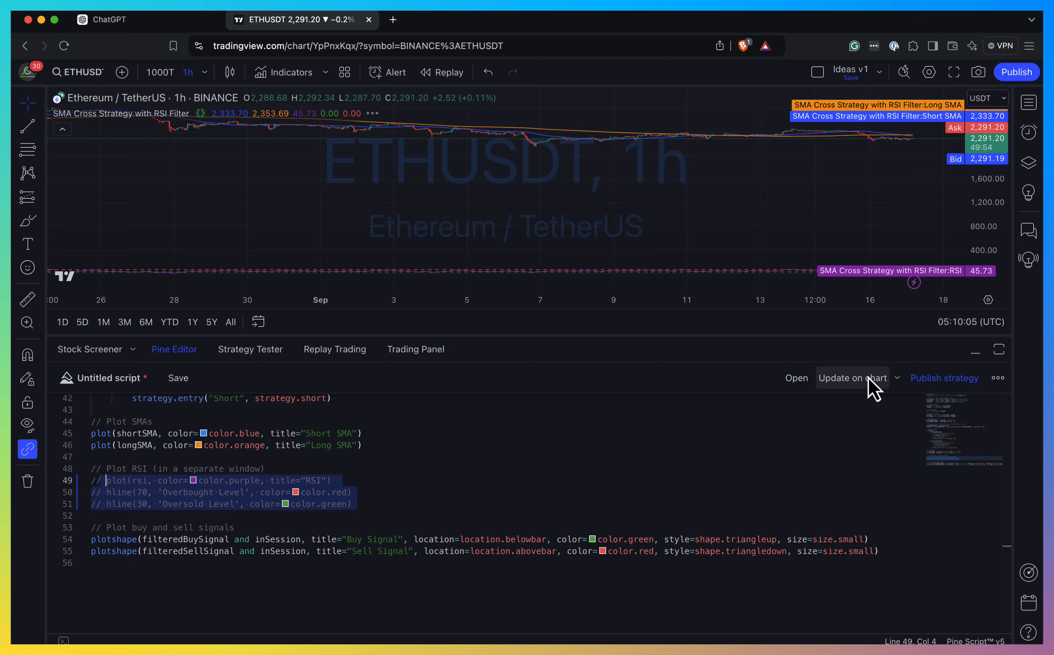
pyautogui.click(852, 377)
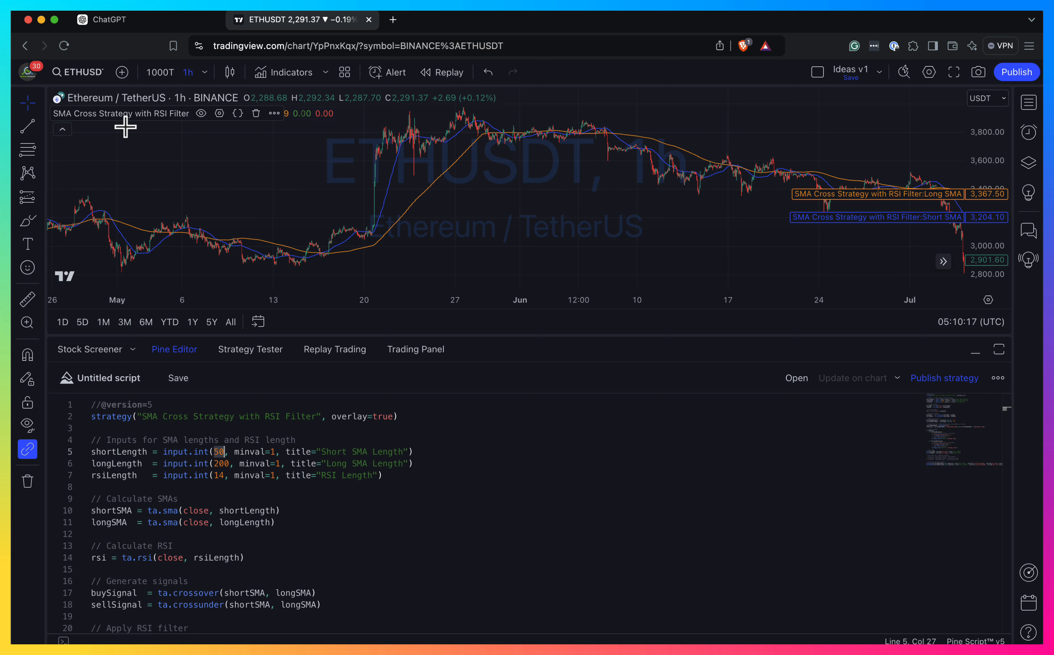
# Set Short SMA Length to 5 and Long SMA Length to 20 in the strategy inputs and confirm.
pyautogui.click(219, 114)
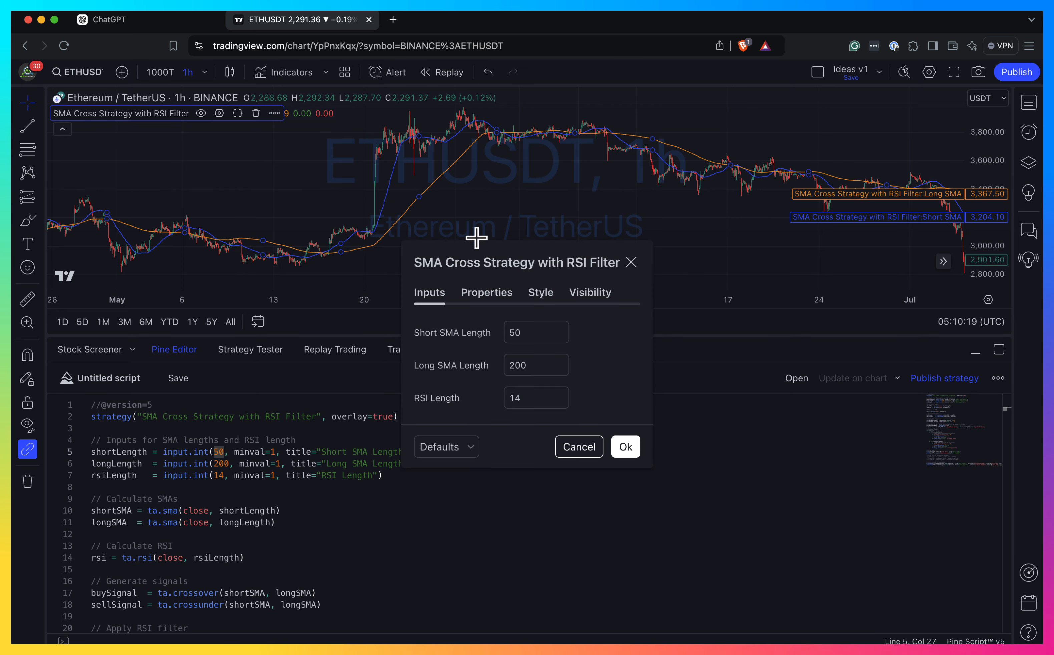
pyautogui.click(529, 332)
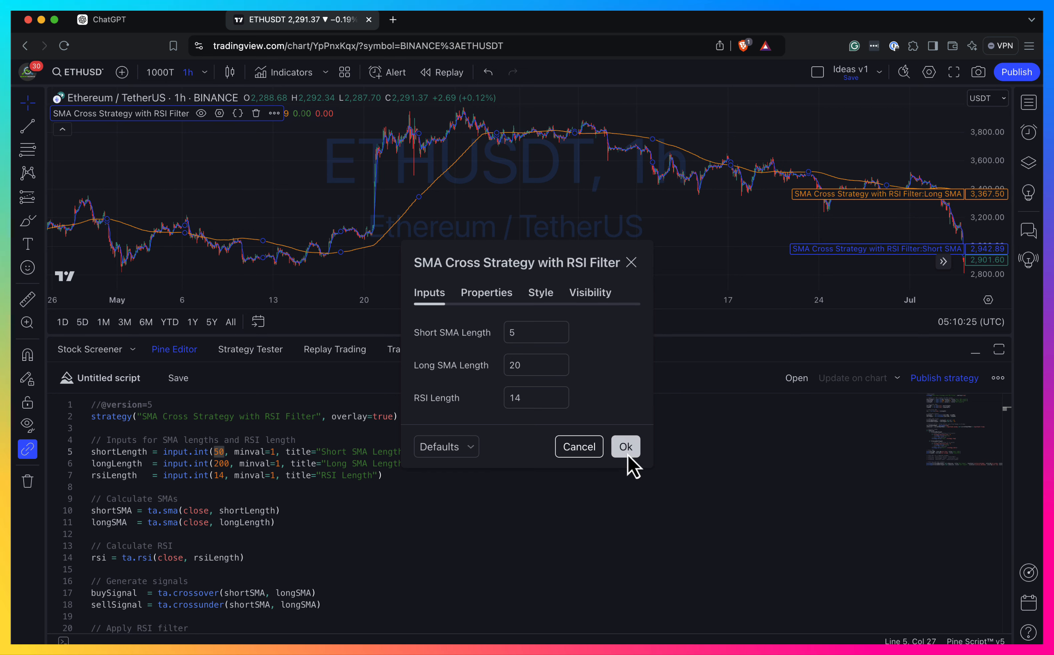
pyautogui.click(625, 446)
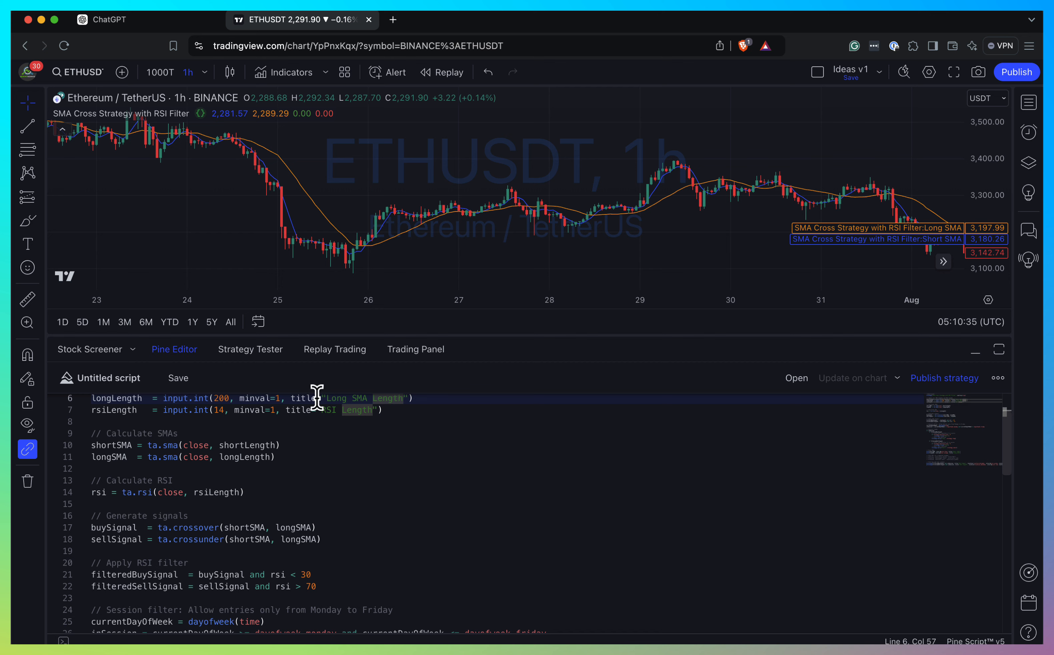
pyautogui.moveTo(117, 457)
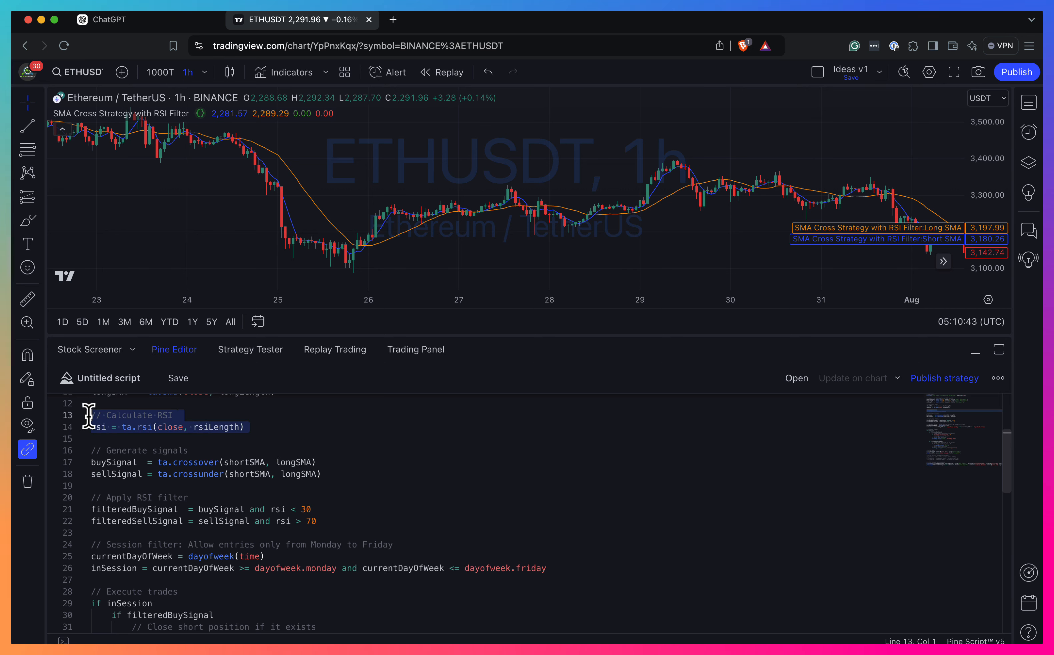
# Scroll through the Pine Editor code to review the RSI filter and trade logic.
pyautogui.scroll(-3)
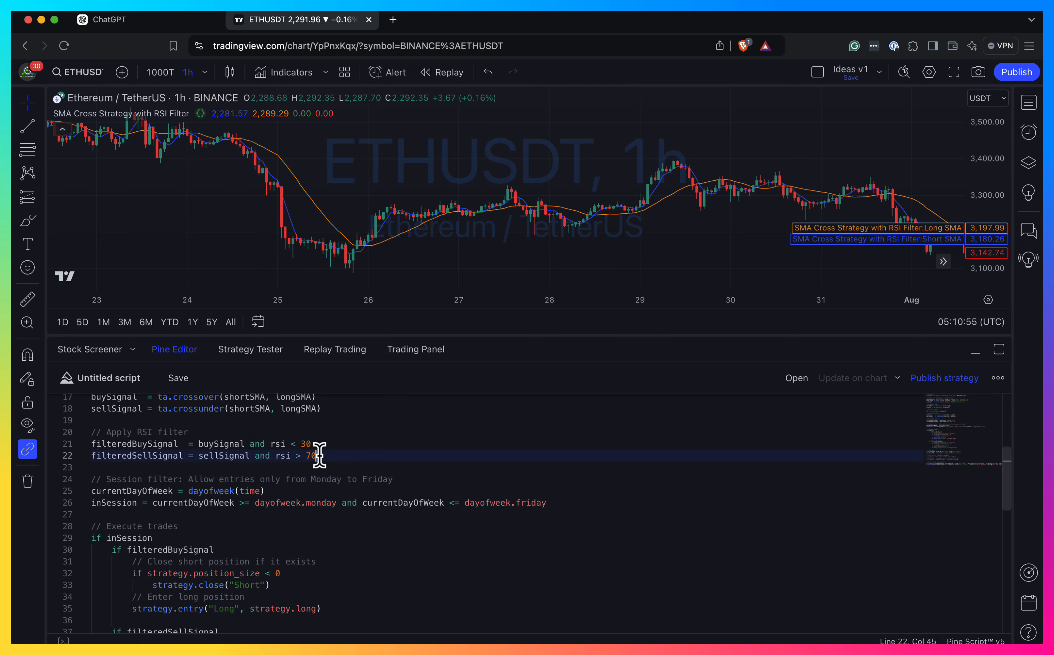
pyautogui.scroll(-3)
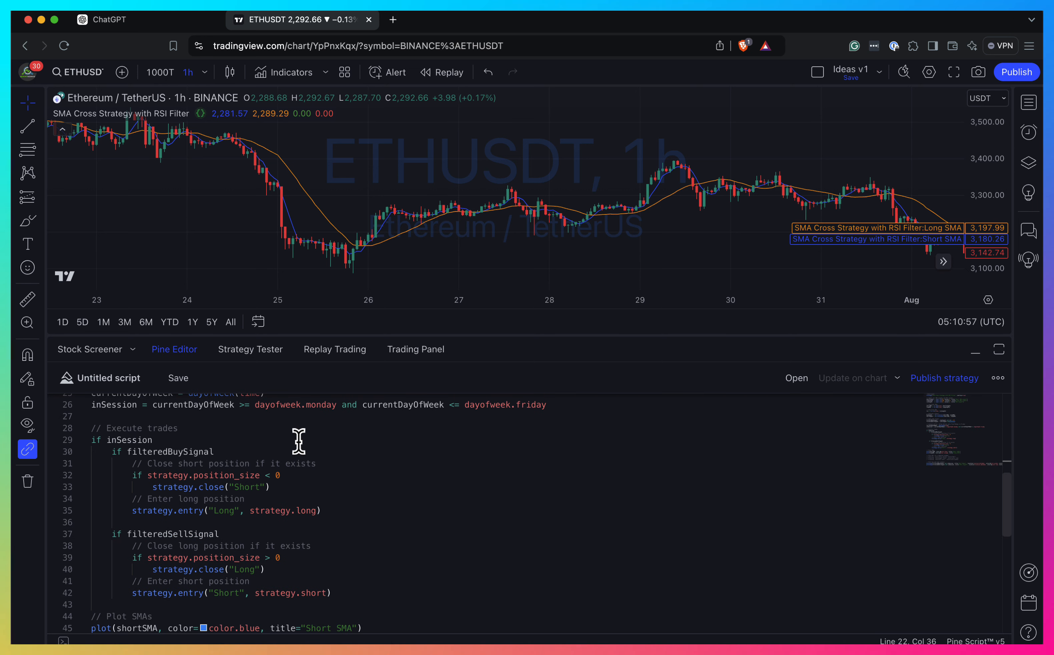
pyautogui.scroll(-3)
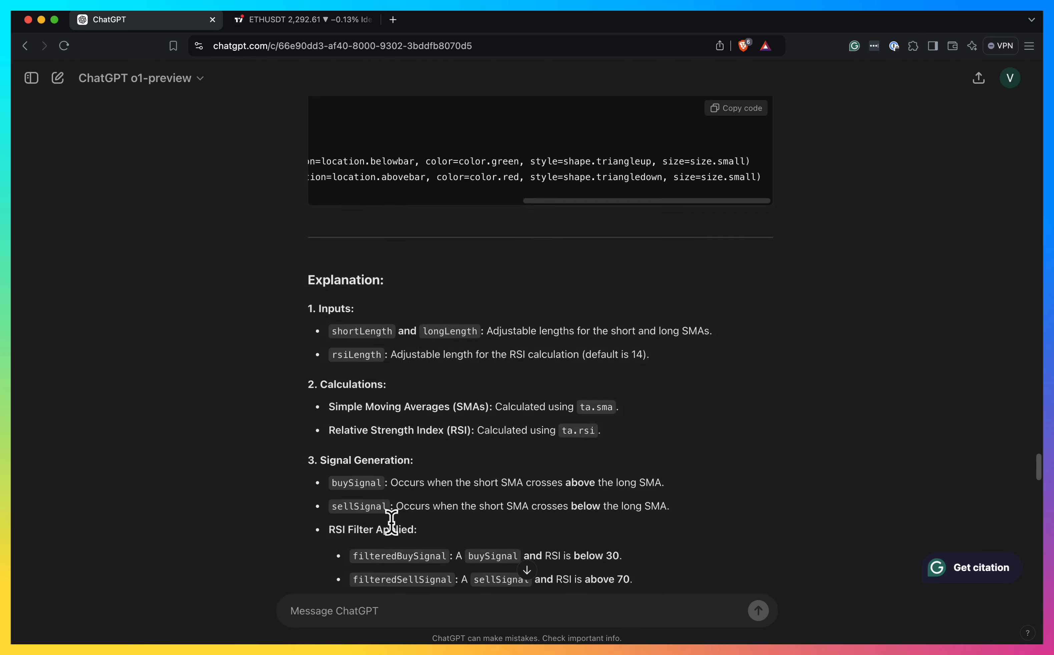
# Start drafting a request for green arrows, then erase it to rephrase.
pyautogui.scroll(-3)
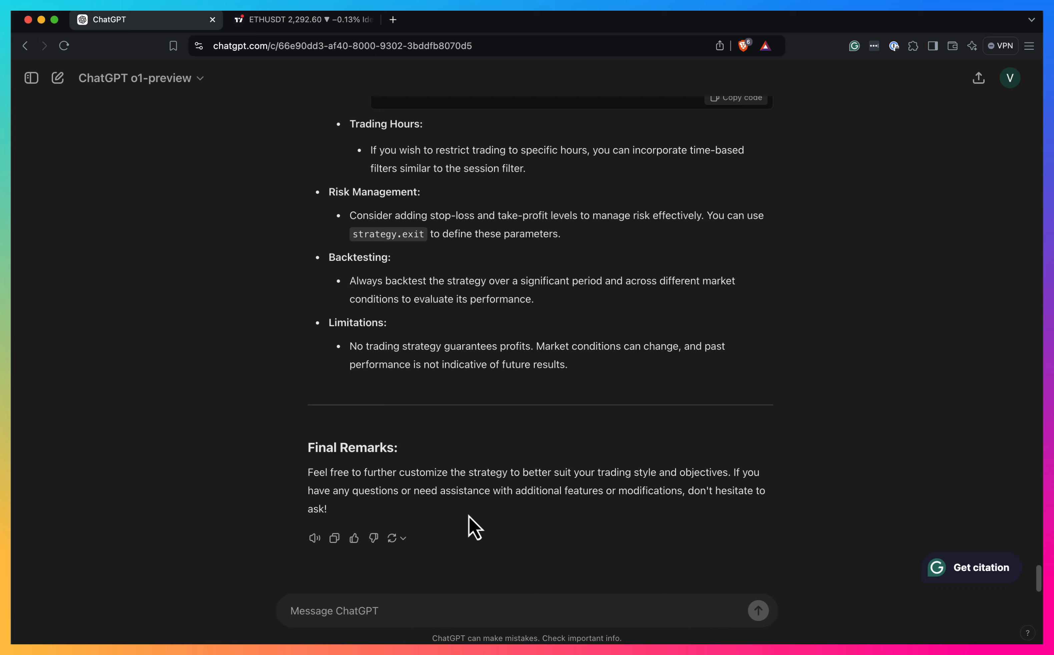
pyautogui.moveTo(431, 614)
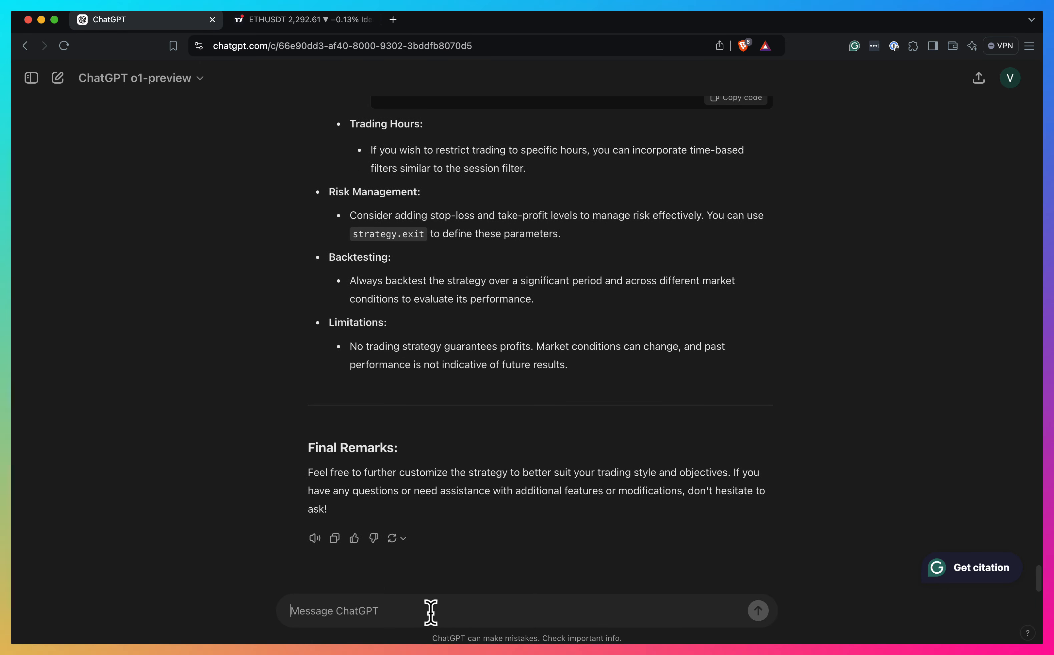
pyautogui.write('Can y')
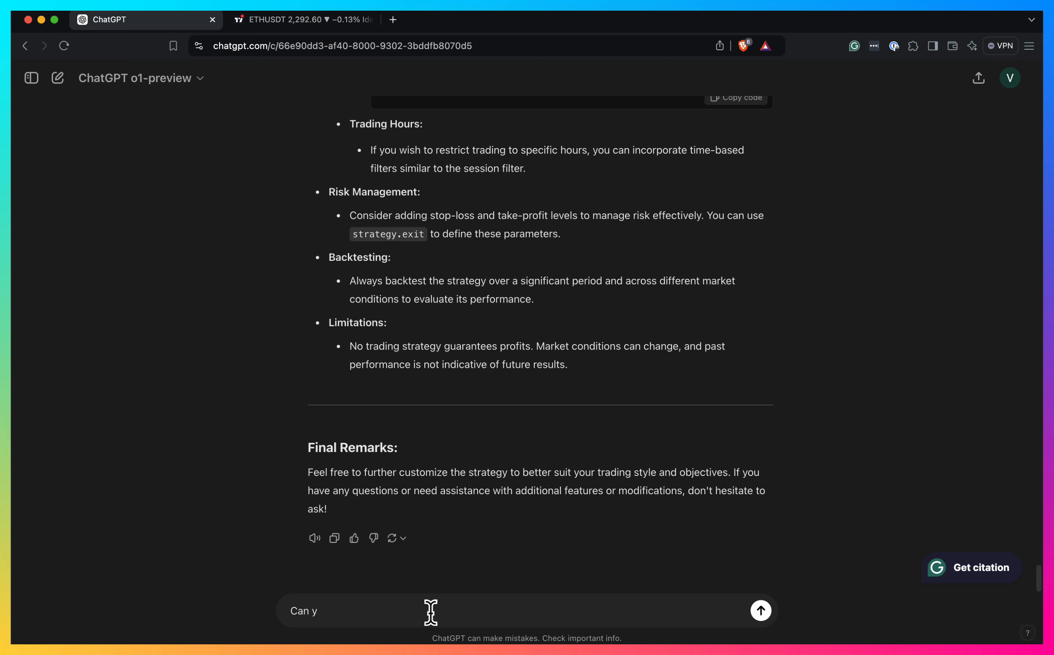
pyautogui.write('ou plot')
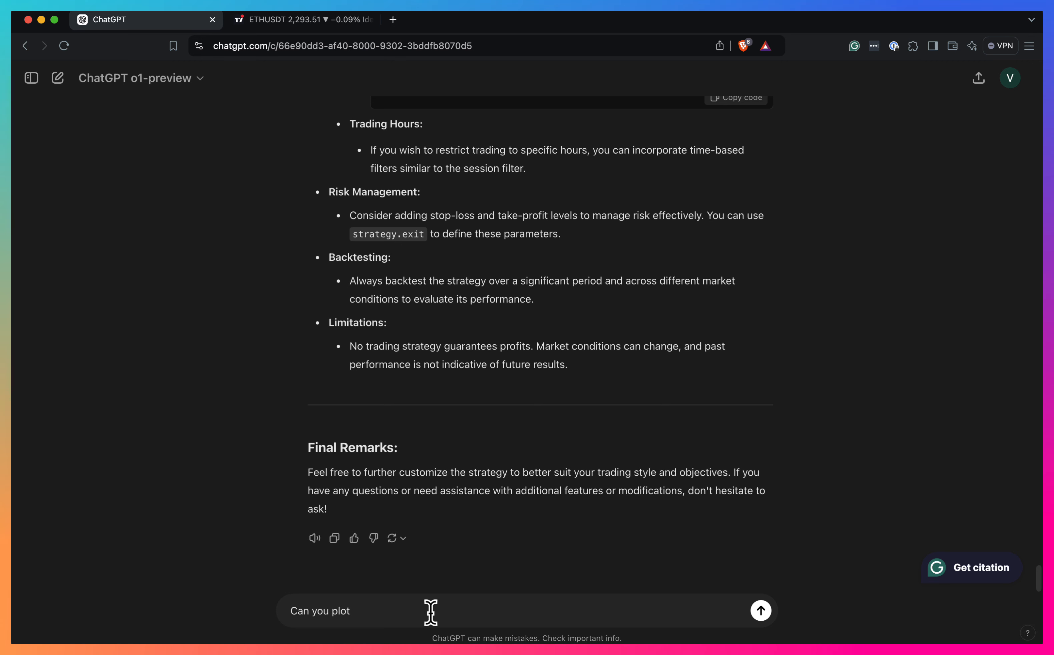
pyautogui.write('green')
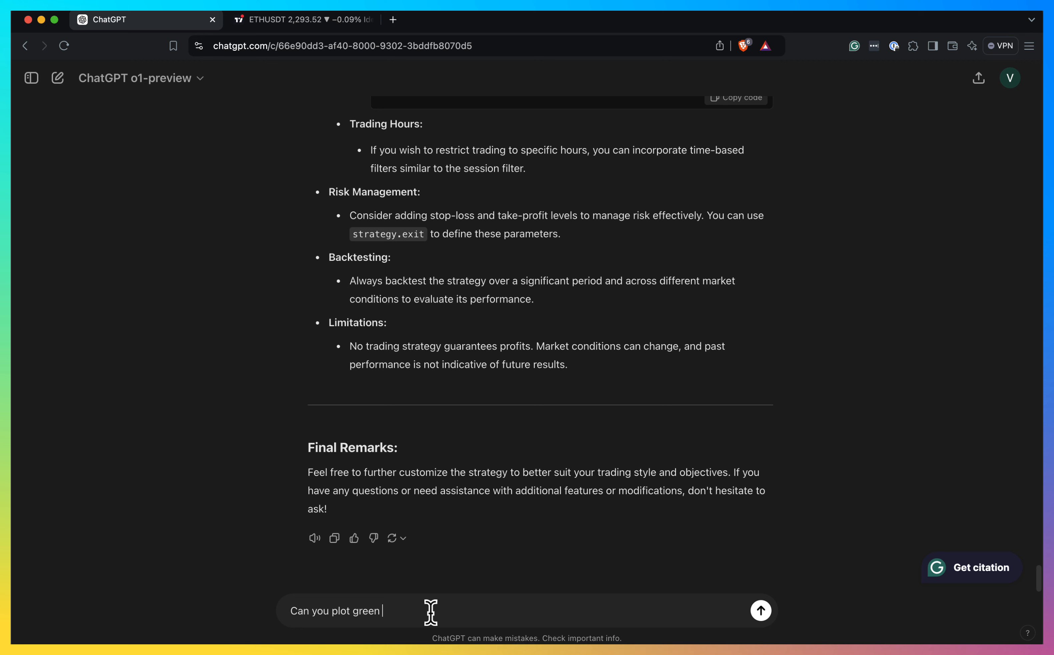
pyautogui.press('Backspace')
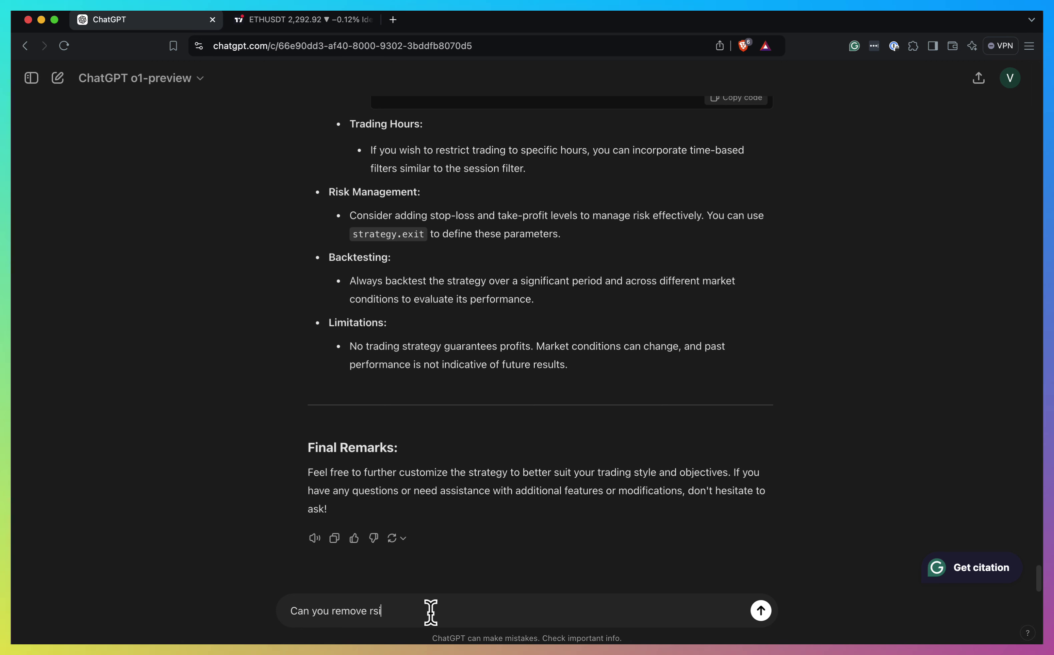
# Send a request to remove the RSI filter and add green long and red short arrows.
pyautogui.write('filter and')
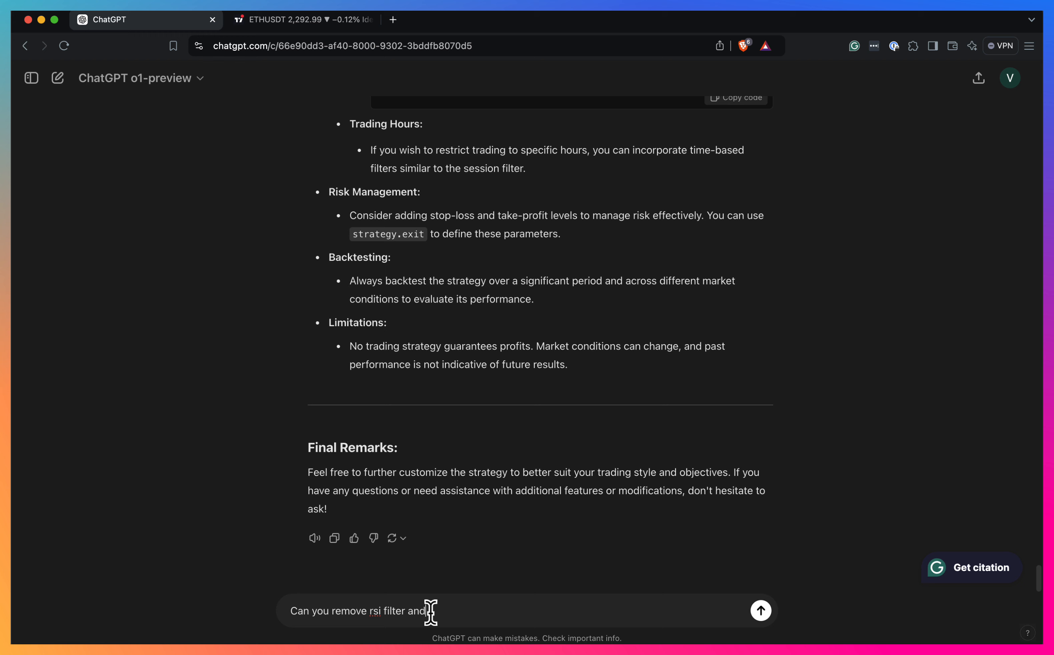
pyautogui.write('add freee')
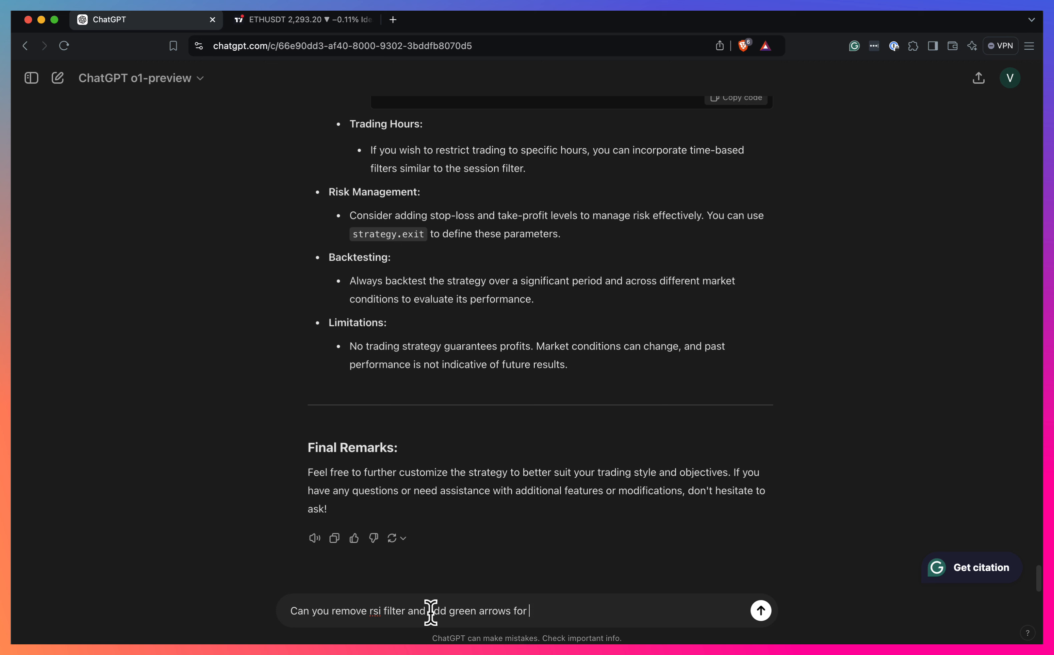
pyautogui.write('lon')
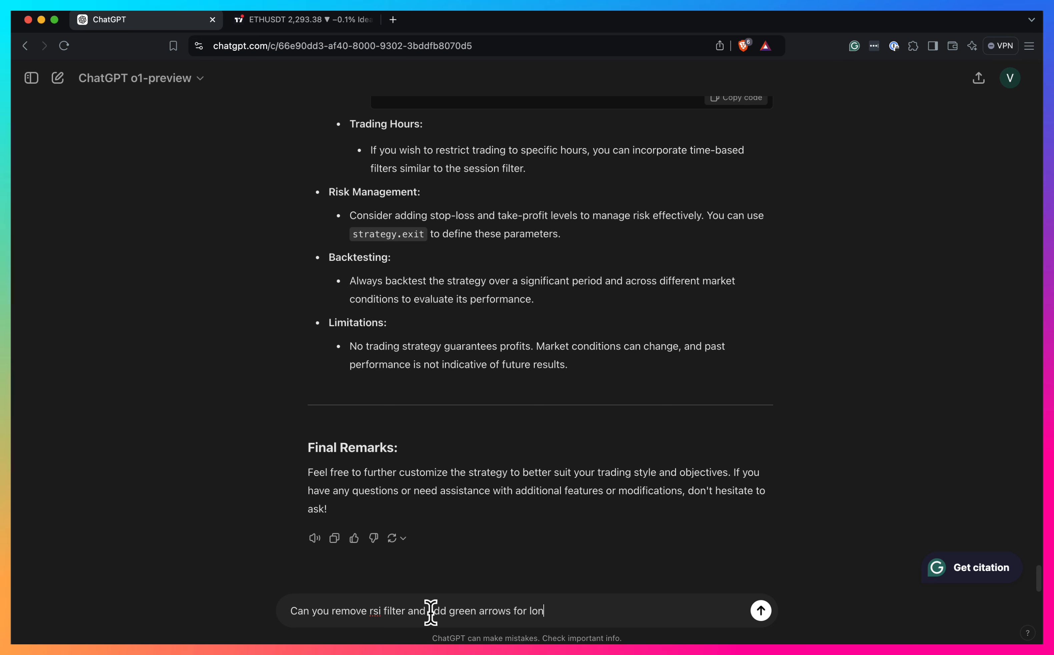
pyautogui.write('g')
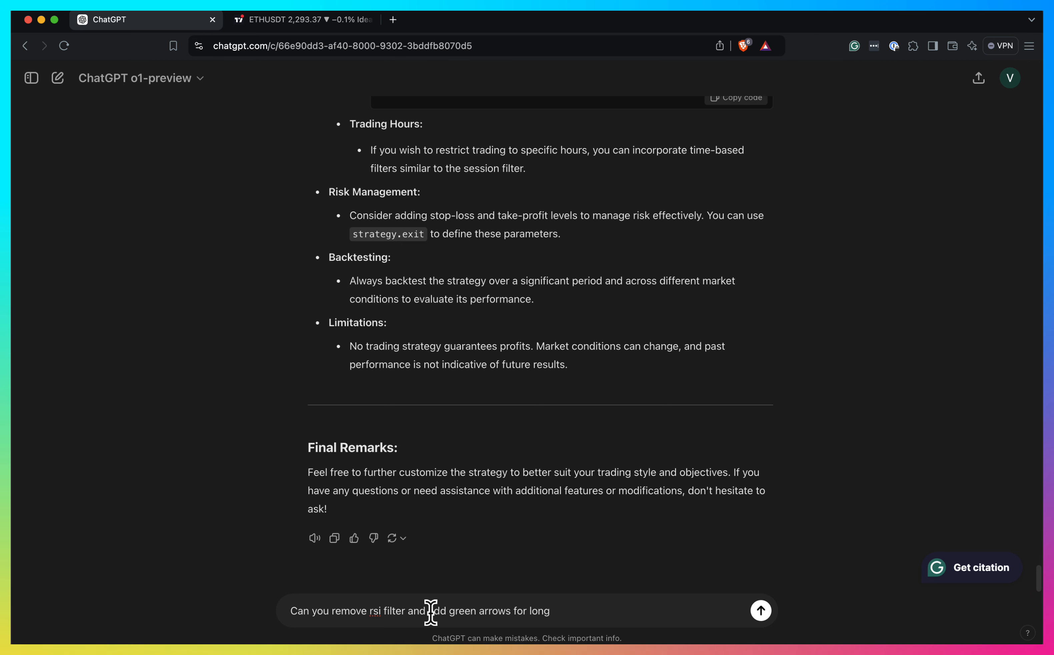
pyautogui.write('signals and red')
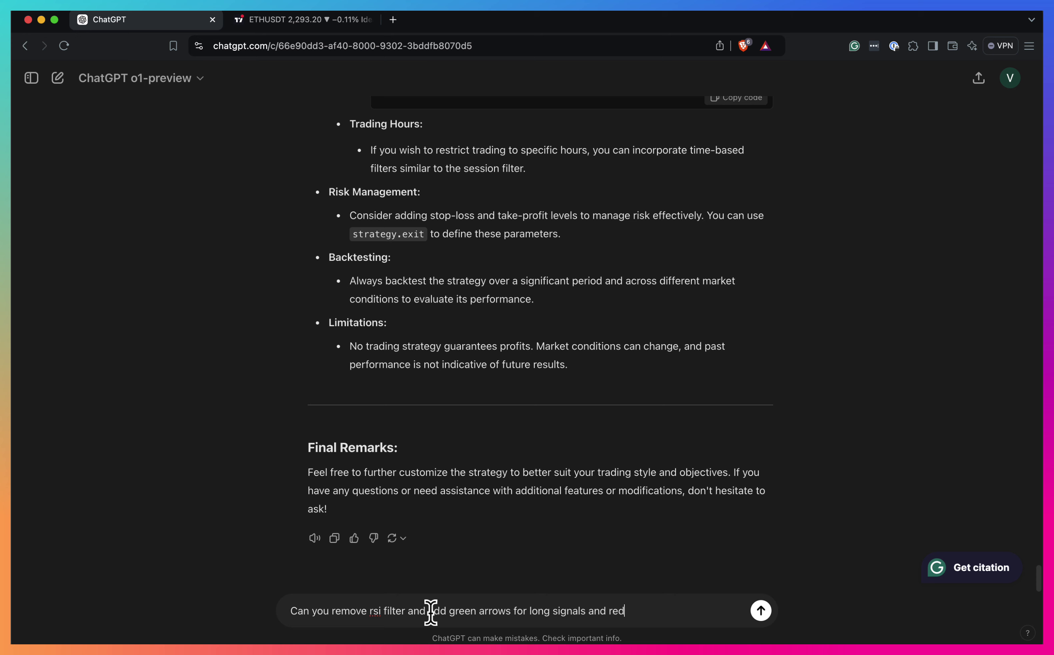
pyautogui.click(760, 610)
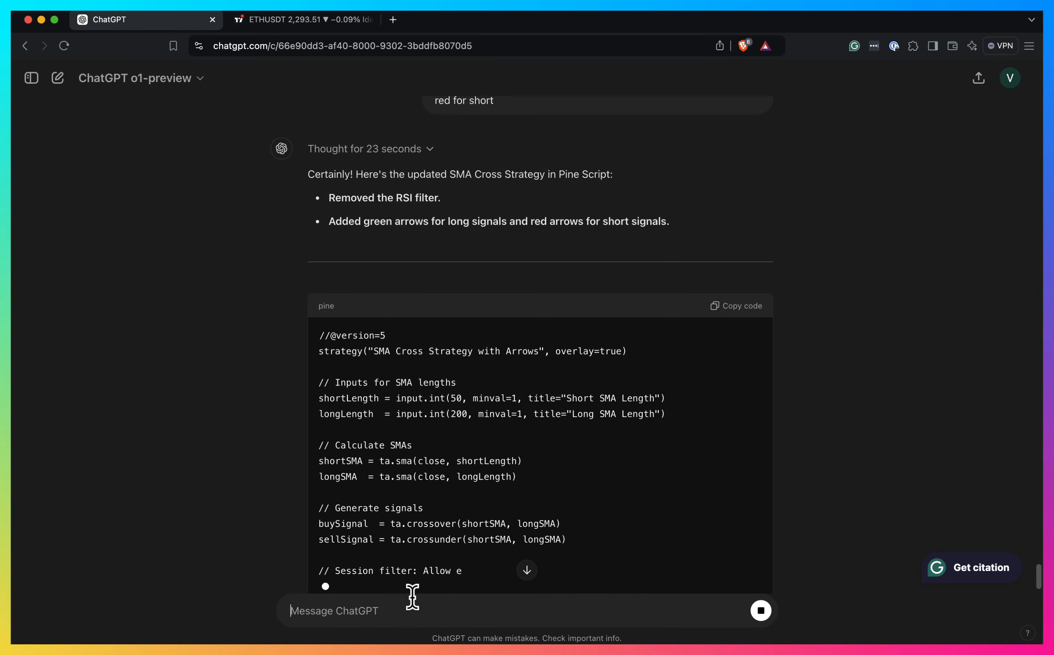
# Copy the new SMA Cross Strategy with Arrows code and switch to TradingView.
pyautogui.scroll(-3)
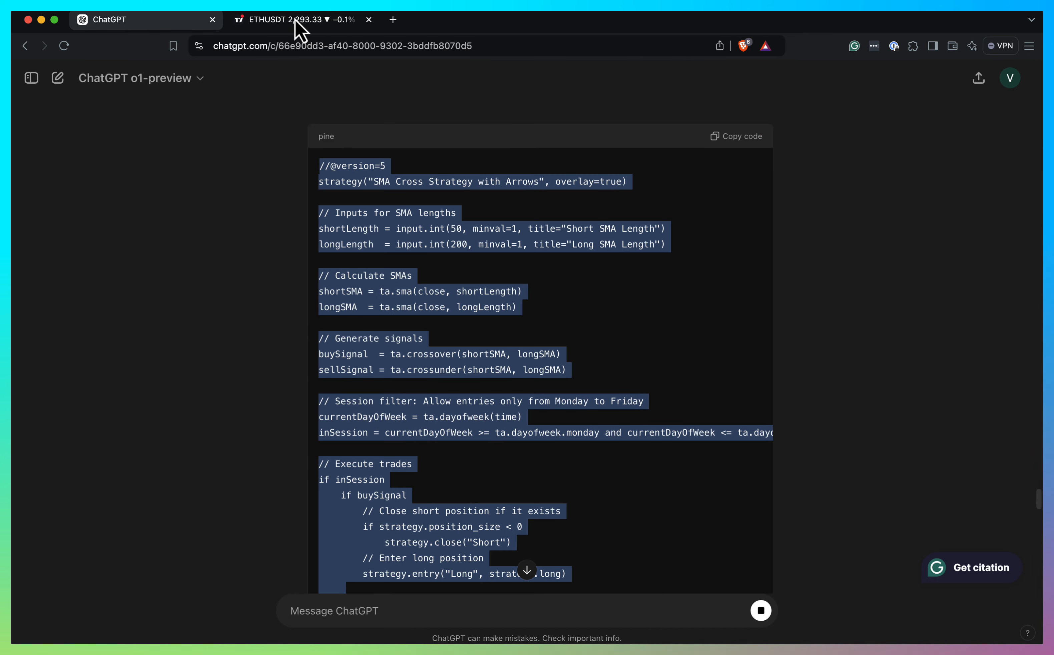
pyautogui.click(292, 19)
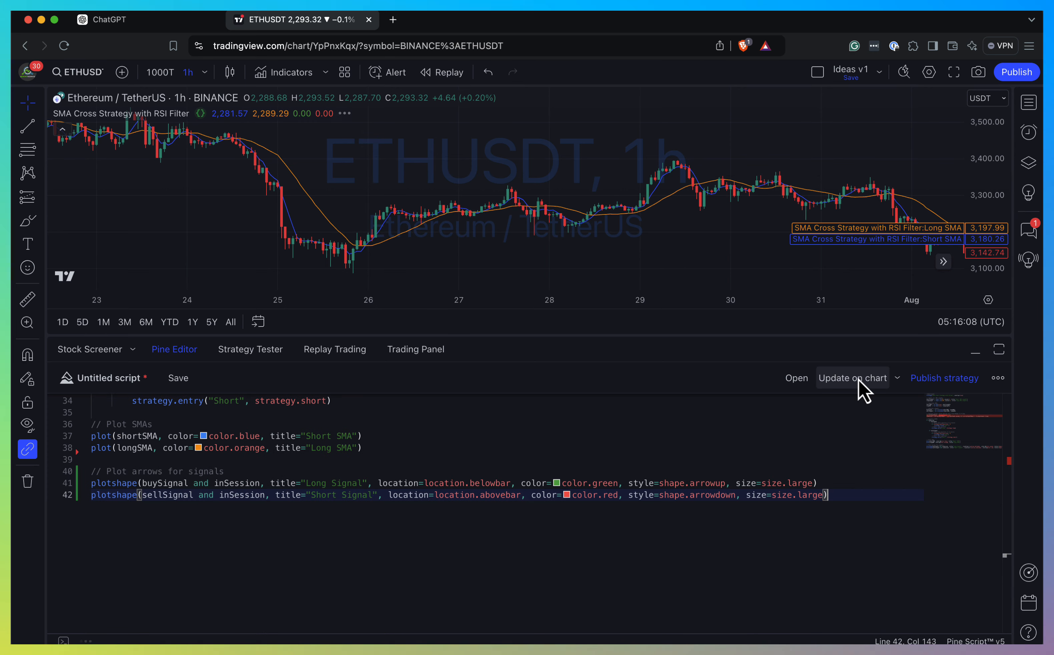
# Remove the invalid 'ta.' prefix from dayofweek and recompile the arrows strategy on the chart.
pyautogui.click(853, 378)
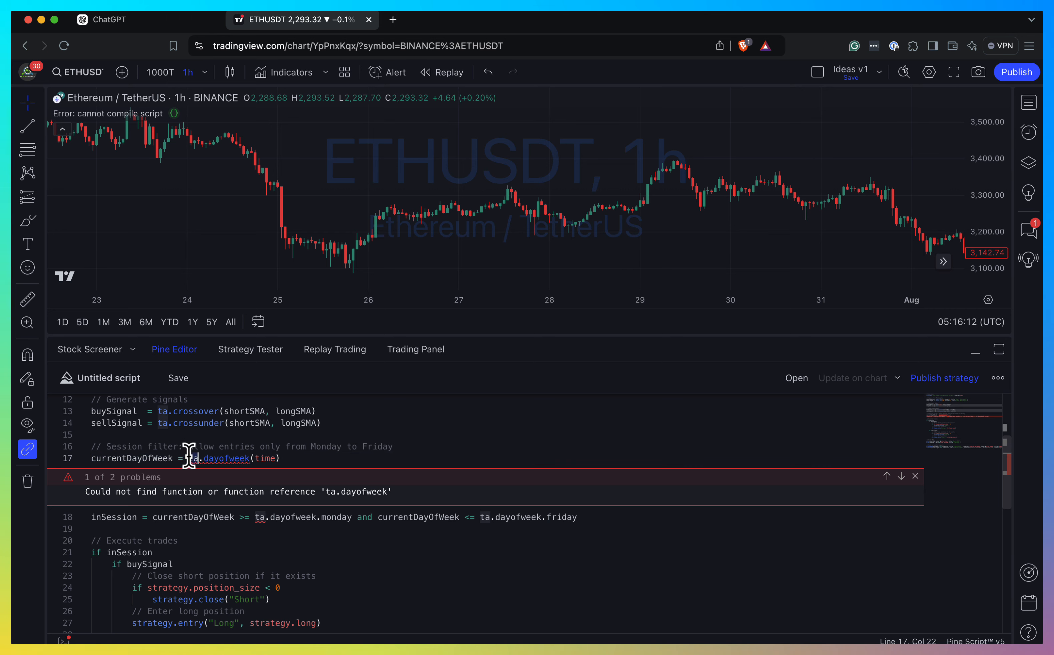
pyautogui.press('Backspace')
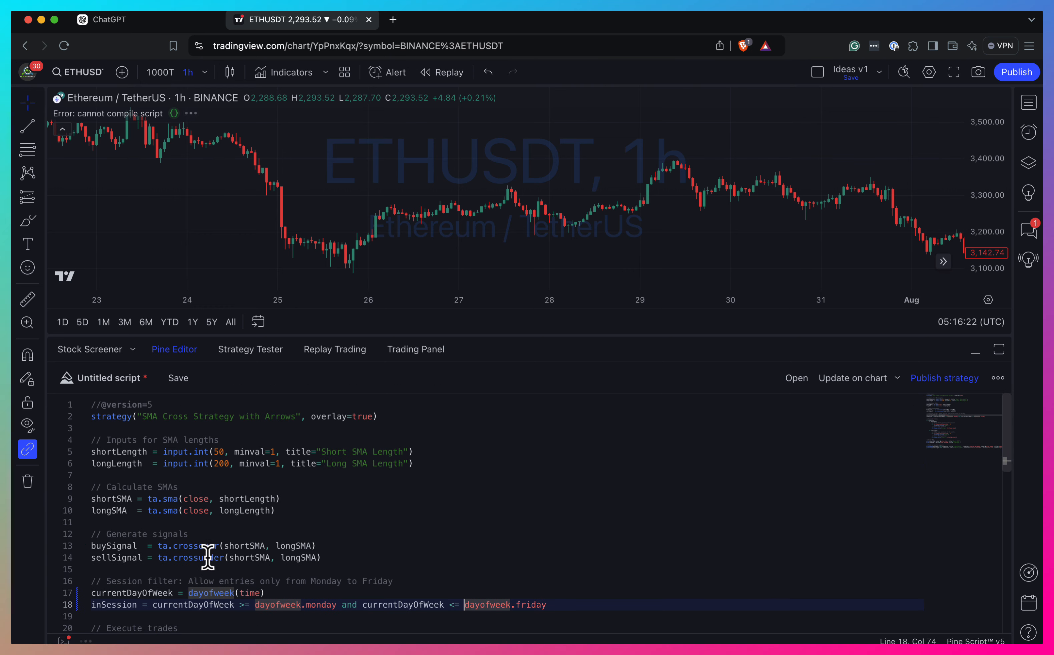
pyautogui.click(250, 349)
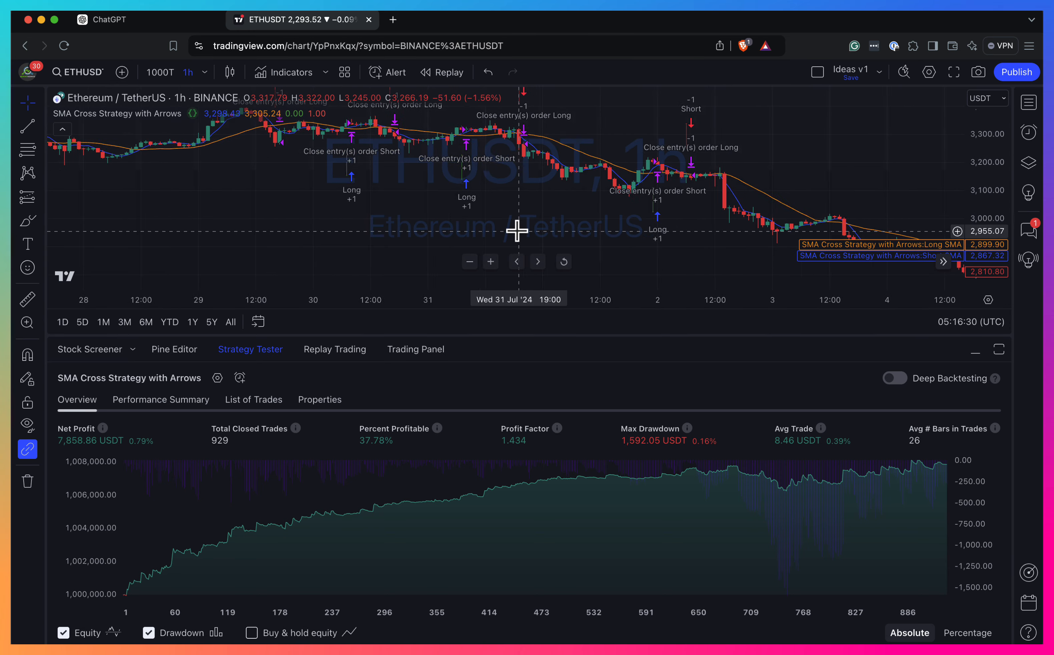
# Split the session condition after 'and' onto a second line and recompile, hitting a line-continuation error.
pyautogui.click(174, 349)
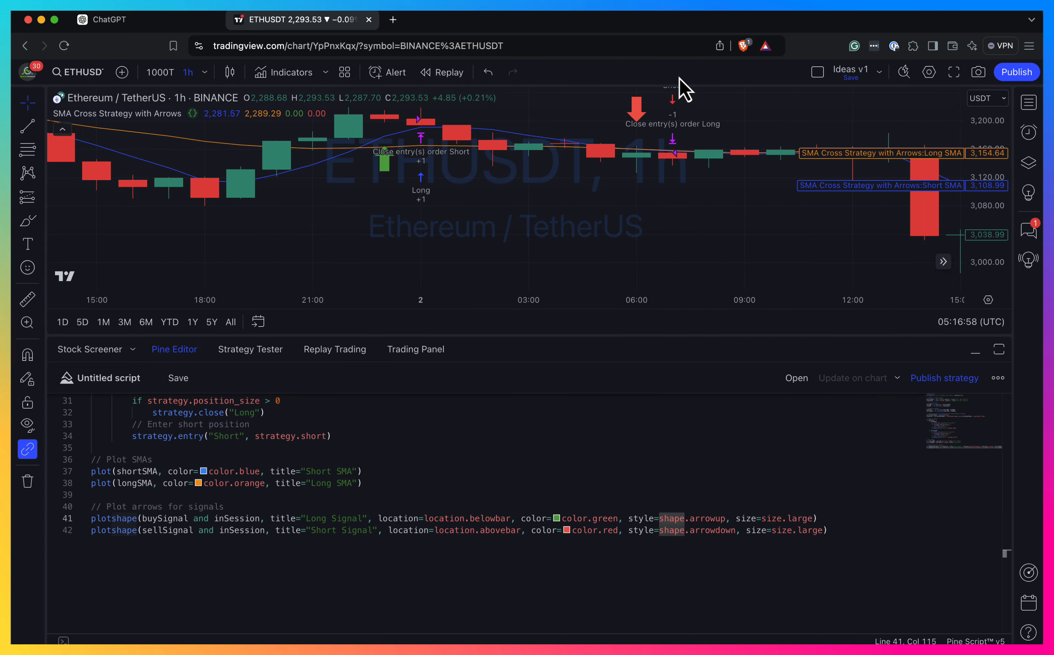
pyautogui.moveTo(397, 163)
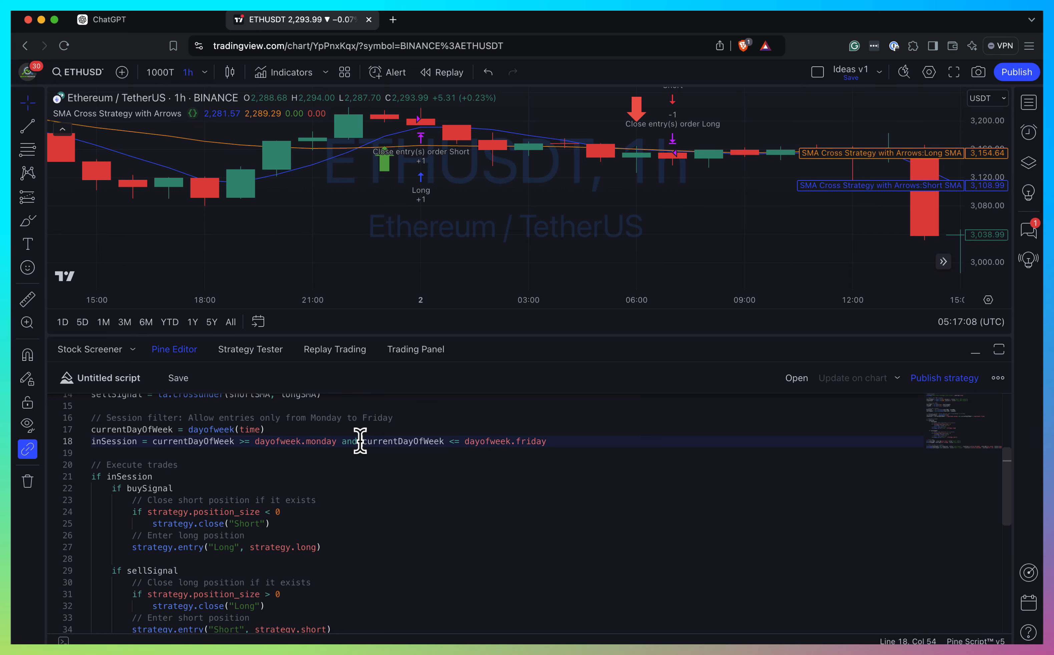
pyautogui.press('Enter')
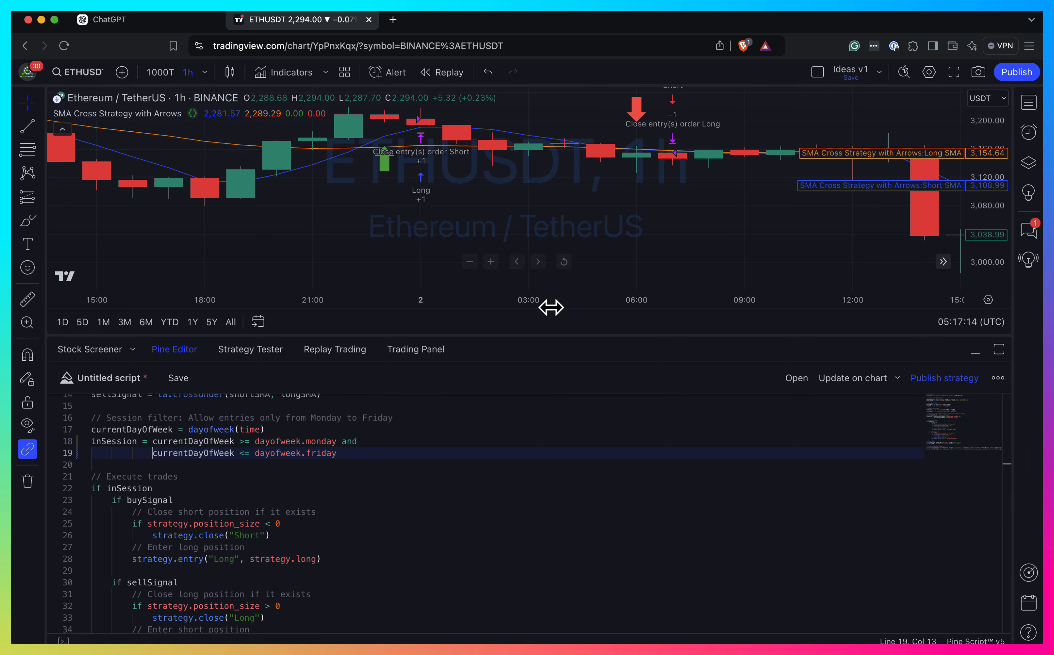
pyautogui.click(178, 377)
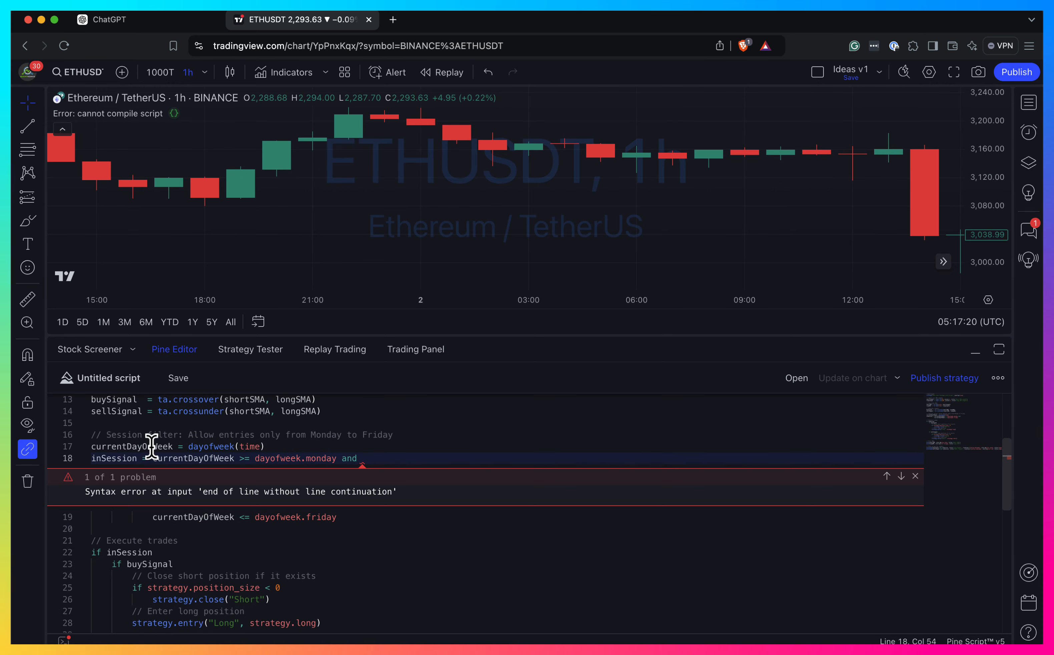
pyautogui.moveTo(405, 496)
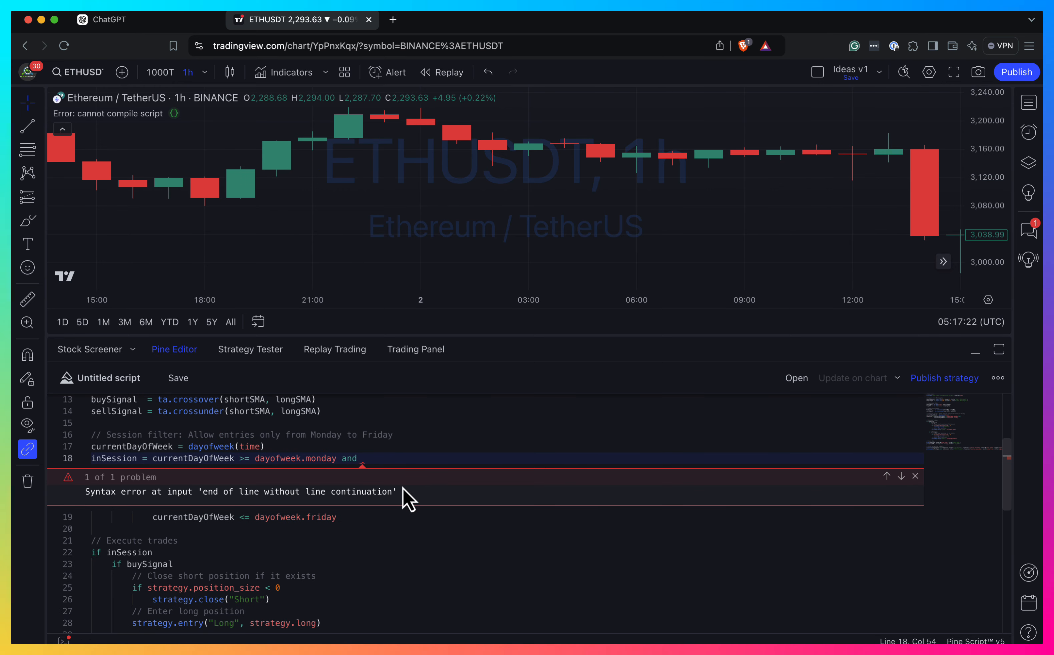
pyautogui.scroll(-3)
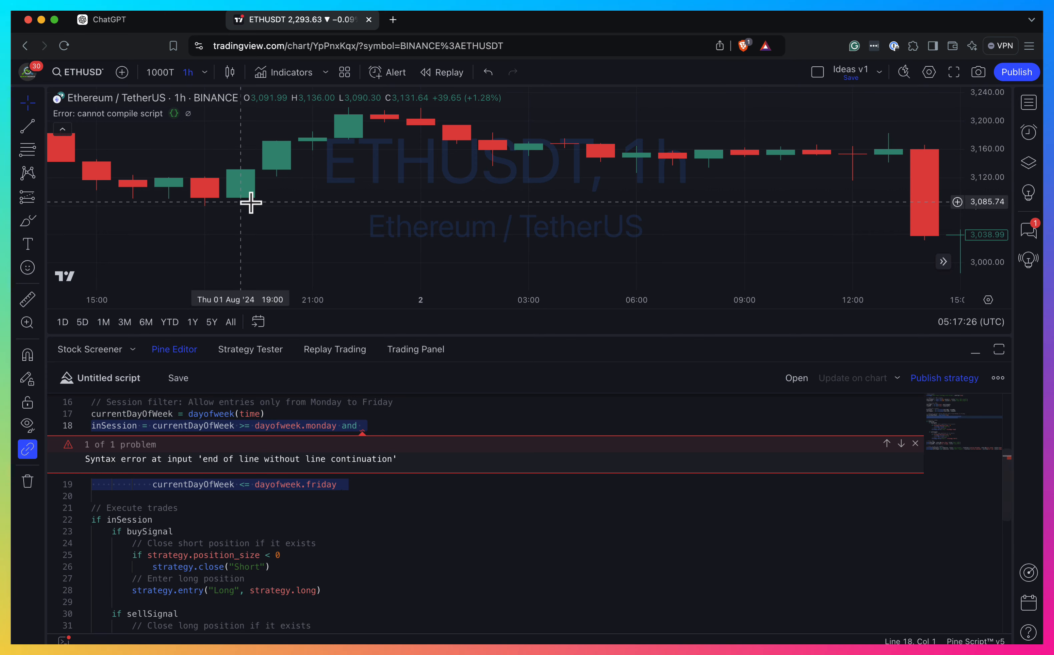
# Ask ChatGPT what is wrong with the inSession code, pasting the line-continuation error, and send it.
pyautogui.click(110, 19)
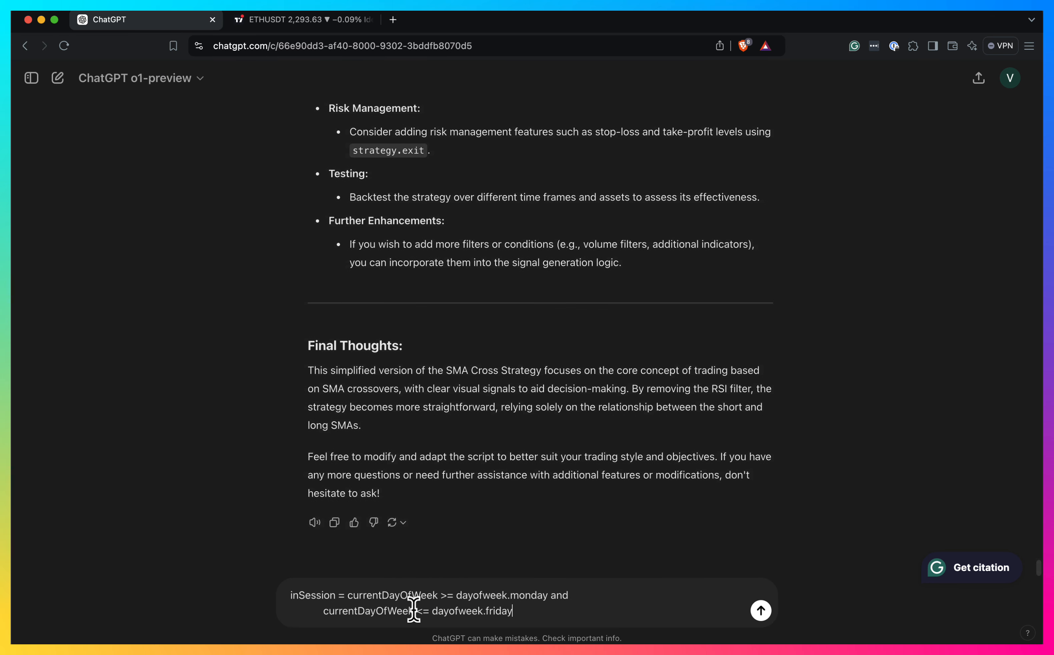
pyautogui.write('What is wrong with this code, can you fix it')
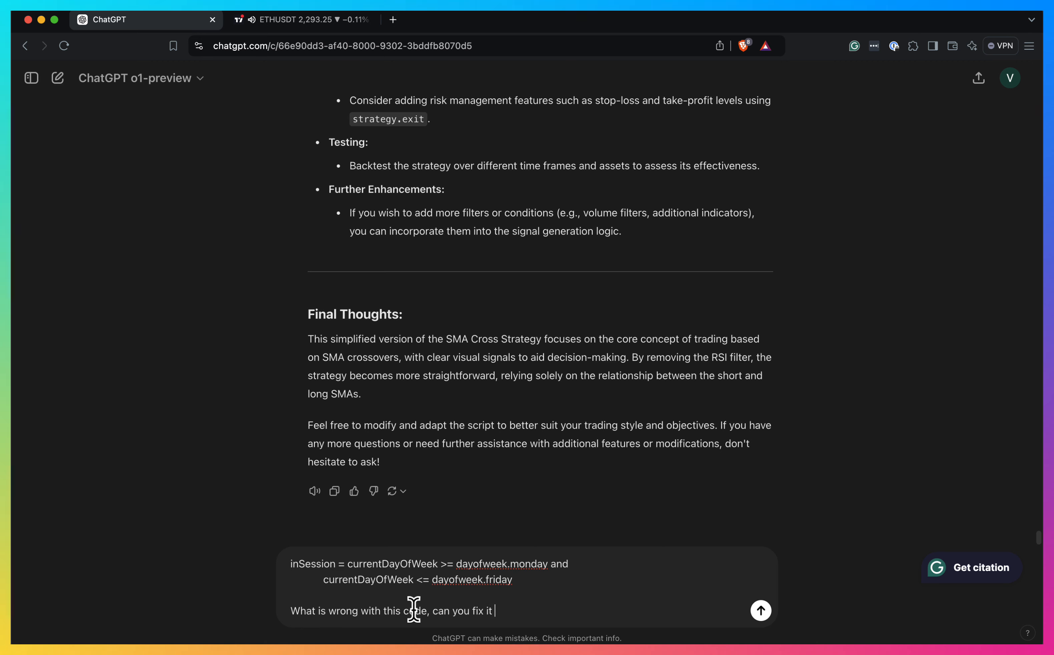
pyautogui.write('for me.')
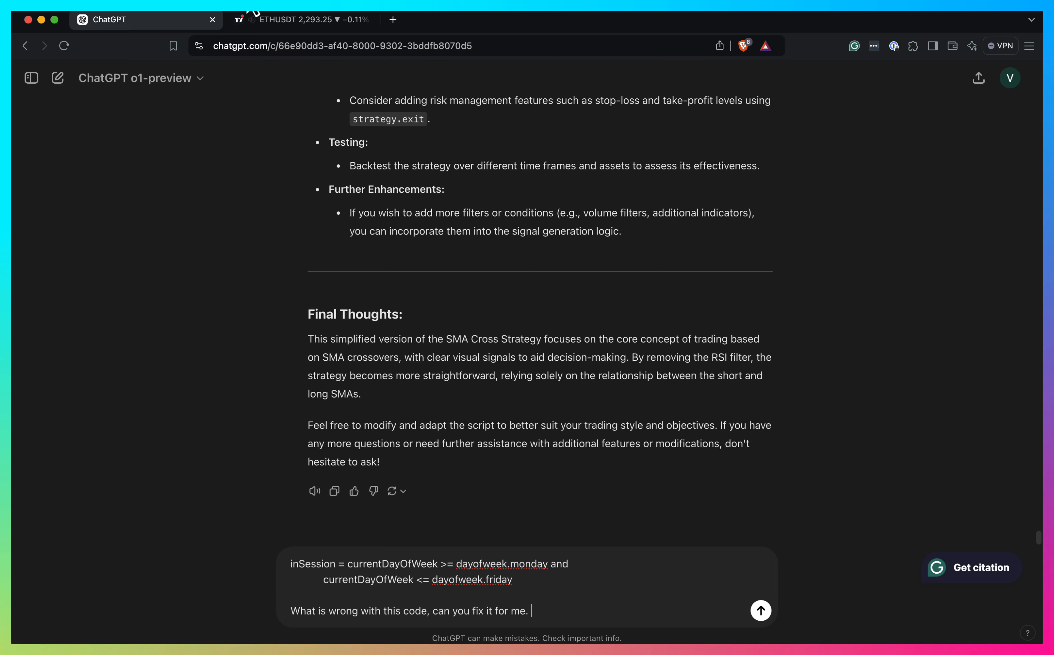
pyautogui.click(305, 18)
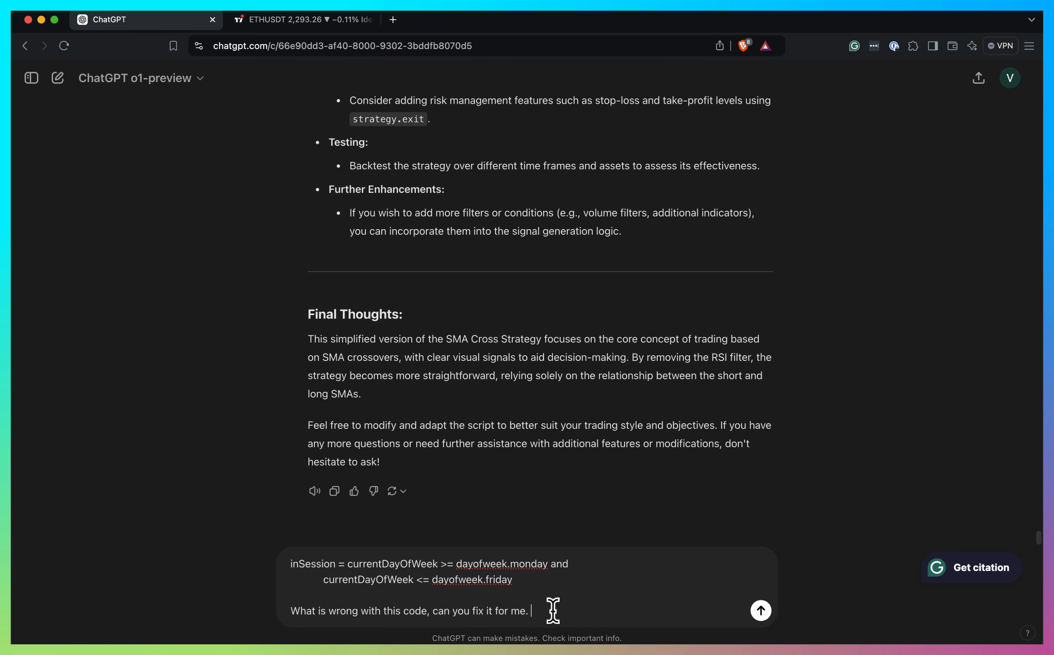
pyautogui.write('Errors is "Syntax error at input \'end of line without line continuation')
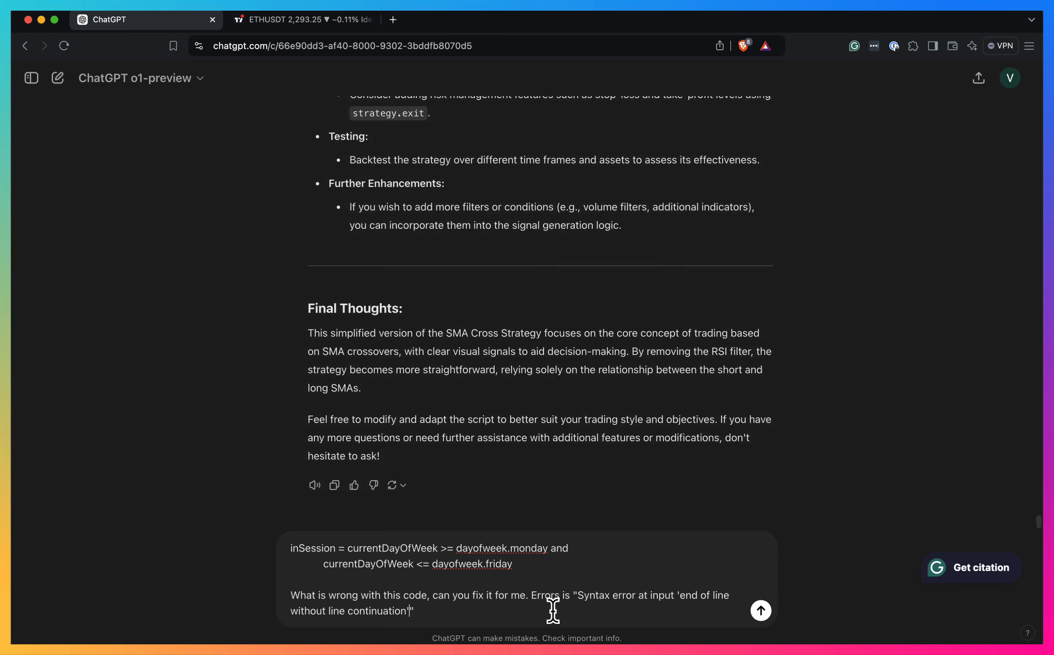
pyautogui.click(760, 610)
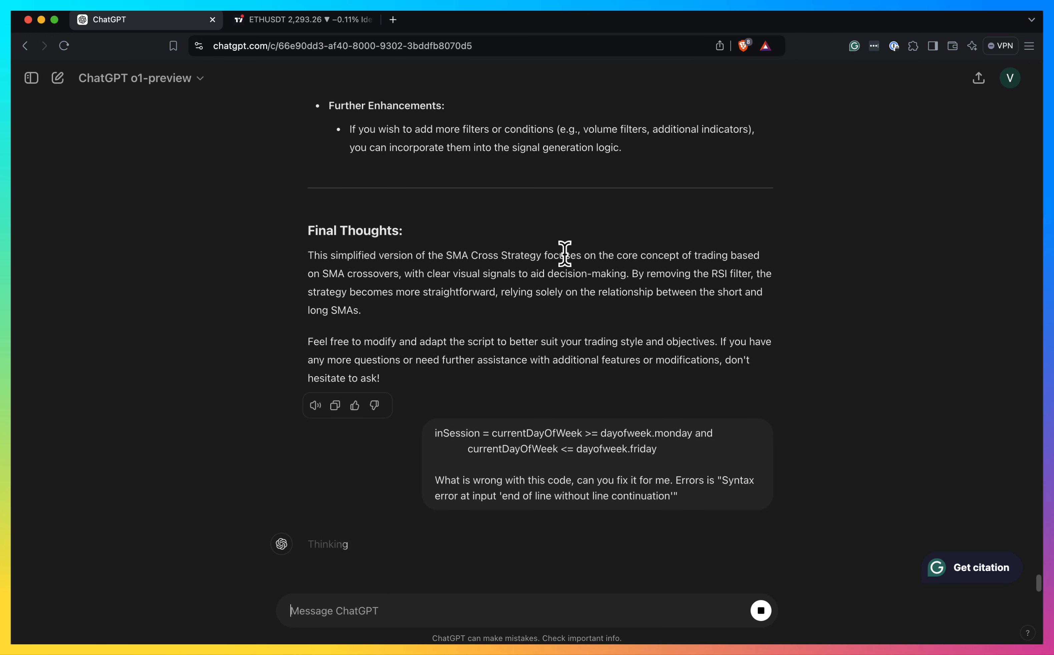
pyautogui.moveTo(426, 450)
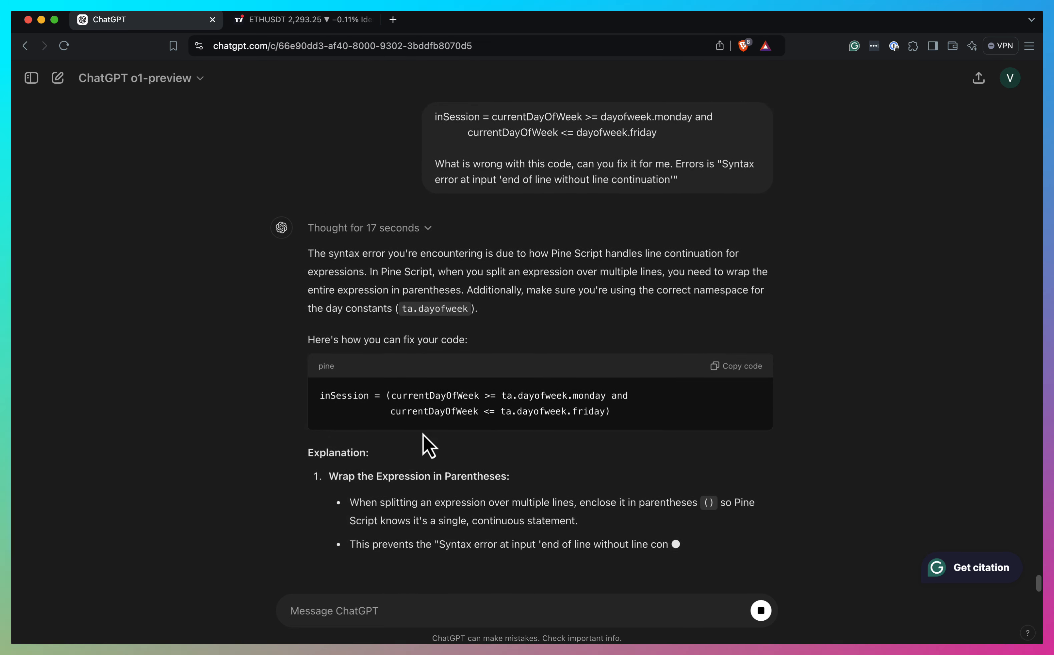
# Read the suggested fixes, pick the one-line inSession expression and switch to TradingView.
pyautogui.scroll(-3)
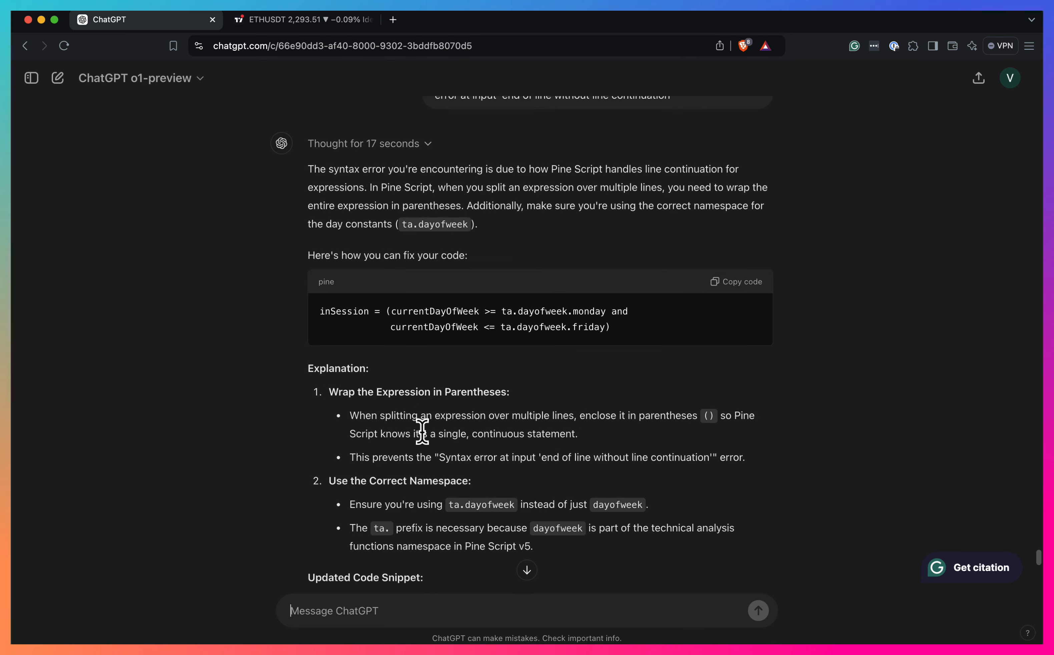
pyautogui.moveTo(456, 371)
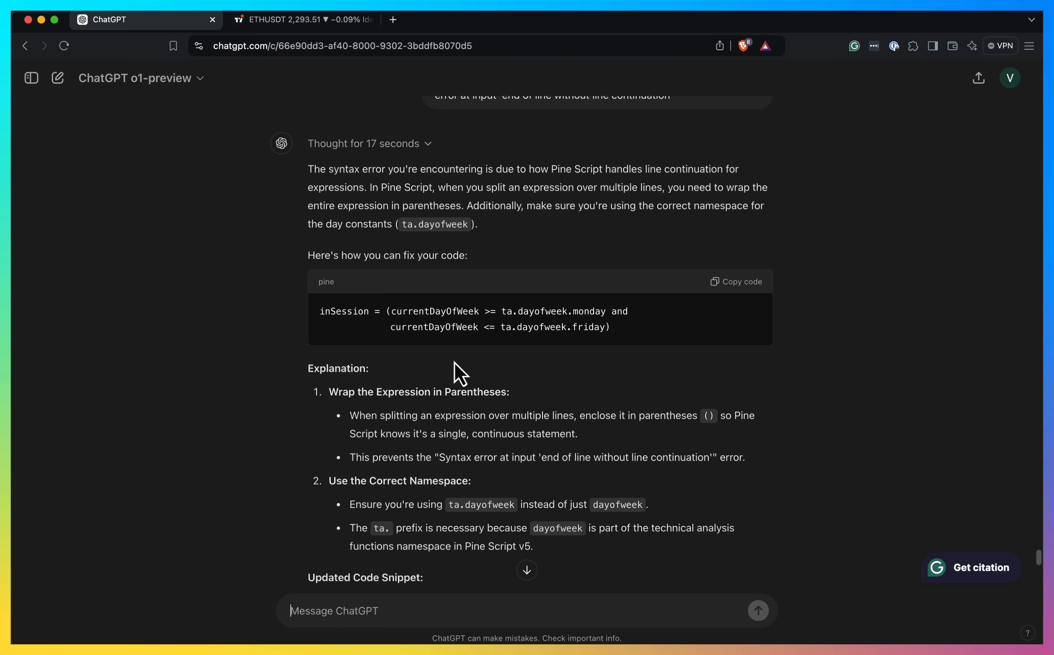
pyautogui.moveTo(387, 494)
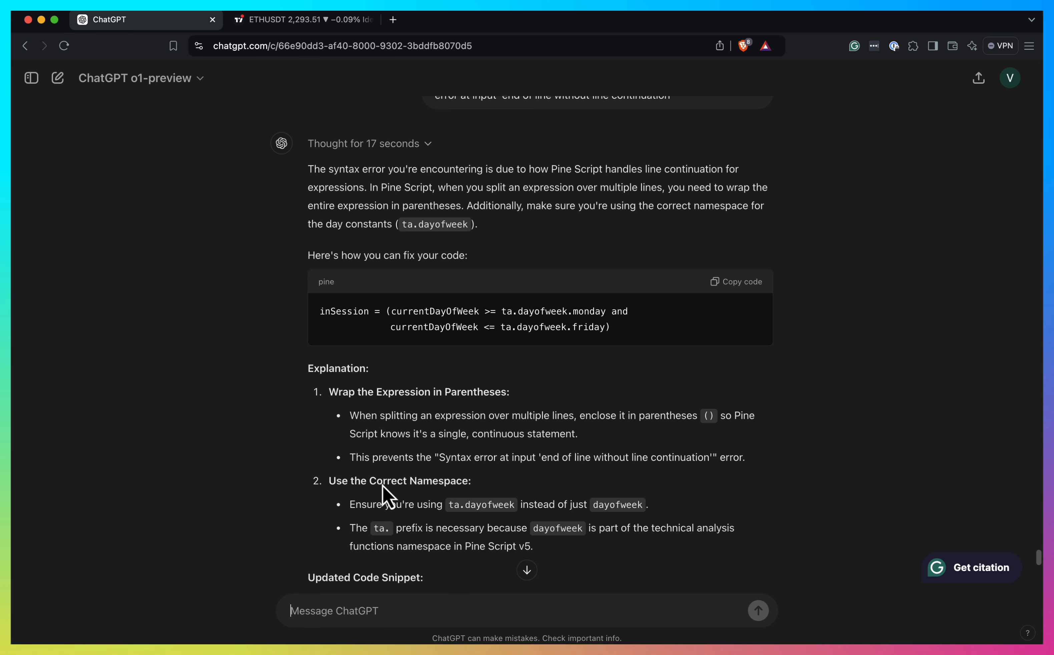
pyautogui.moveTo(486, 525)
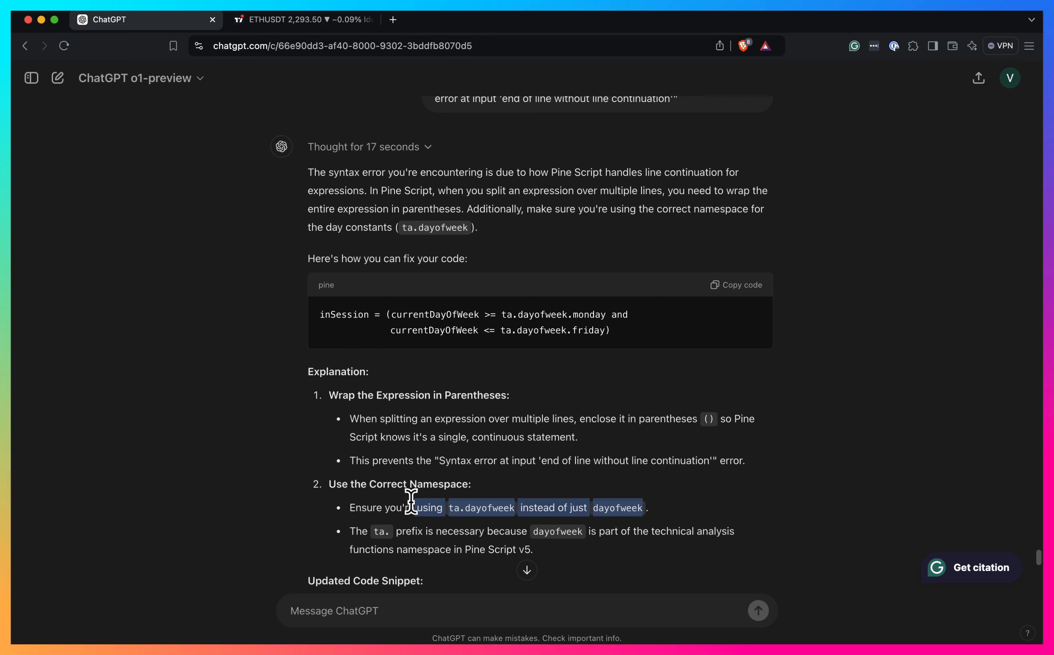
pyautogui.scroll(-3)
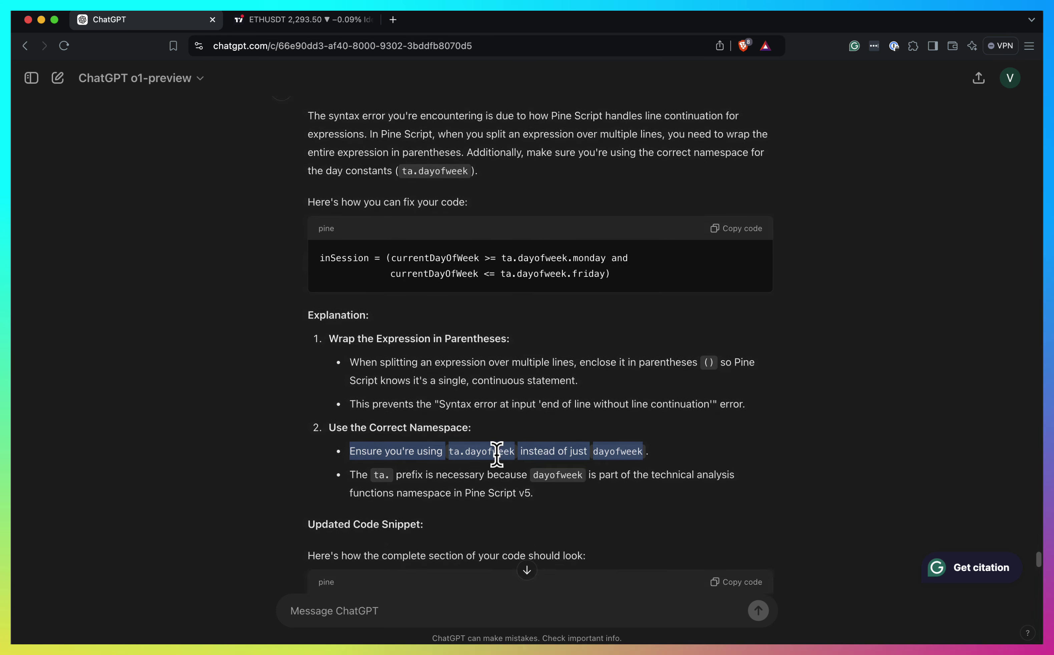
pyautogui.scroll(-3)
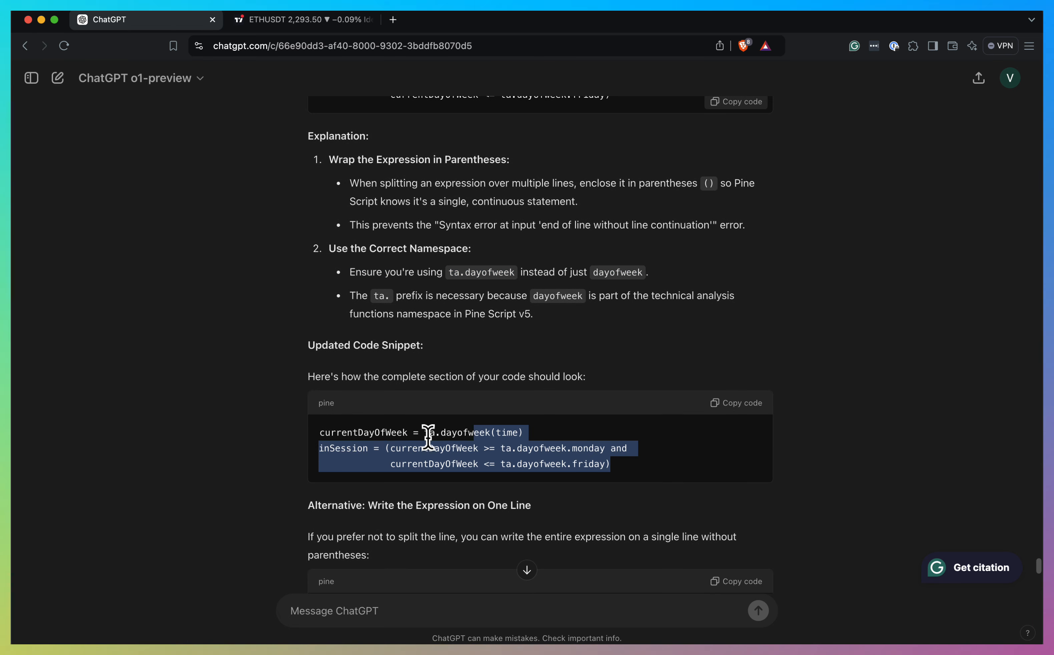
pyautogui.moveTo(524, 245)
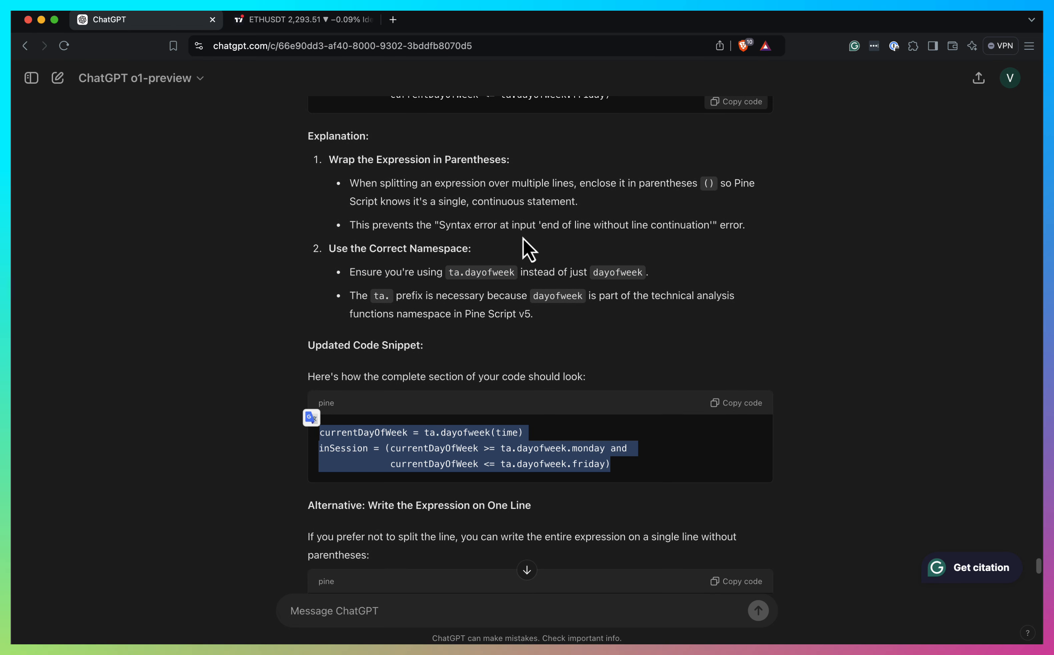
pyautogui.scroll(-3)
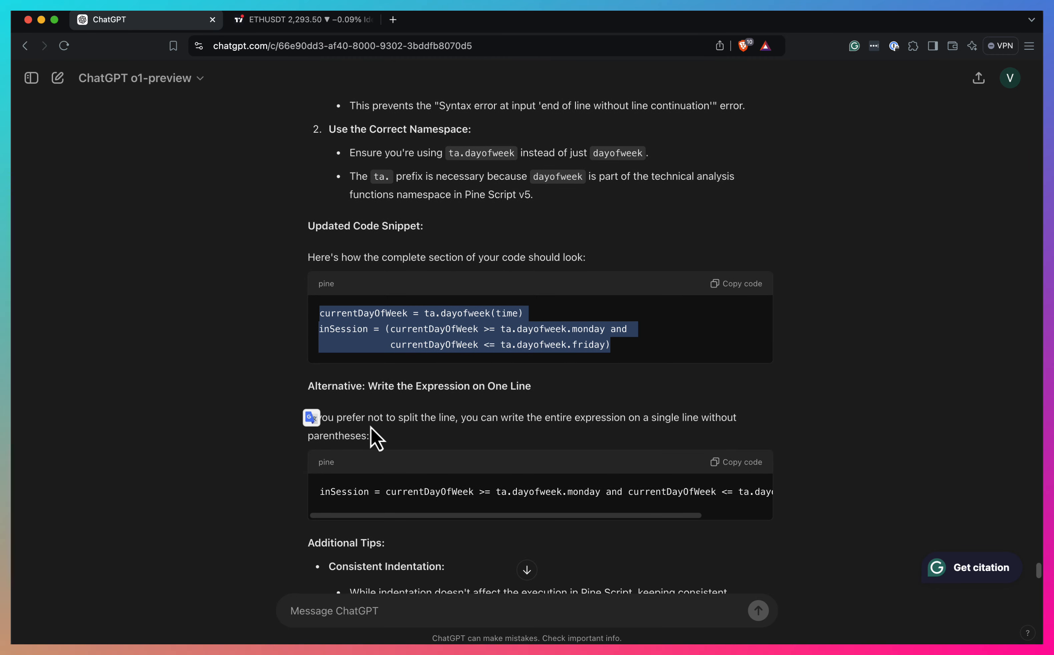
pyautogui.scroll(-3)
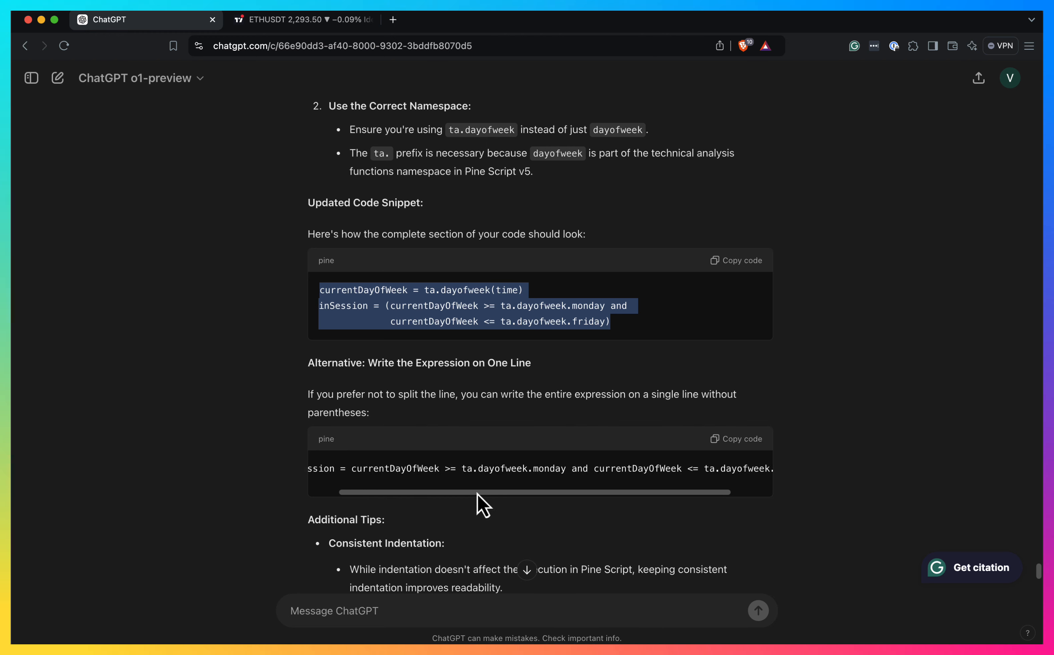
pyautogui.scroll(-3)
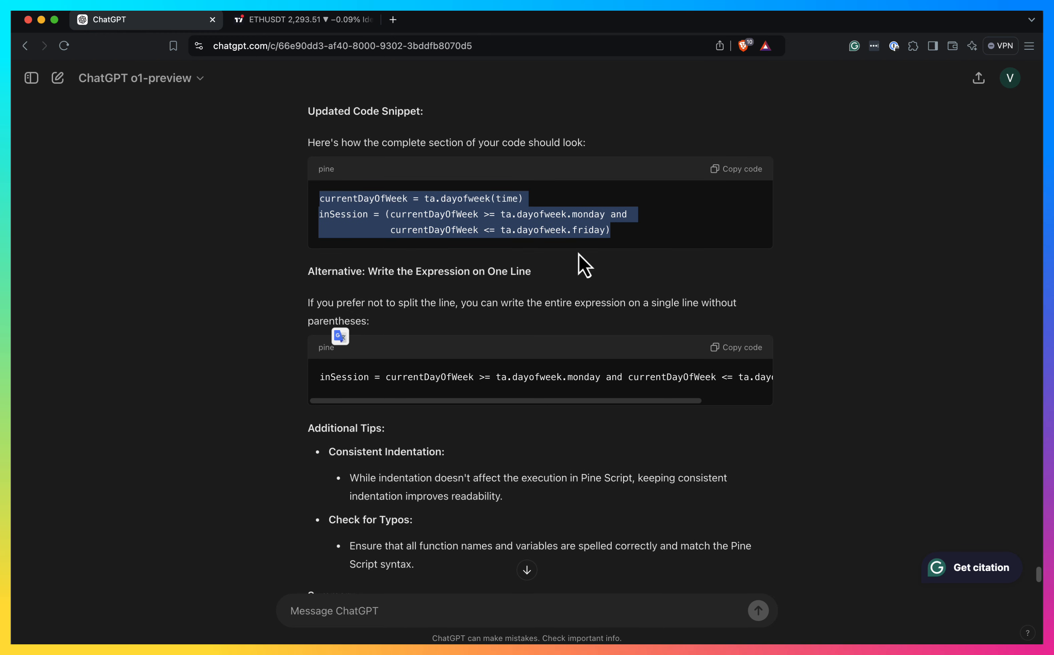
pyautogui.scroll(-3)
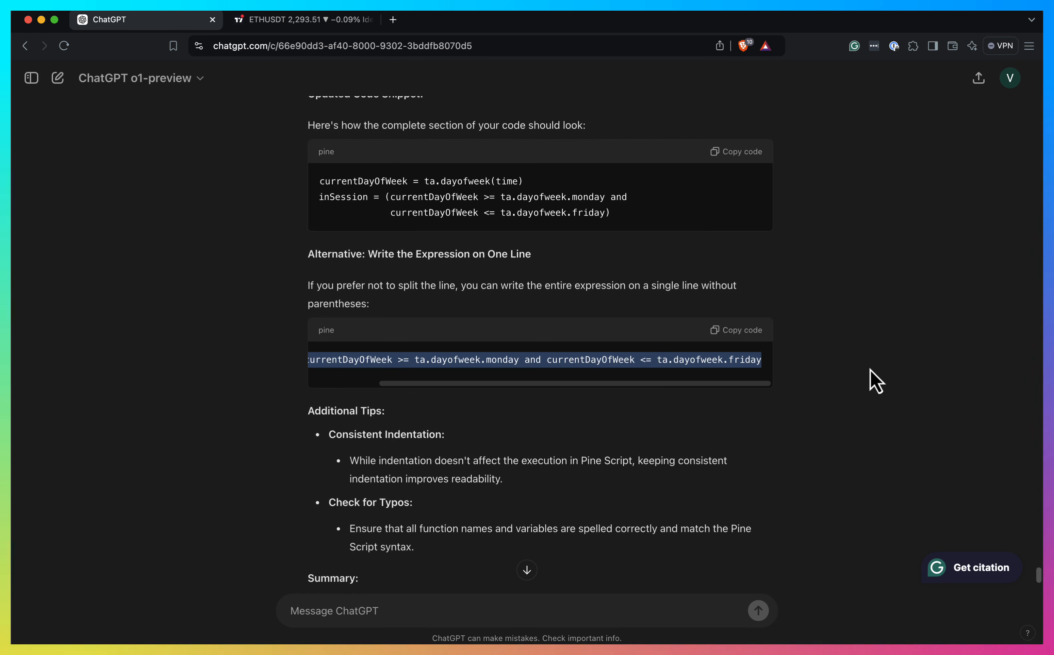
pyautogui.click(308, 19)
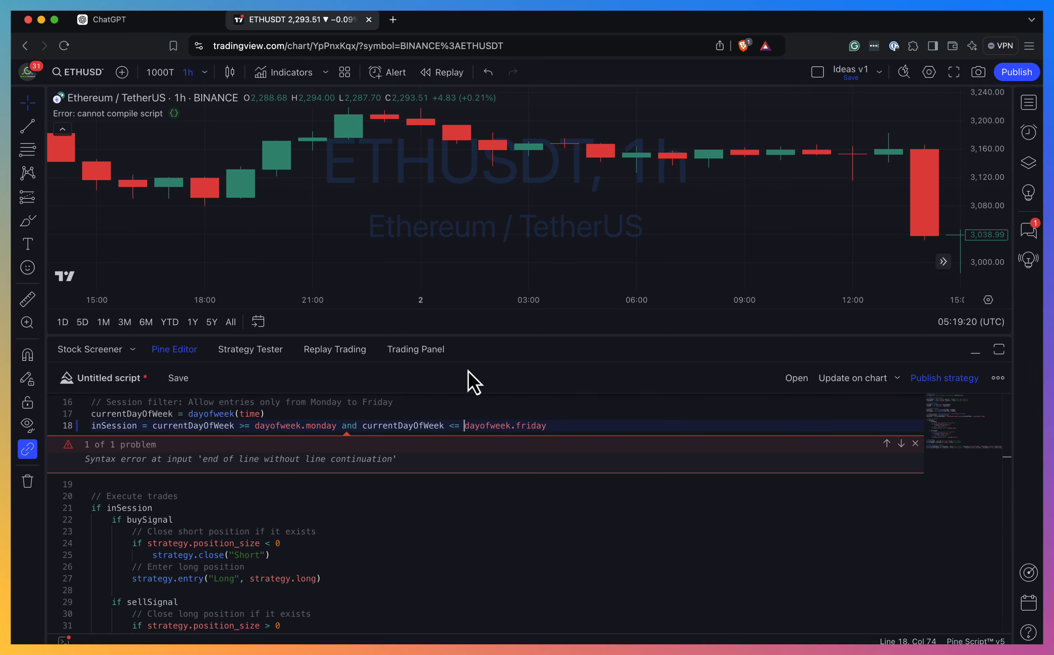
# Dismiss the syntax error notice and view the Strategy Tester backtest results.
pyautogui.click(178, 378)
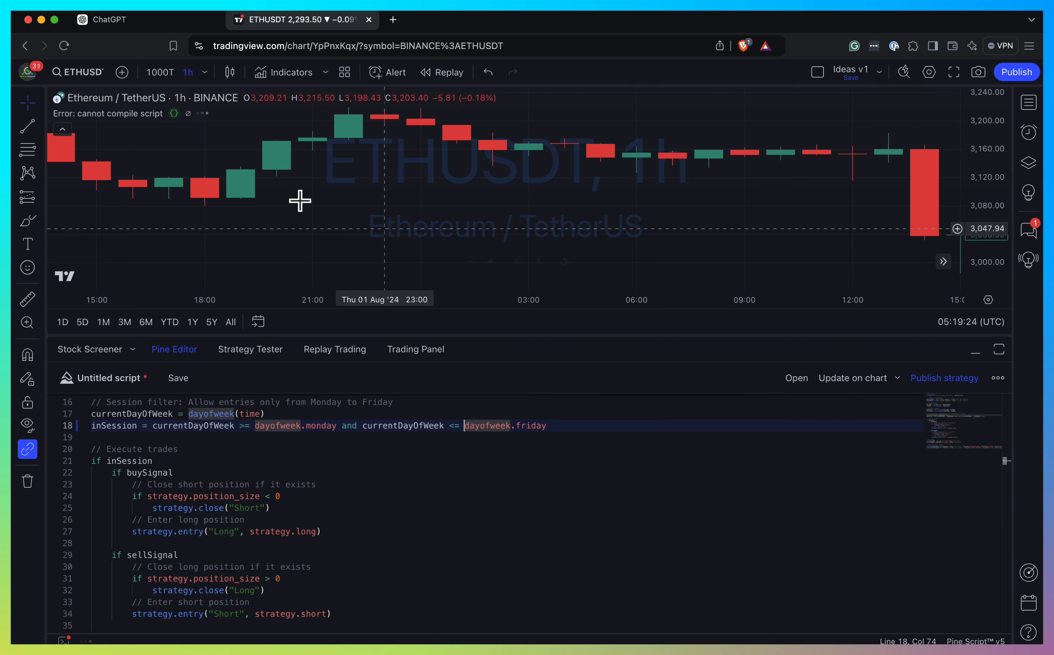
pyautogui.click(250, 349)
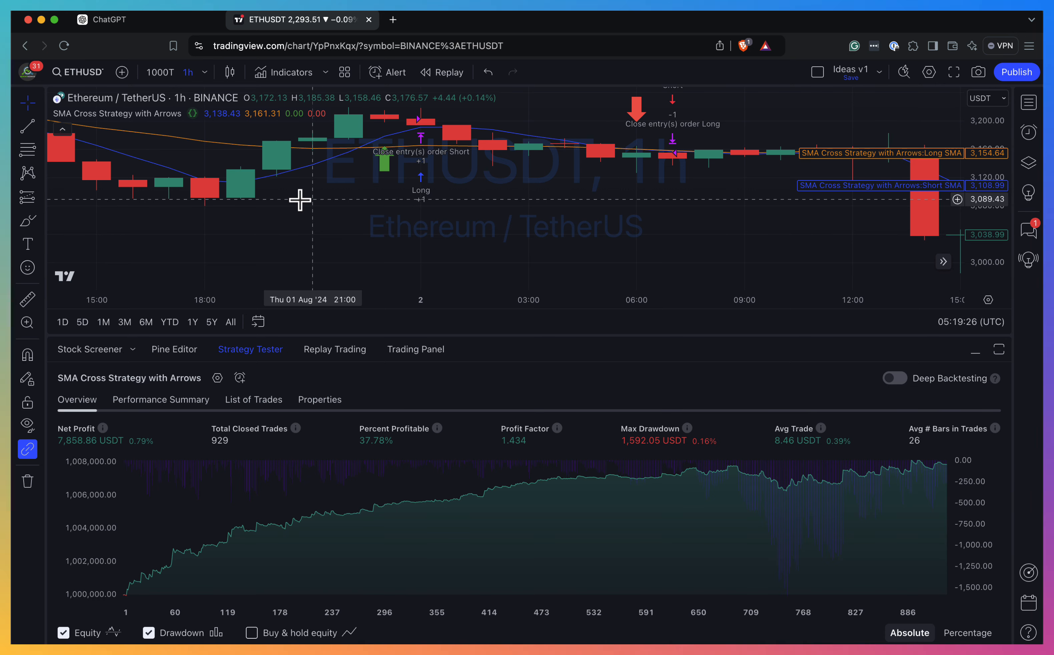
pyautogui.moveTo(251, 155)
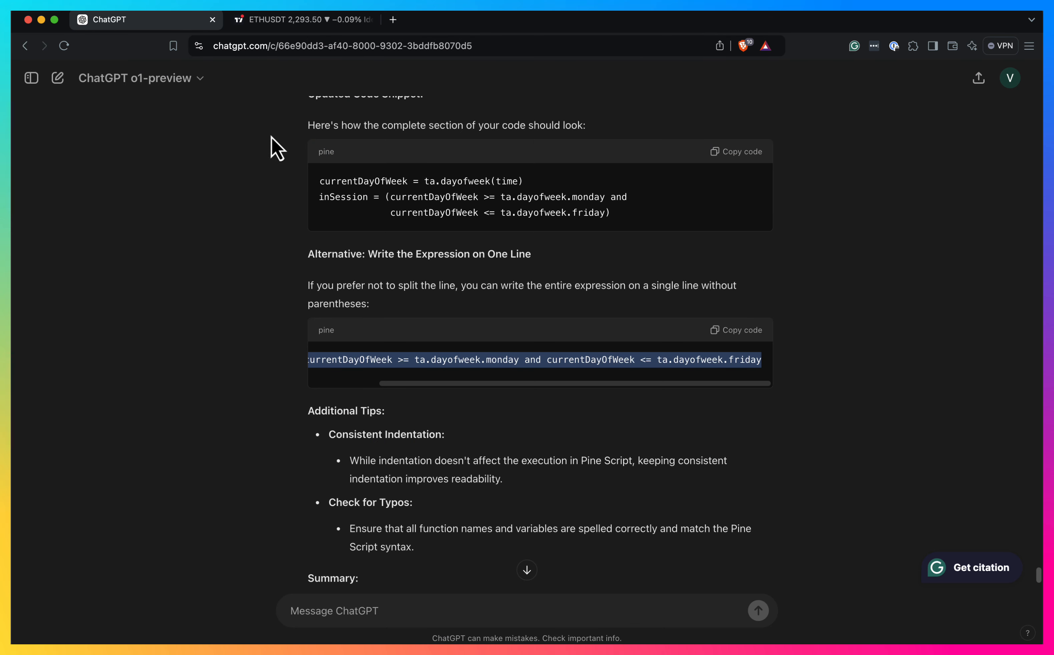
pyautogui.moveTo(233, 100)
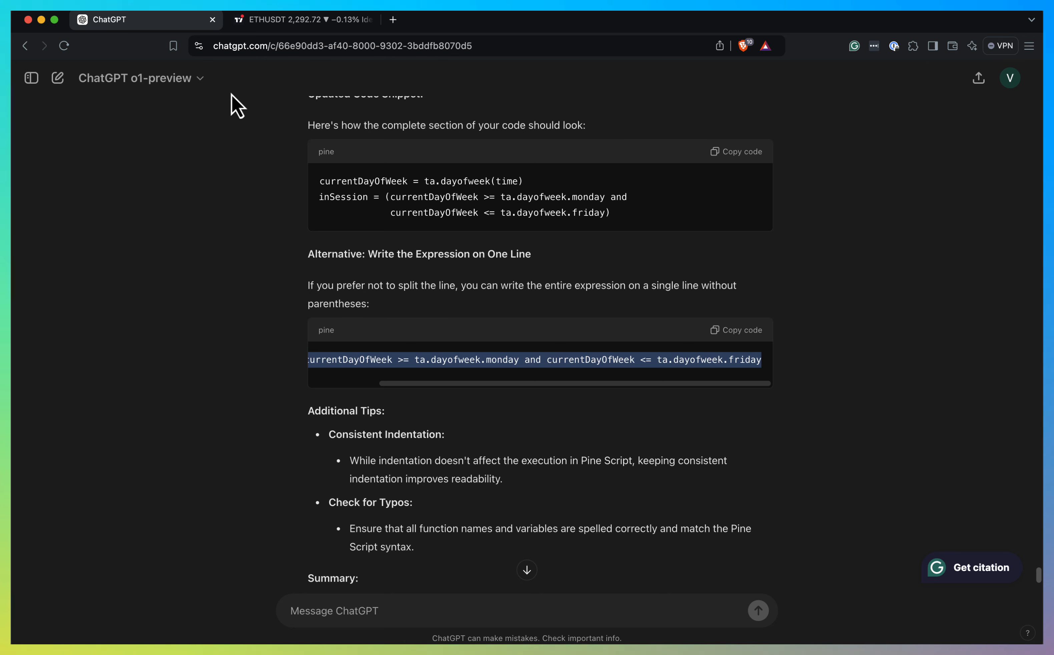
pyautogui.moveTo(508, 366)
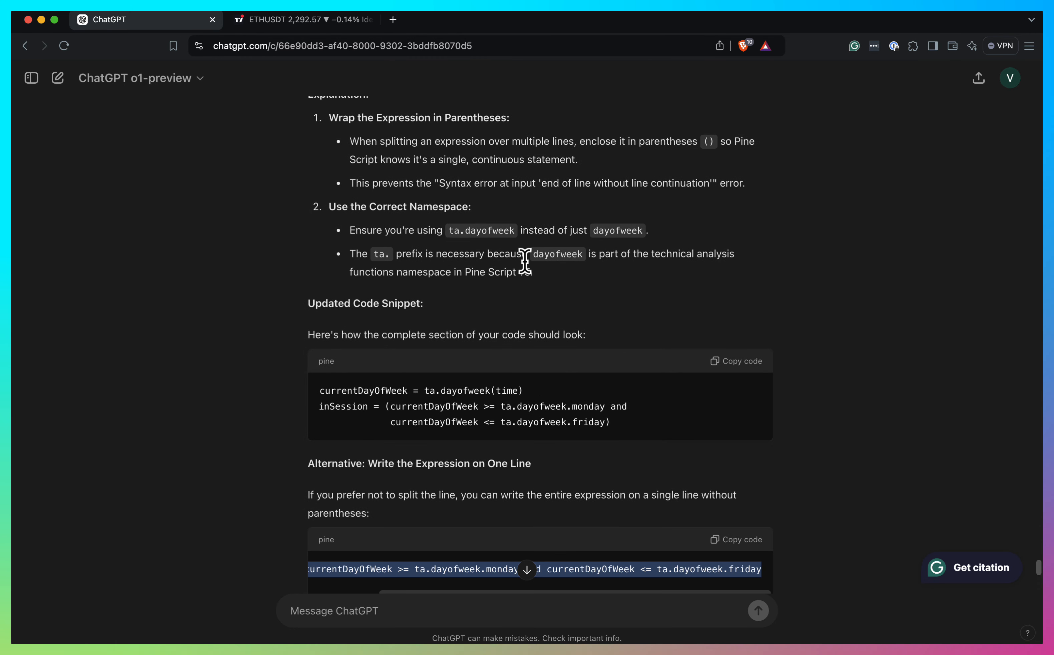
pyautogui.scroll(-3)
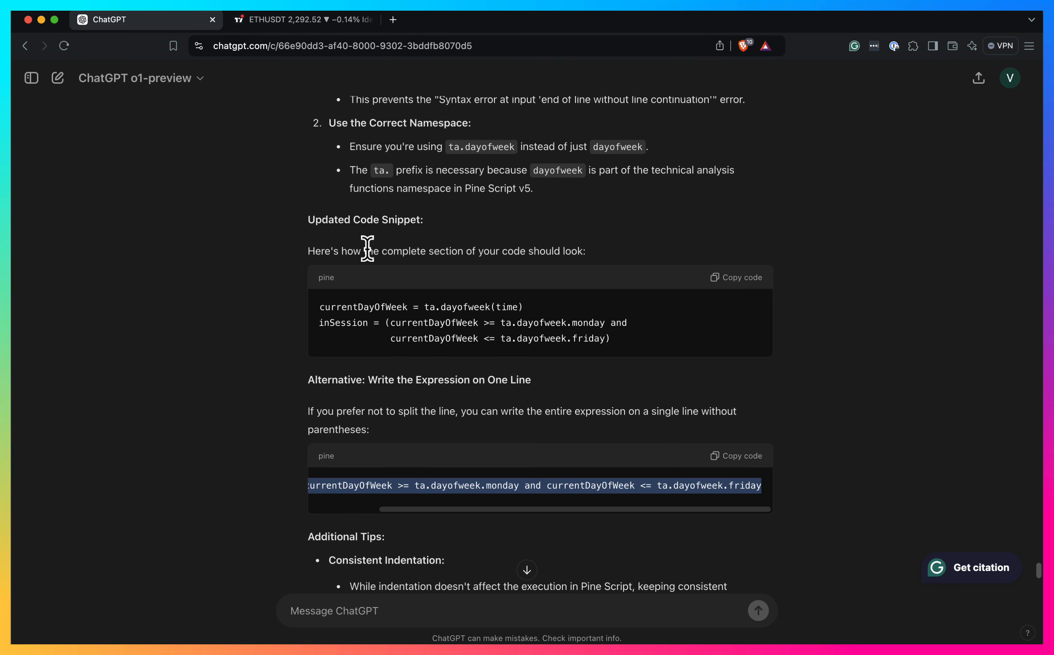
pyautogui.moveTo(366, 247); pyautogui.dragTo(489, 305)
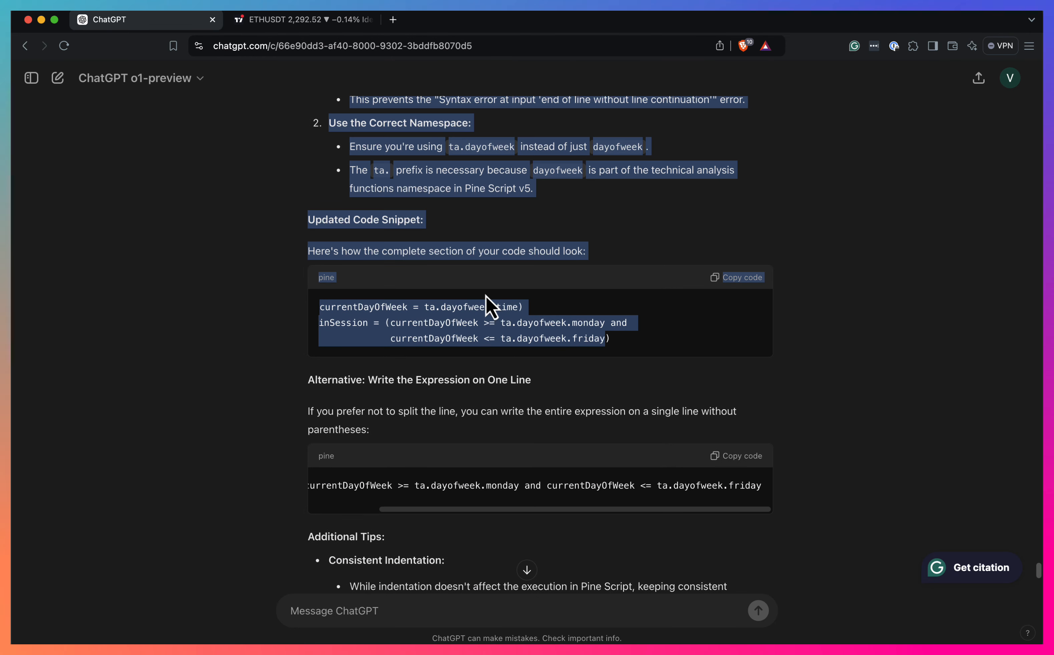
pyautogui.scroll(-3)
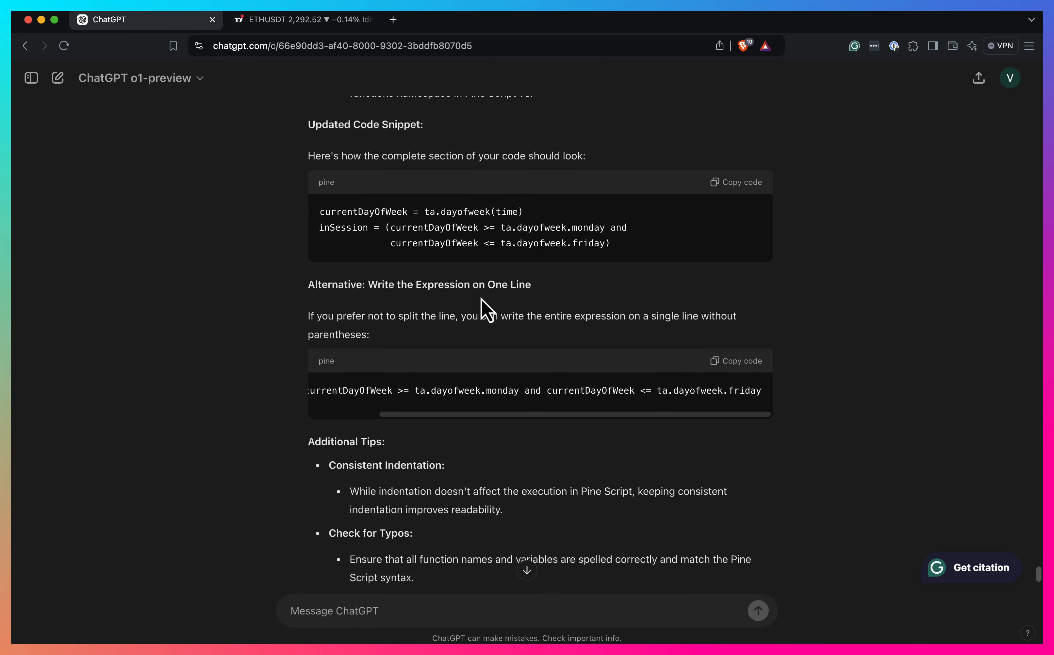
pyautogui.scroll(-3)
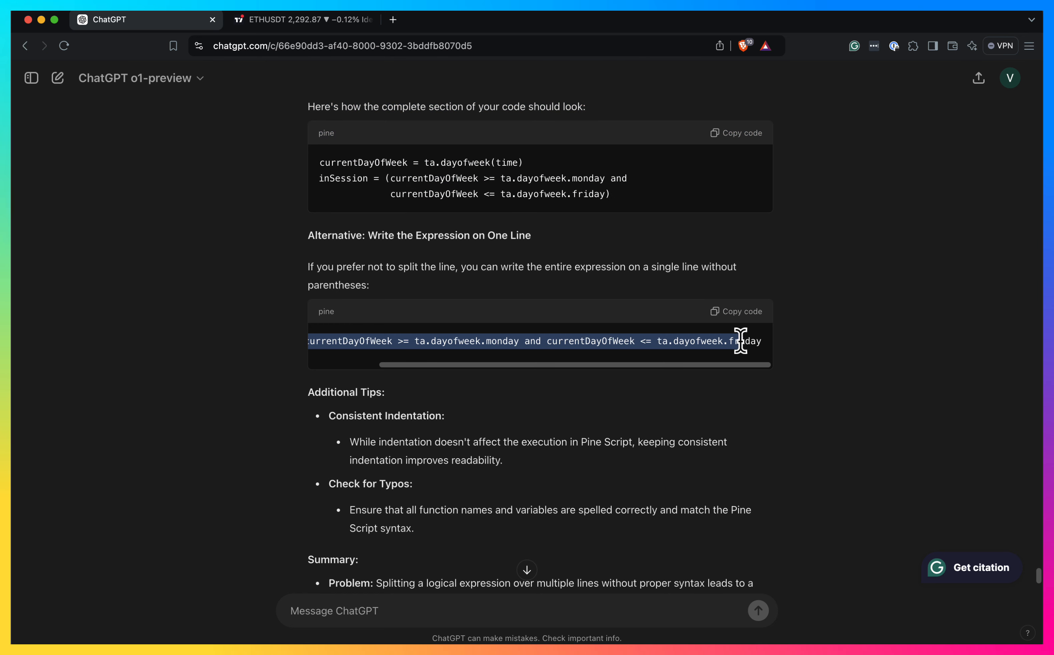
pyautogui.scroll(-3)
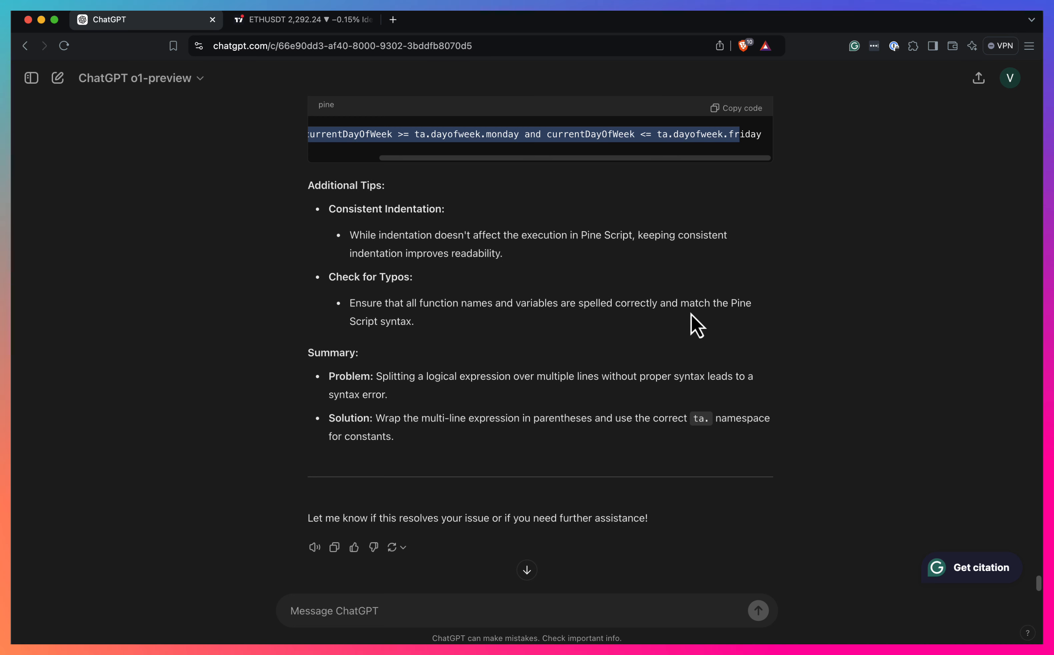
pyautogui.moveTo(732, 258)
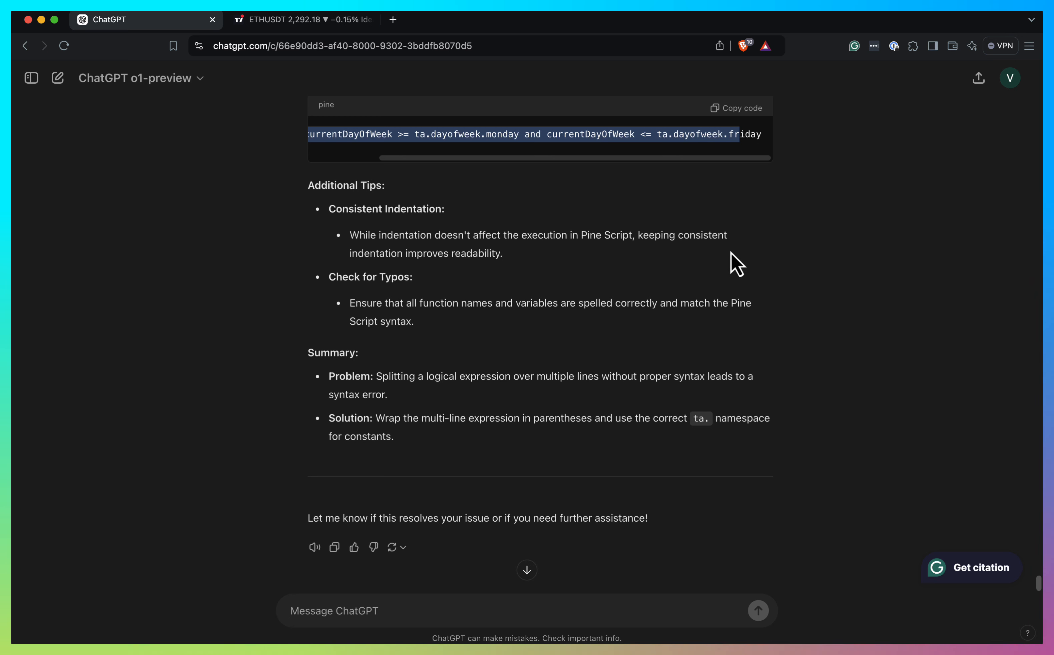